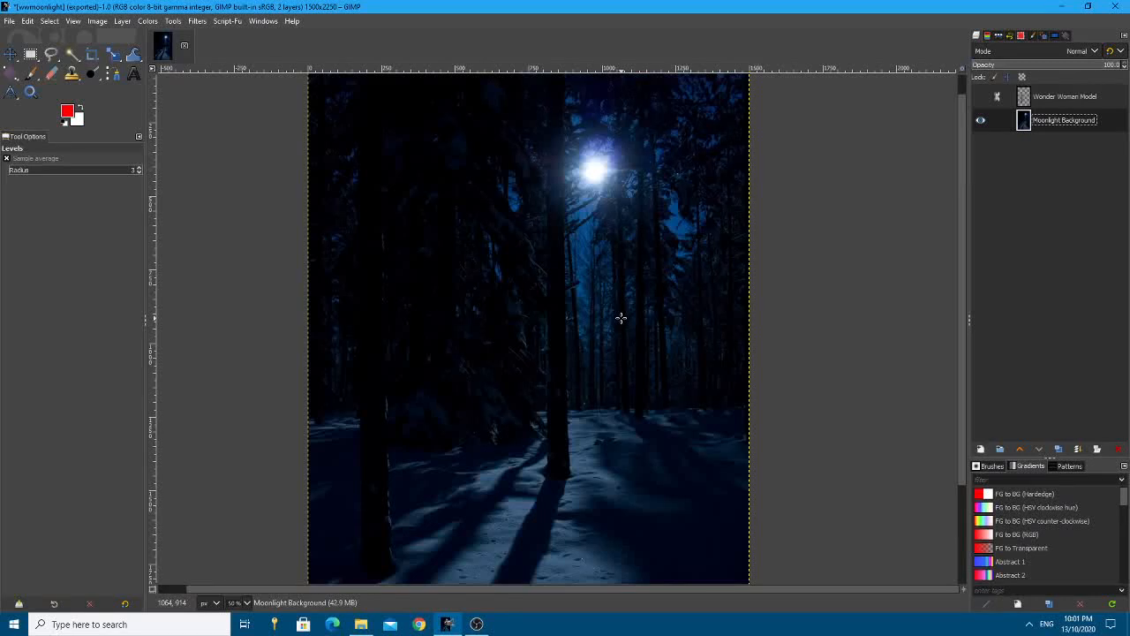
mouse_move(607, 356)
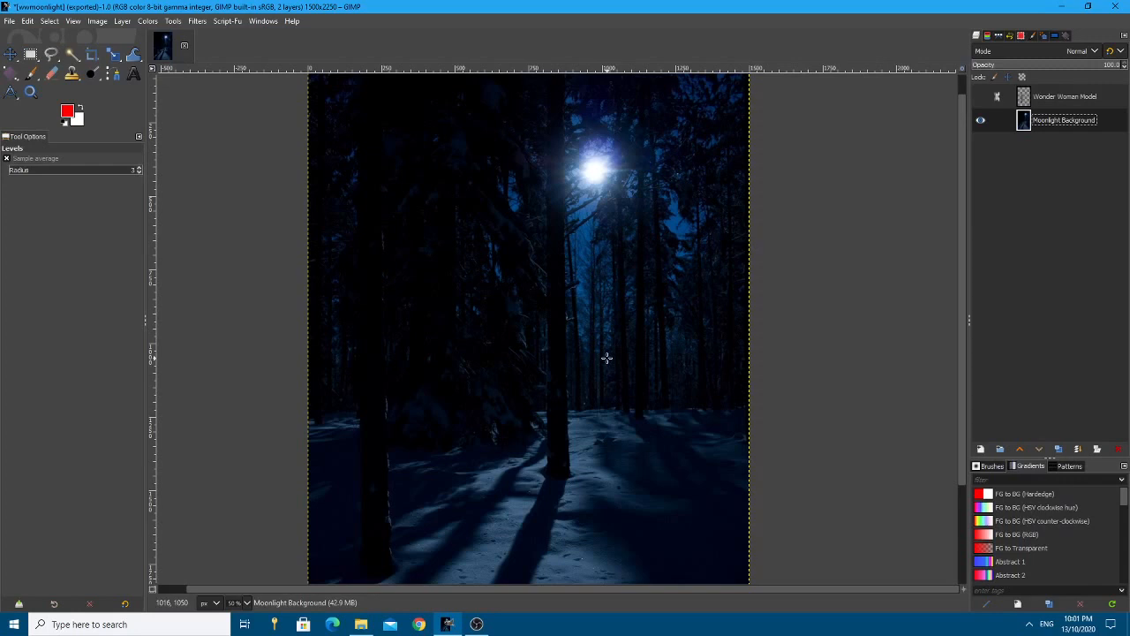
mouse_move(604, 353)
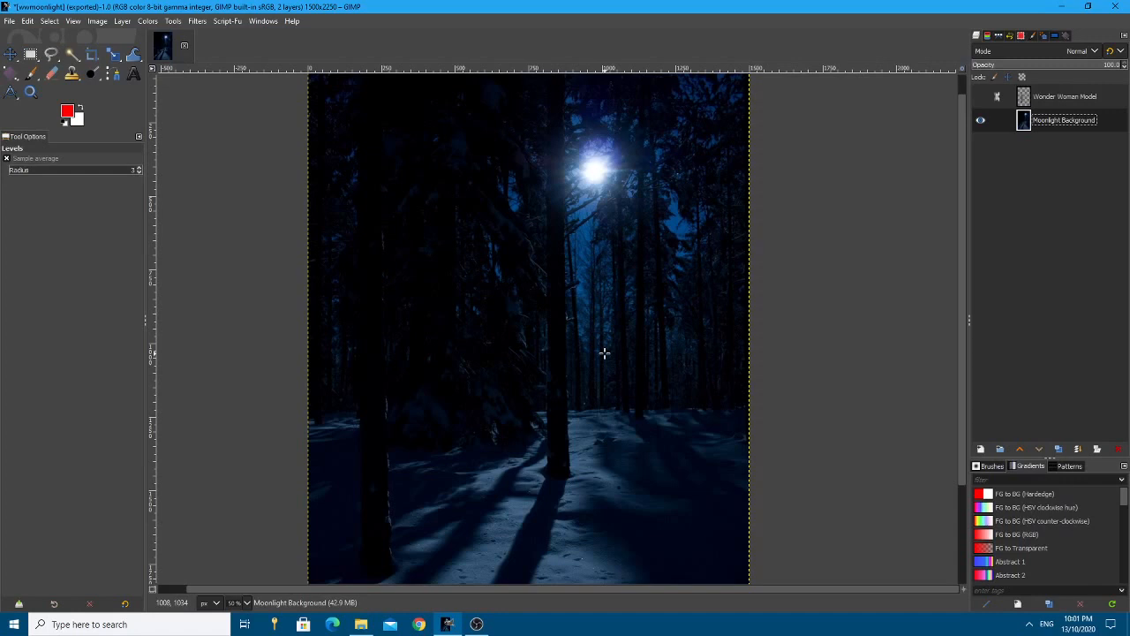
Make the Wonder Woman Model layer visible and zoom out to view her in the snowy scene
click(981, 96)
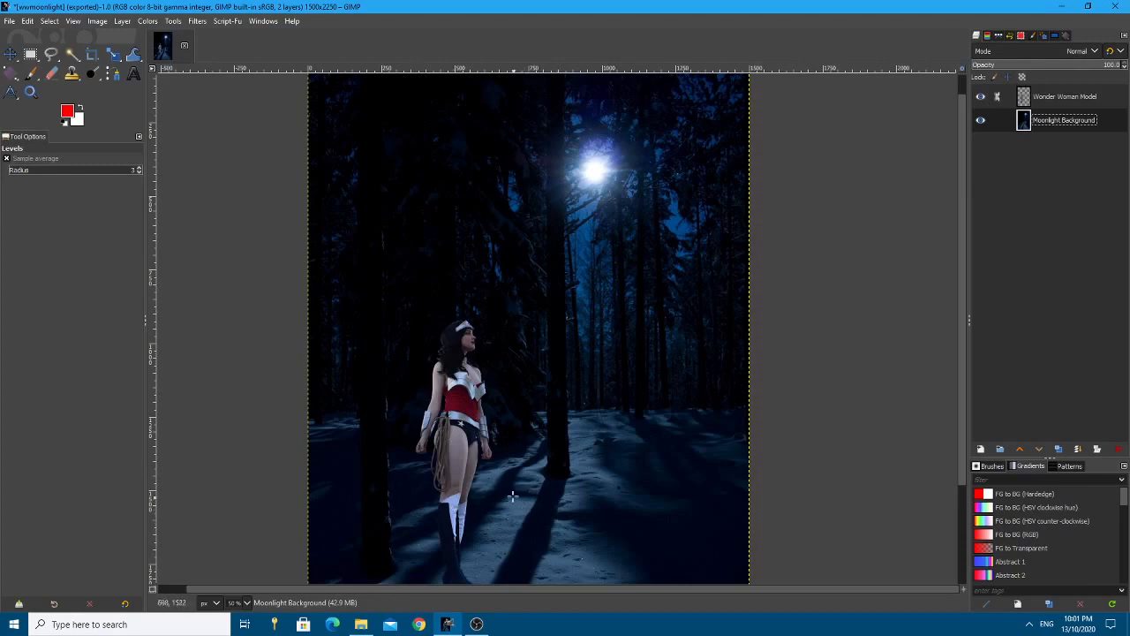
mouse_move(516, 485)
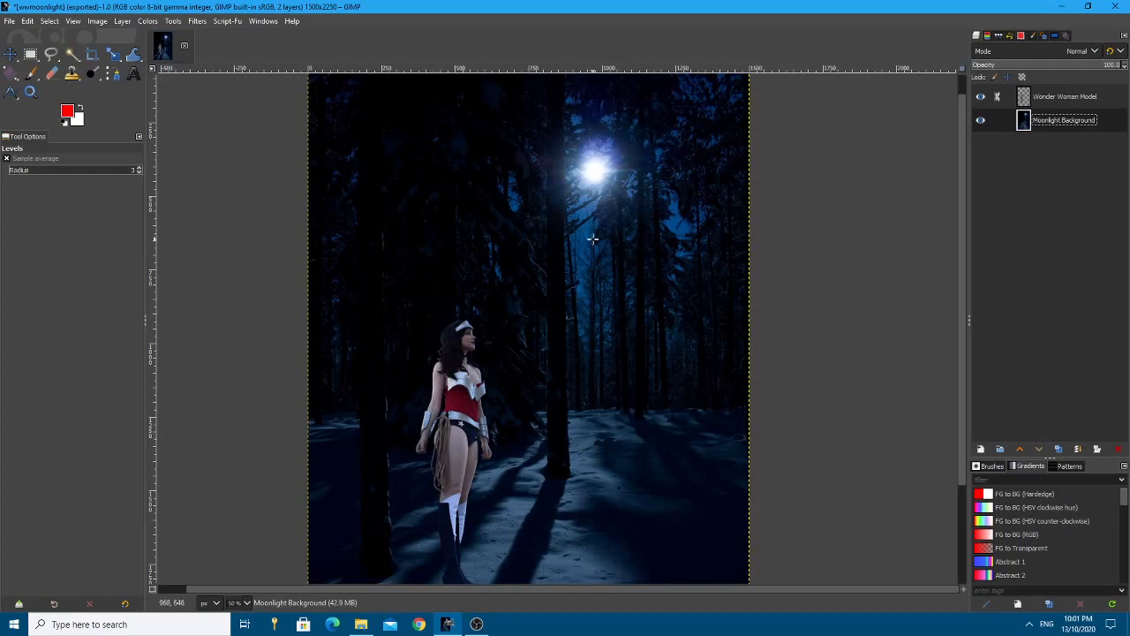
scroll(down, 3)
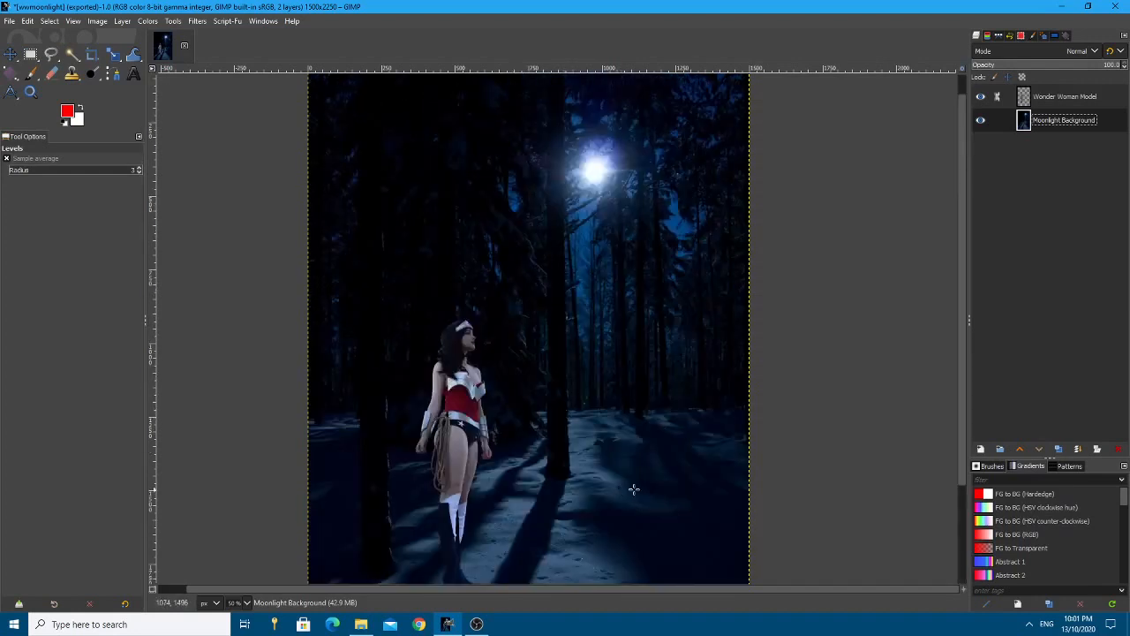
scroll(down, 3)
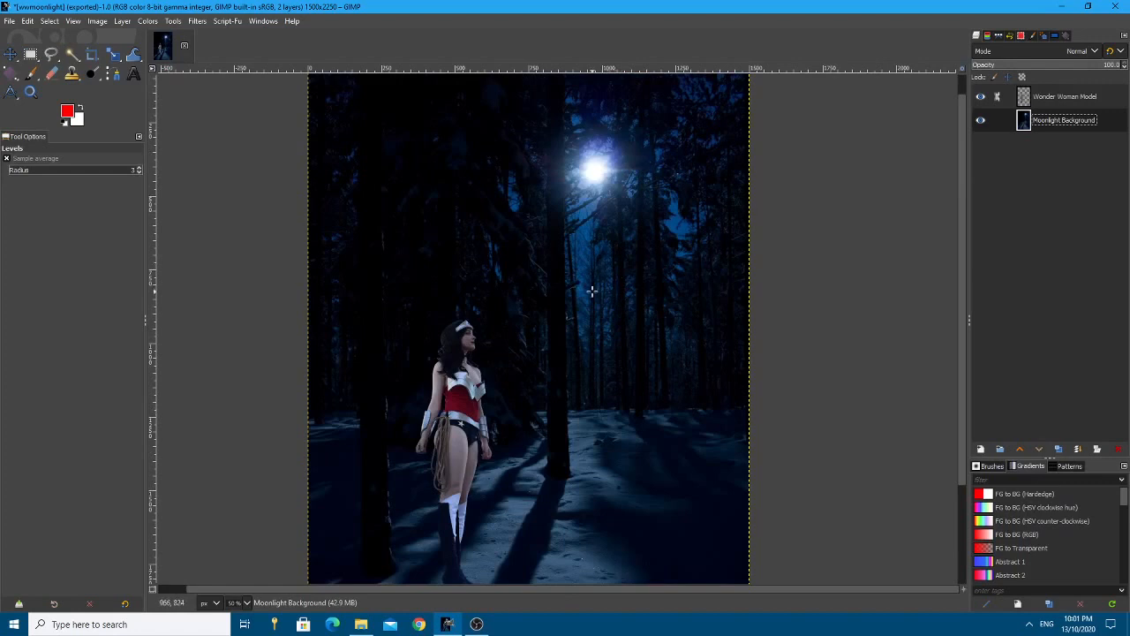
mouse_move(122, 35)
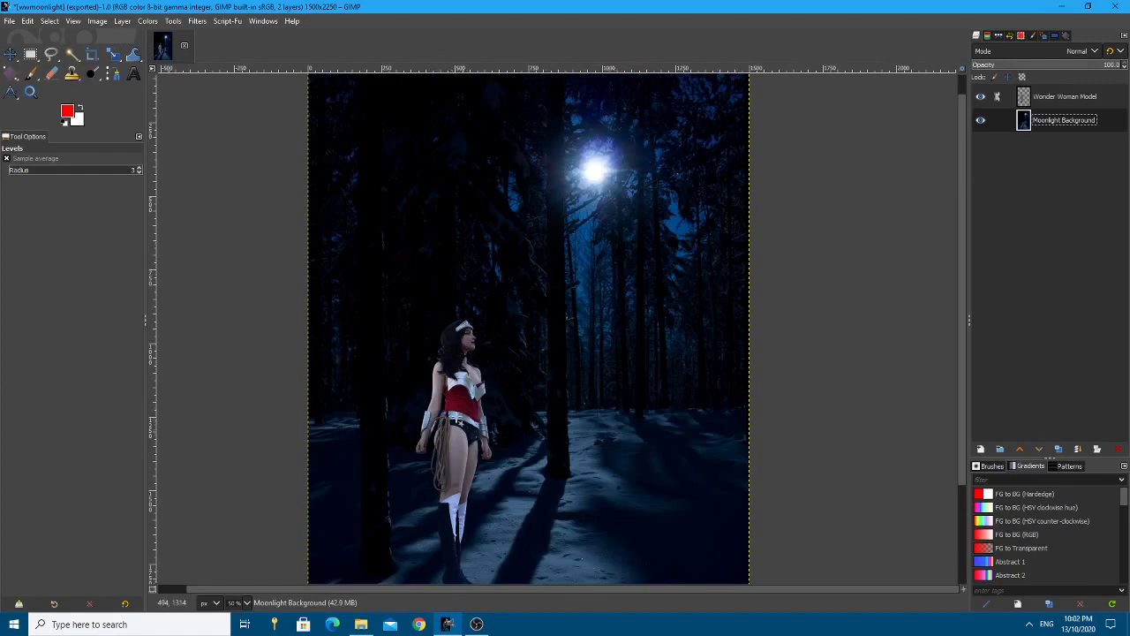
Darken the Wonder Woman Model layer with Levels, pulling input and output levels down
click(1063, 95)
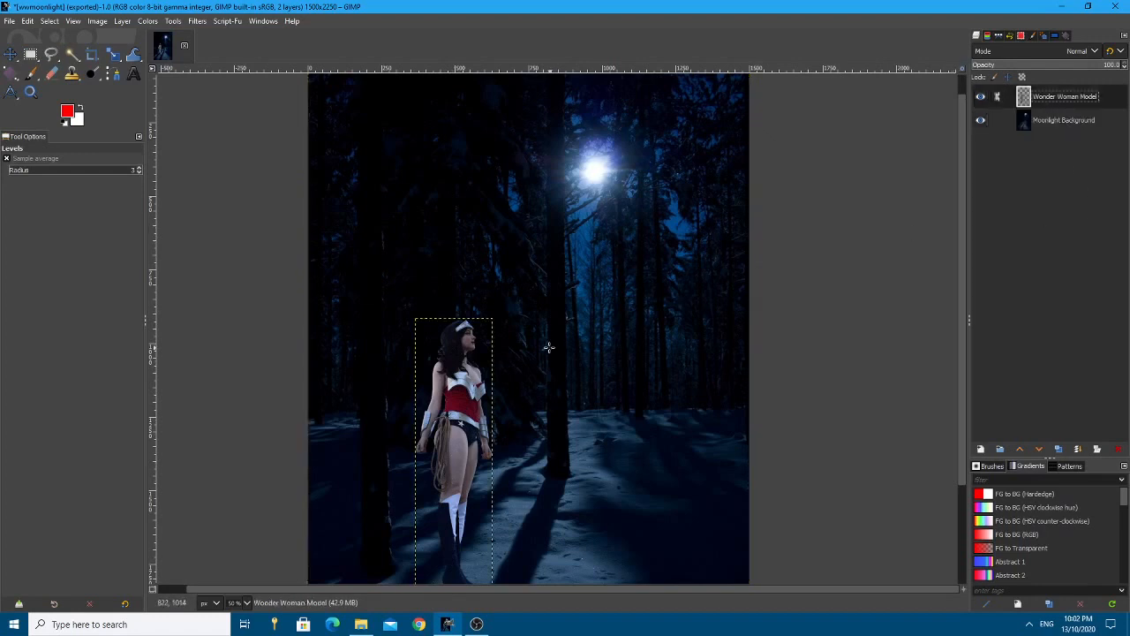
mouse_move(431, 335)
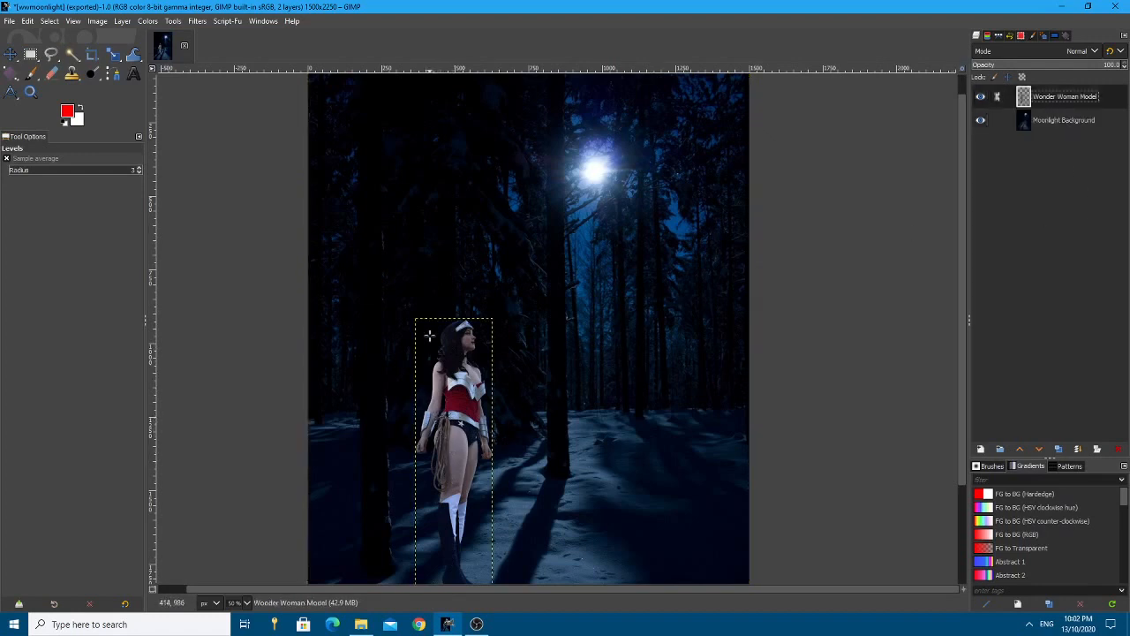
mouse_move(481, 541)
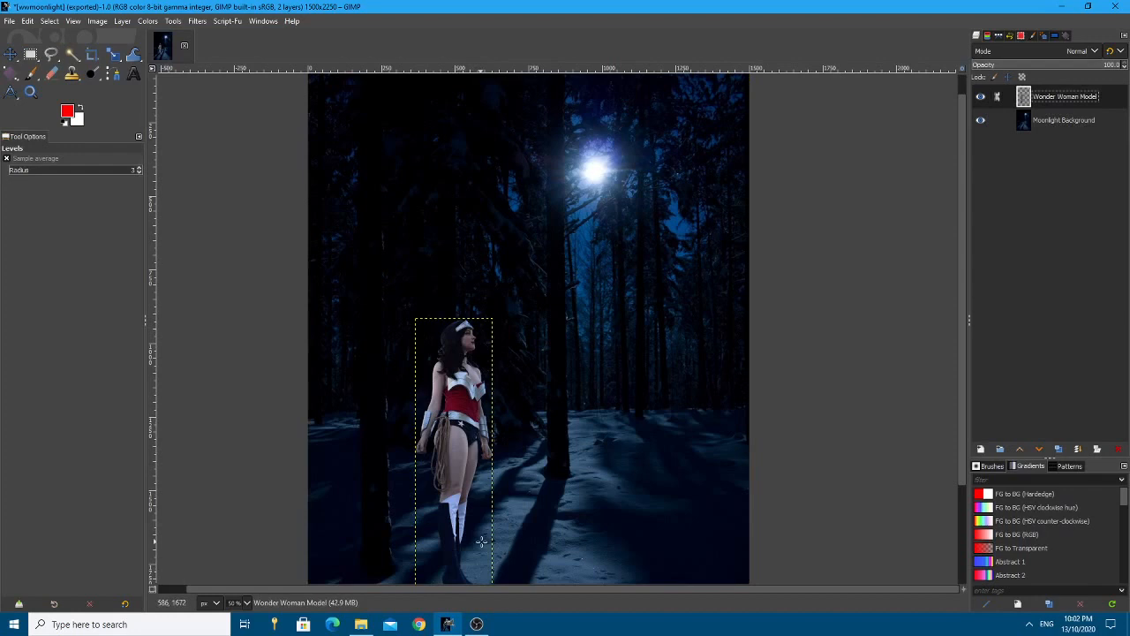
click(148, 21)
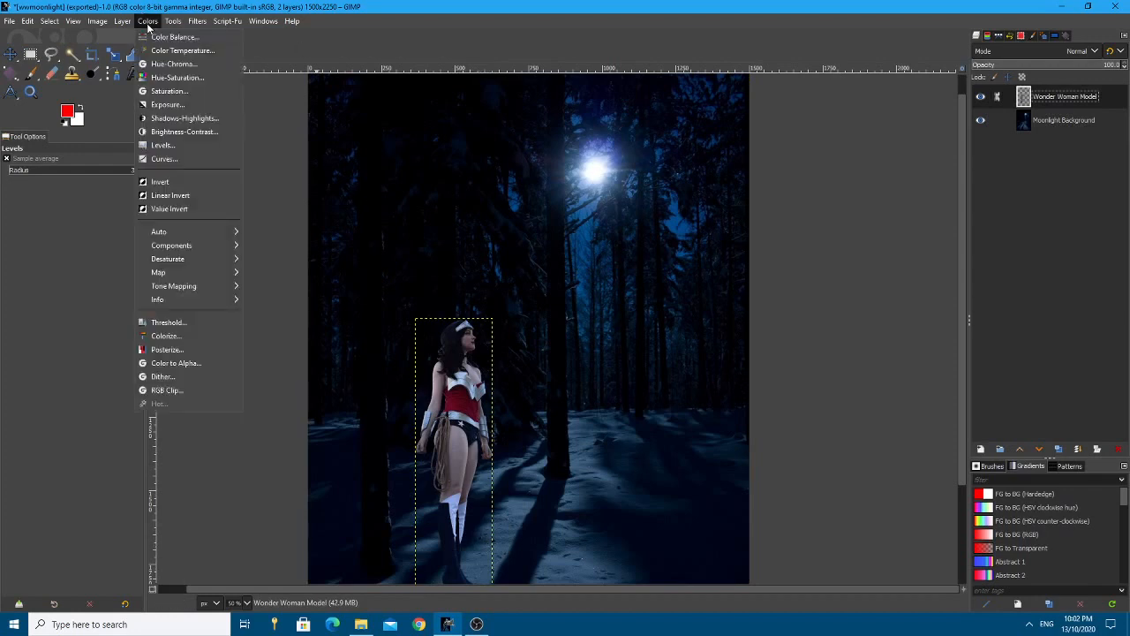
mouse_move(184, 119)
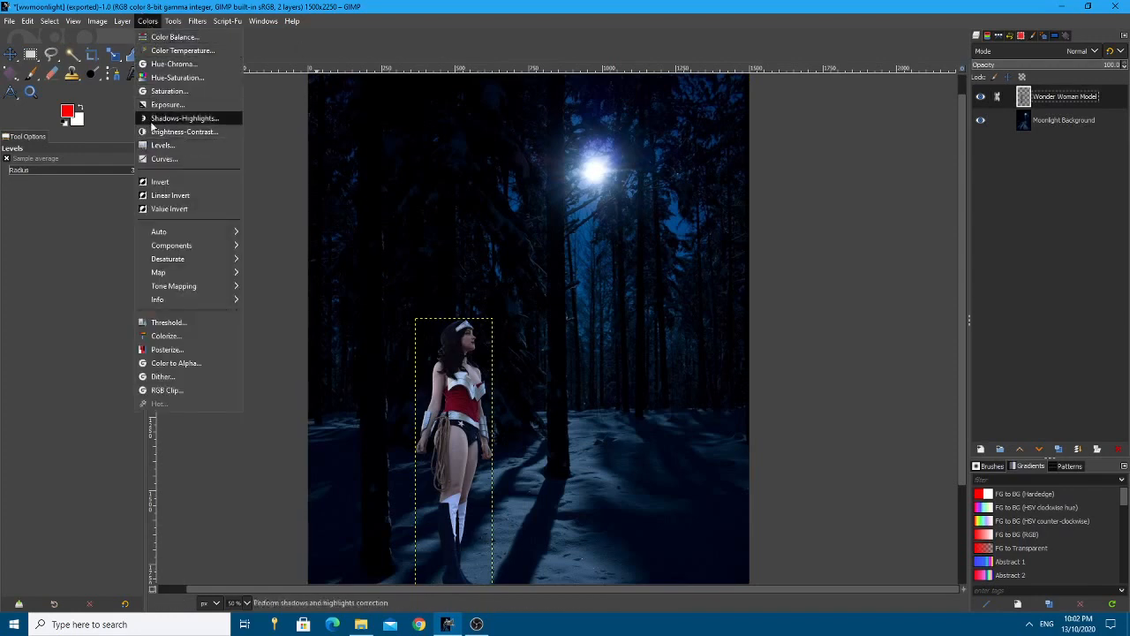
click(163, 144)
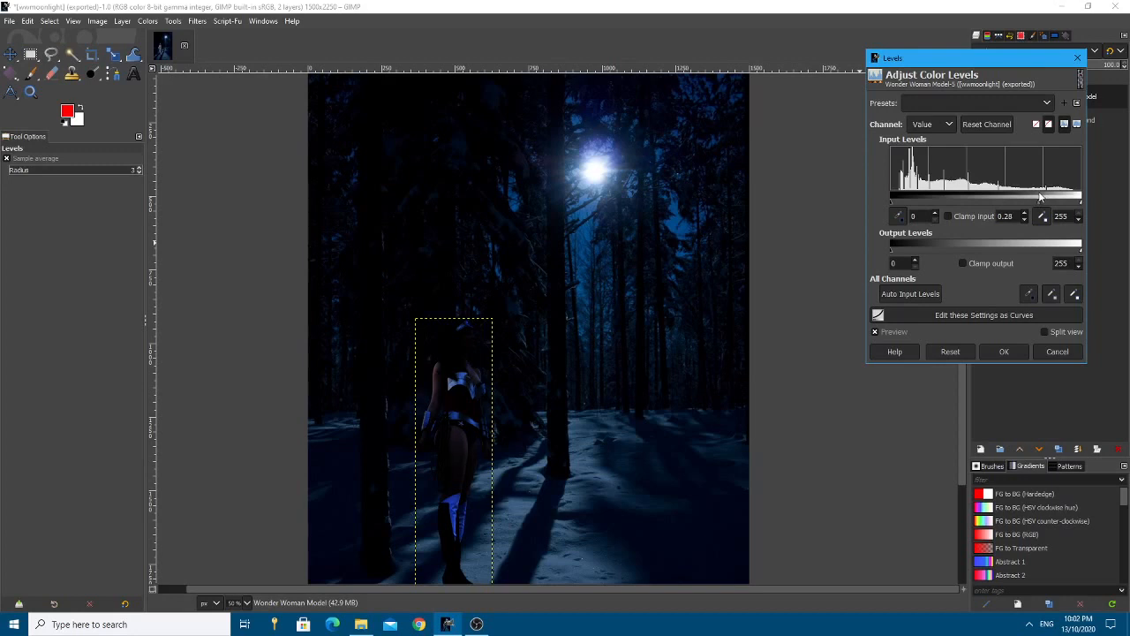
click(1003, 352)
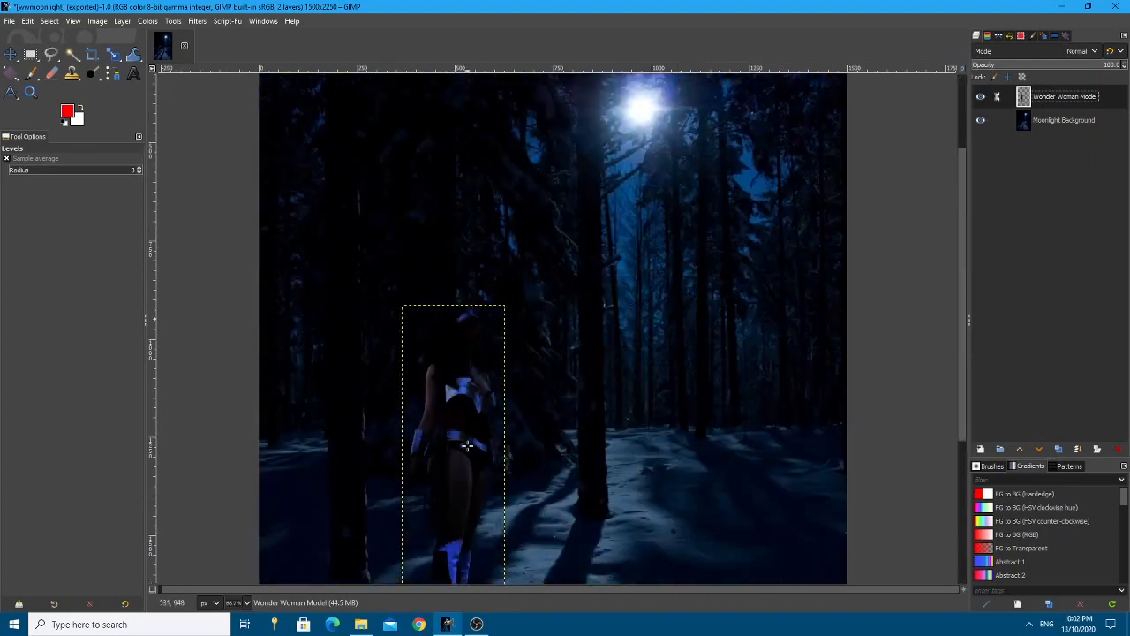
Zoom in on the model to trace a feathered freehand selection along her outline
scroll(up, 3)
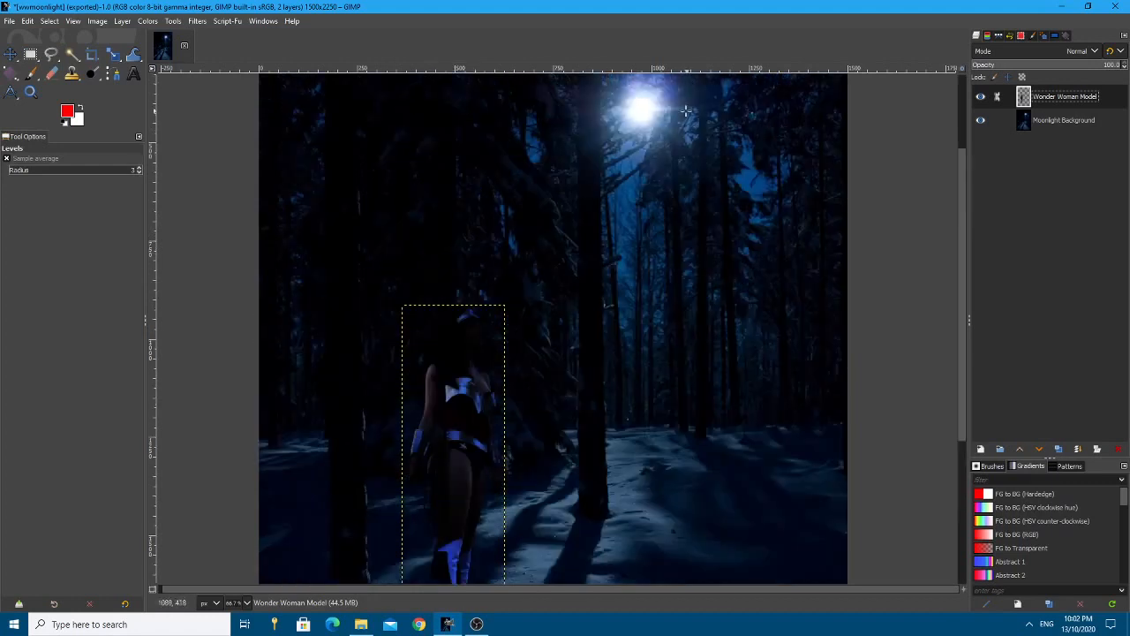
mouse_move(533, 367)
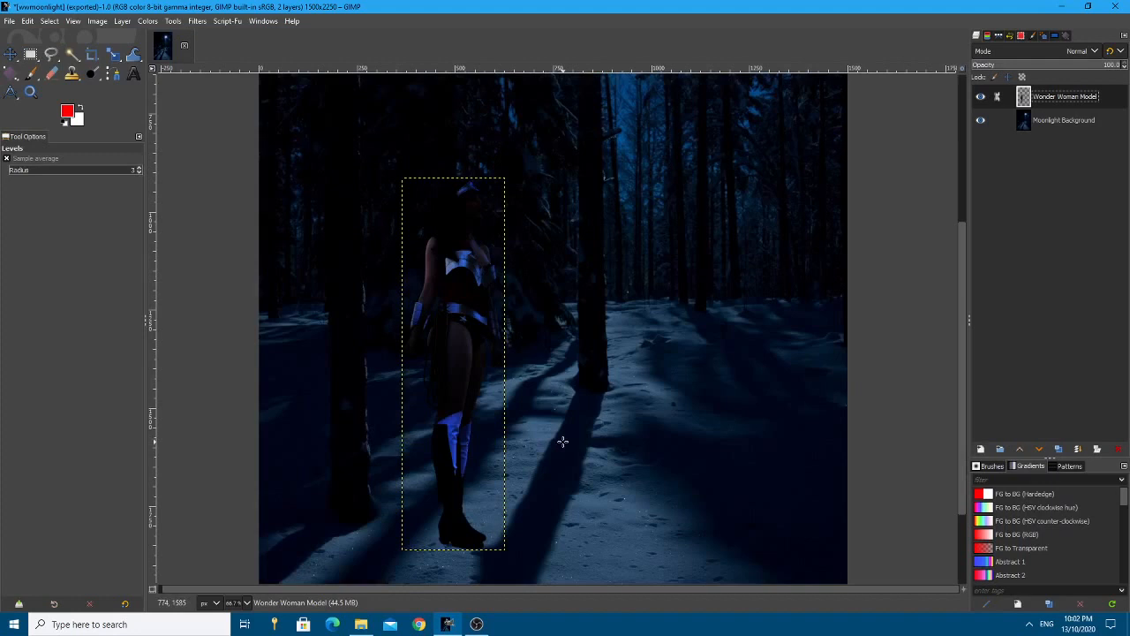
mouse_move(500, 387)
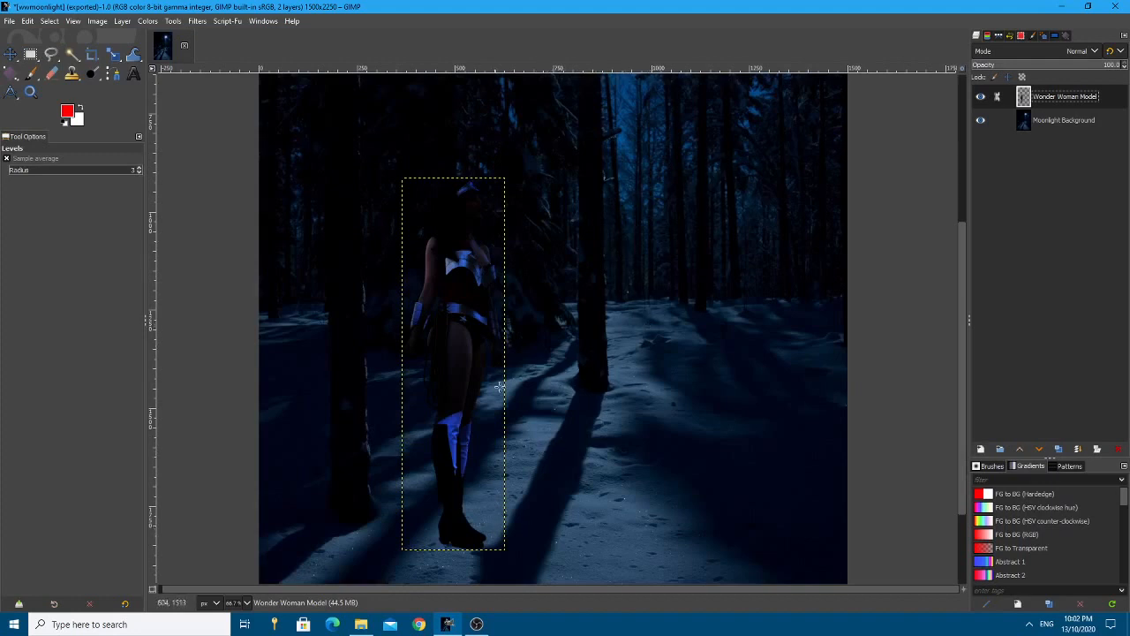
mouse_move(452, 211)
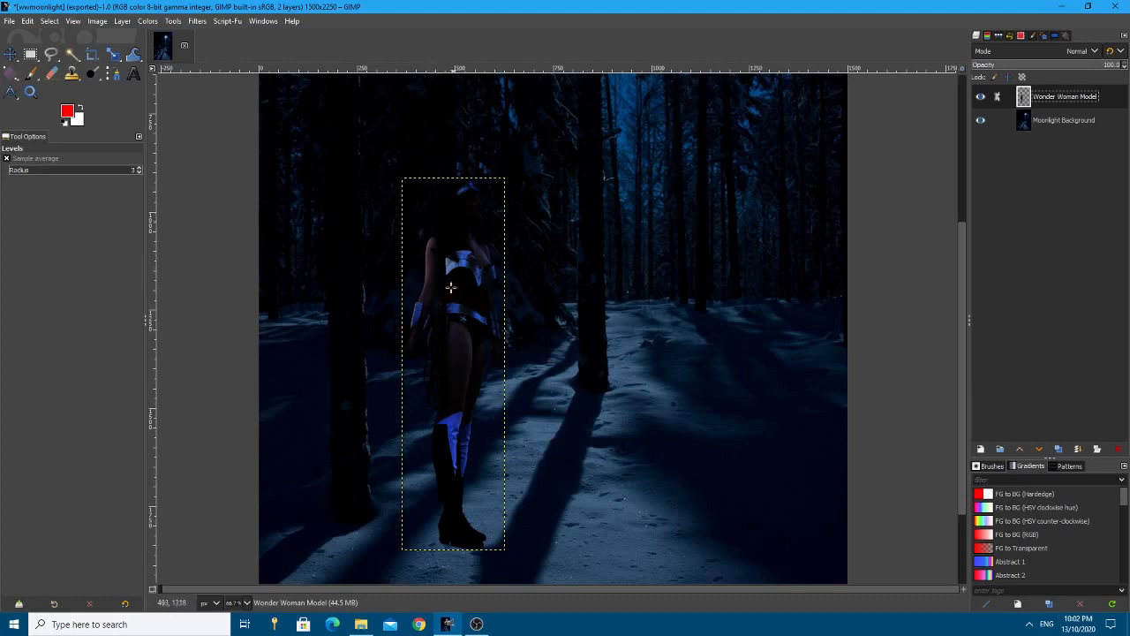
mouse_move(504, 327)
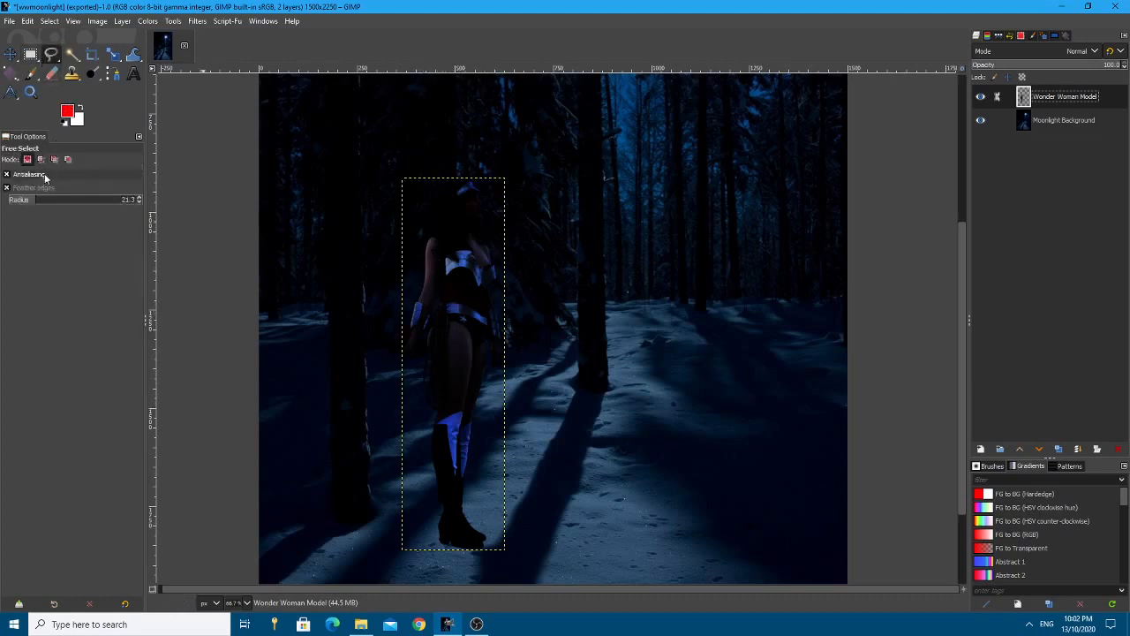
mouse_move(33, 198)
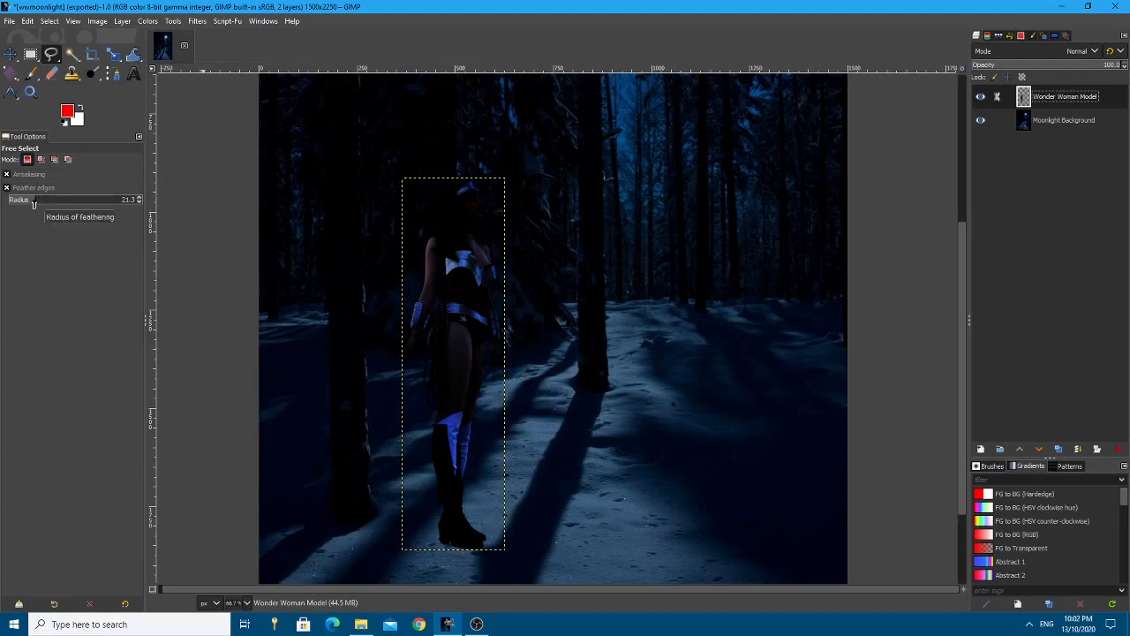
mouse_move(441, 495)
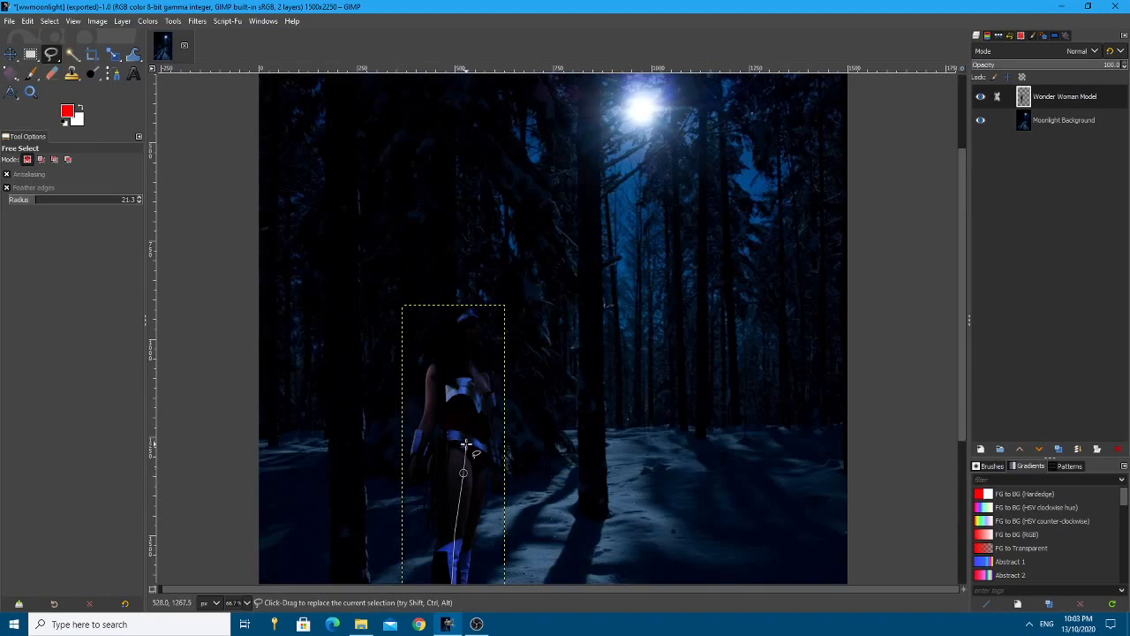
mouse_move(477, 442)
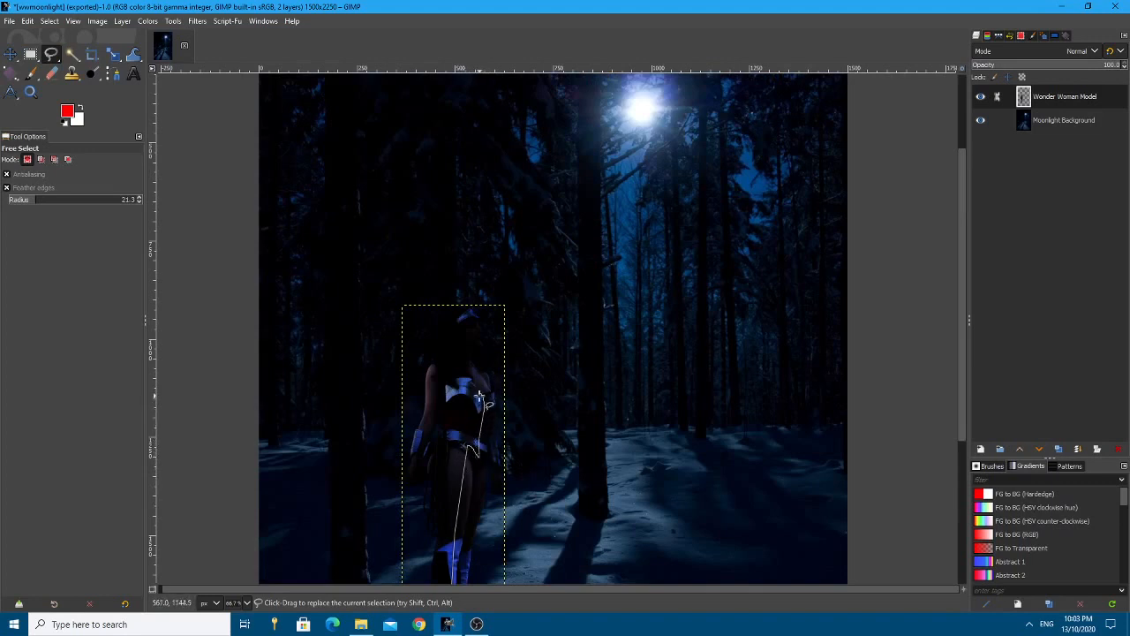
scroll(down, 3)
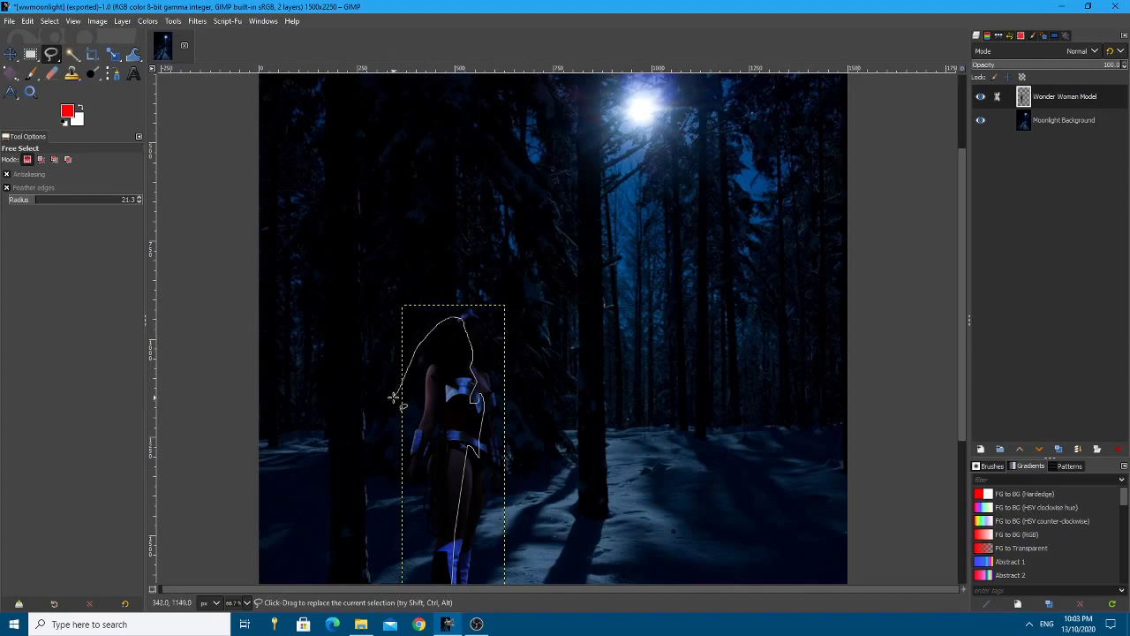
mouse_move(397, 407)
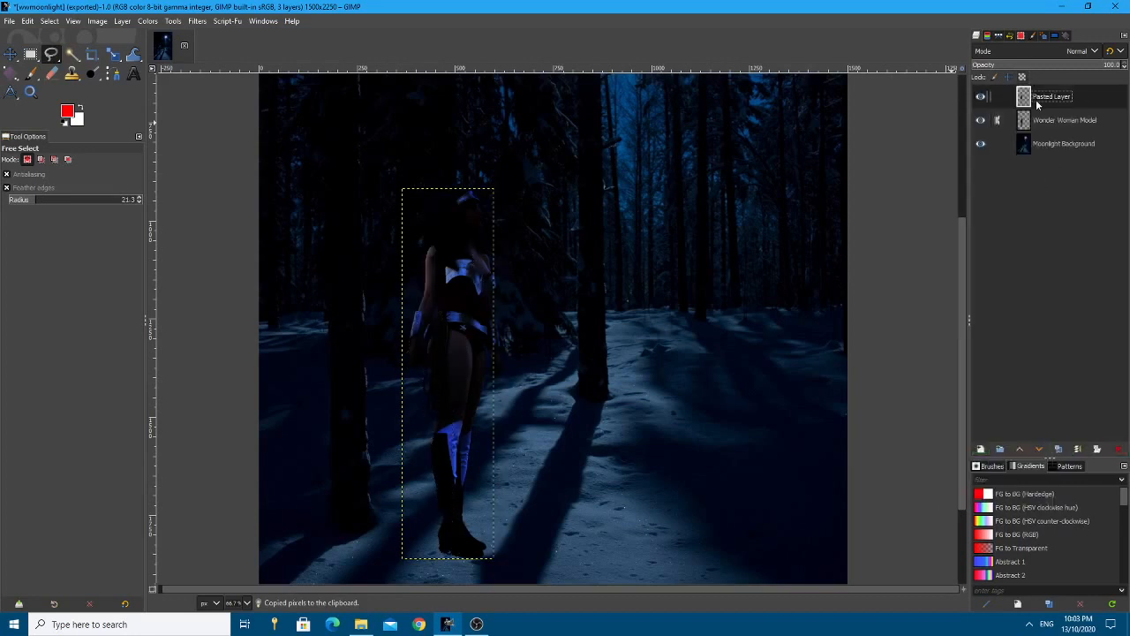
Hide the background and lower the pasted figure's brightness with Brightness-Contrast
click(980, 95)
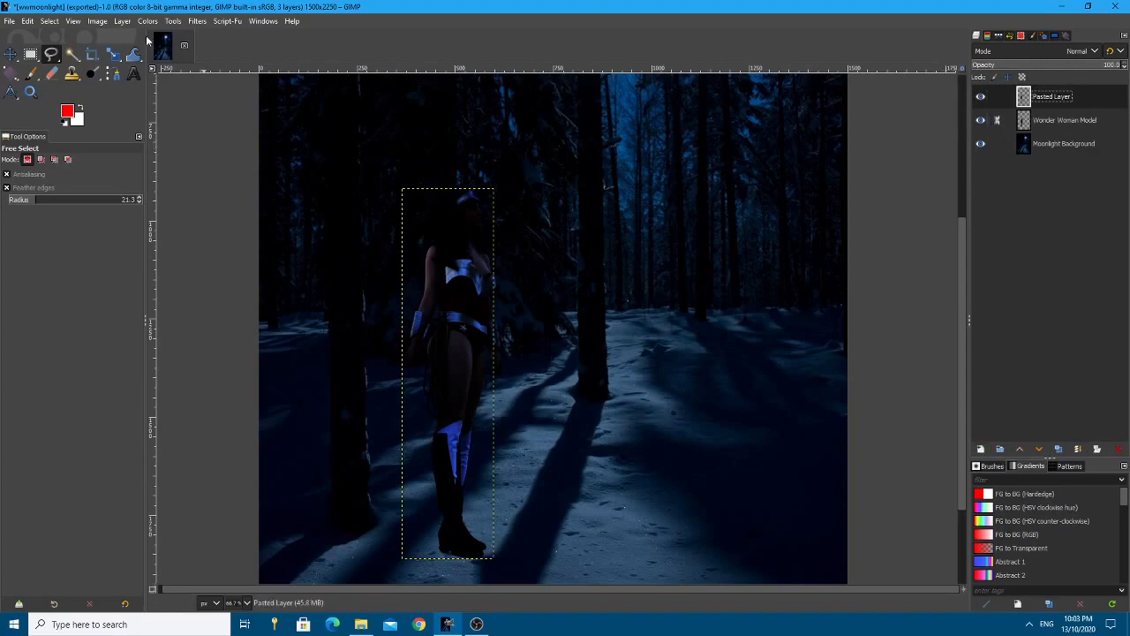
click(980, 143)
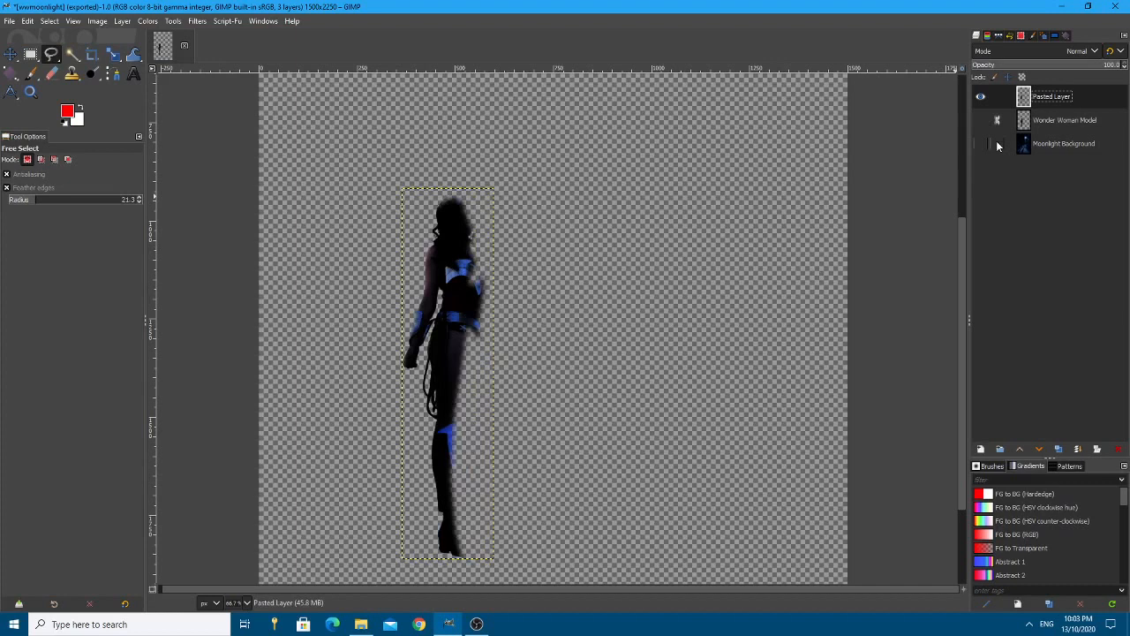
click(980, 143)
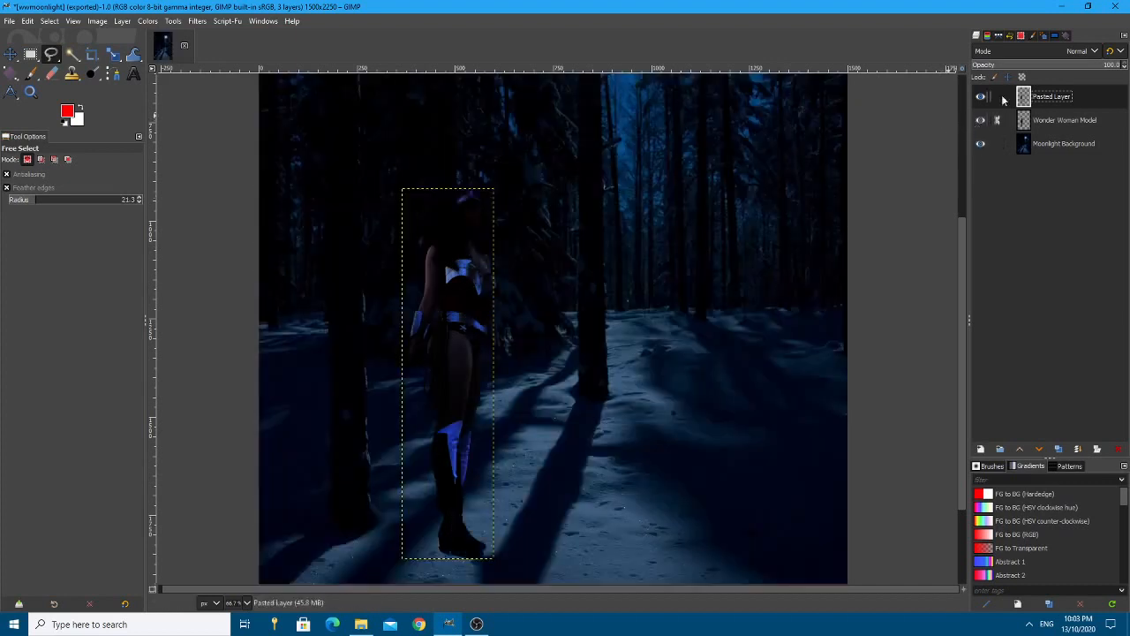
click(148, 21)
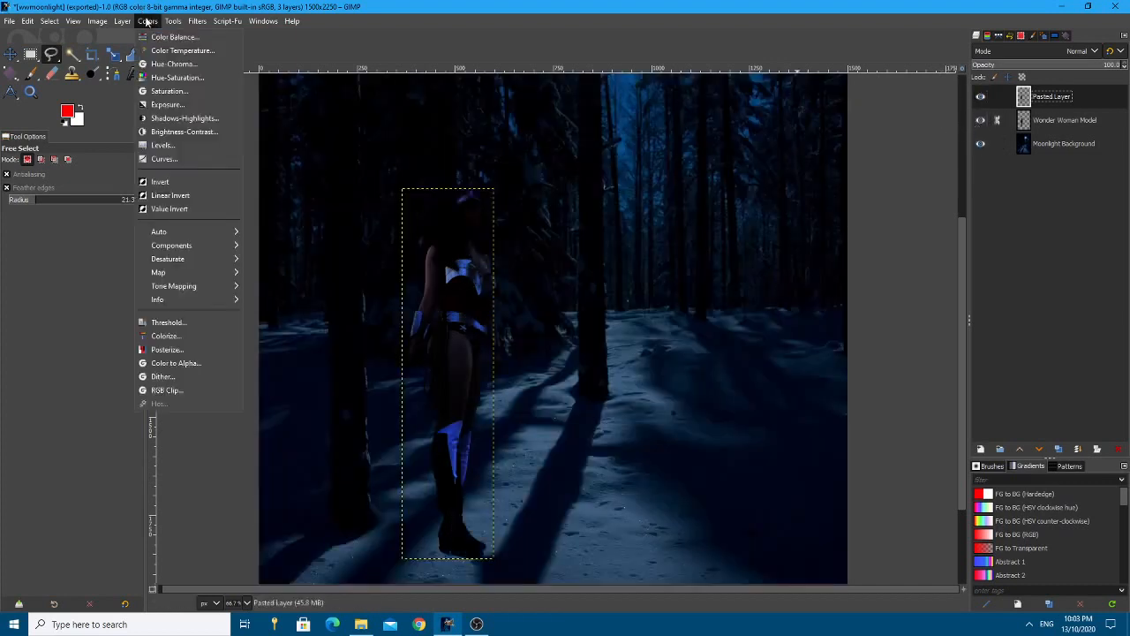
click(184, 130)
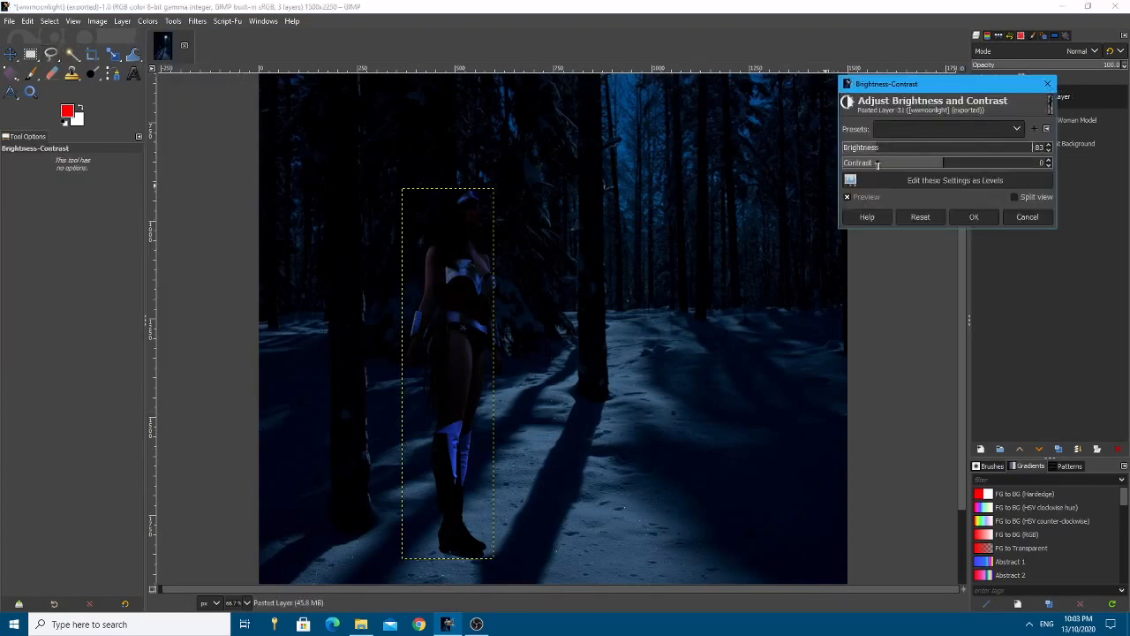
drag(972, 149, 1016, 149)
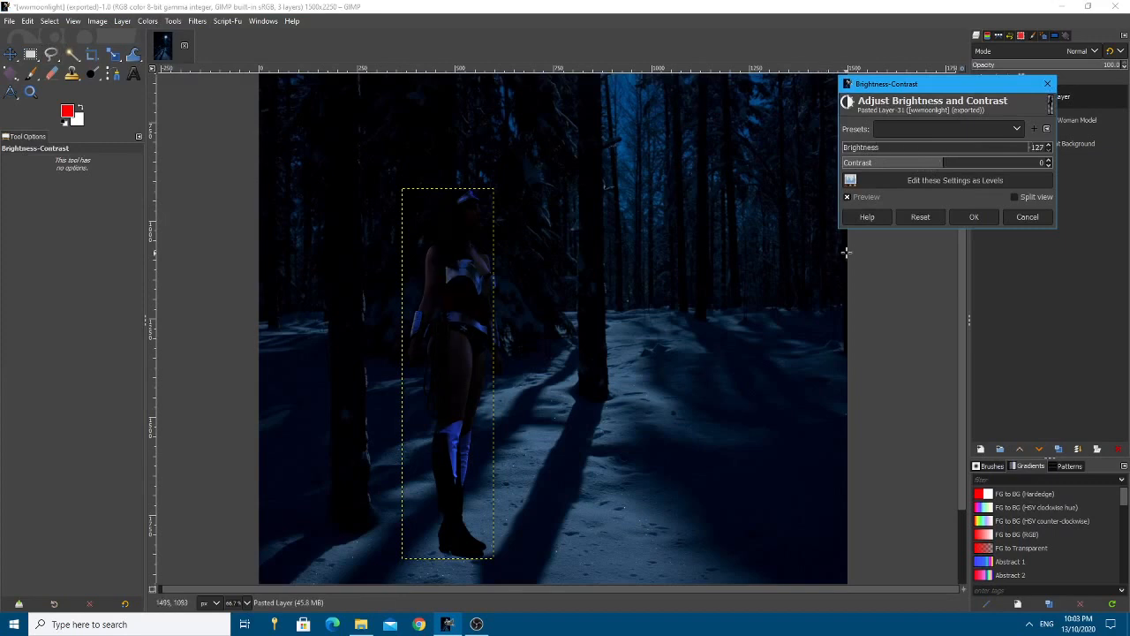
click(973, 216)
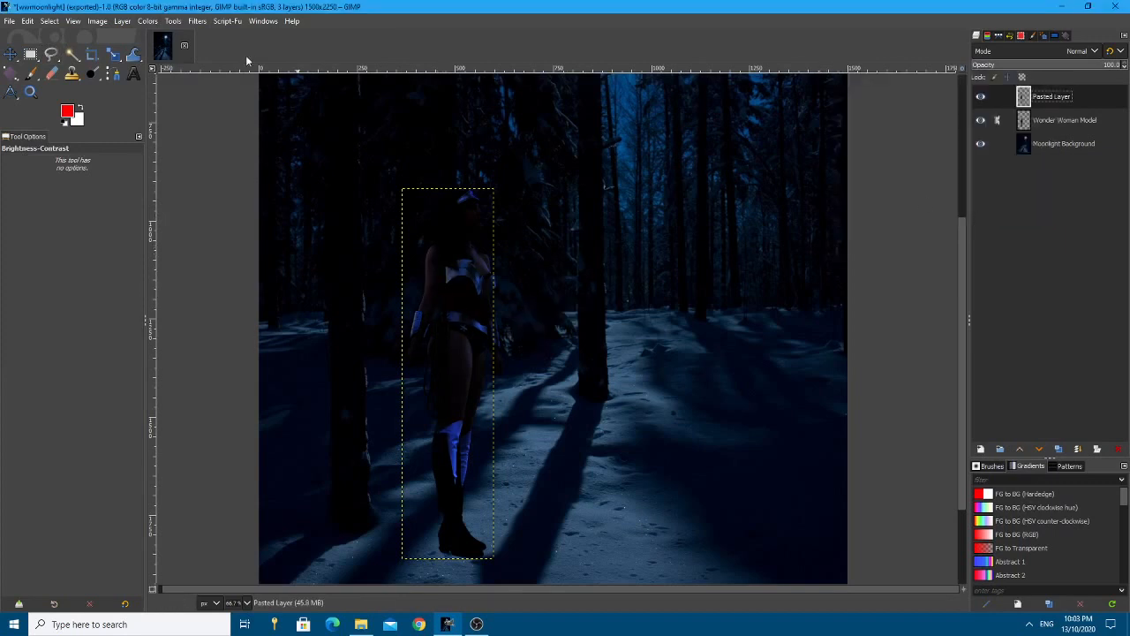
Darken the pasted figure further with a second brightness reduction
click(148, 21)
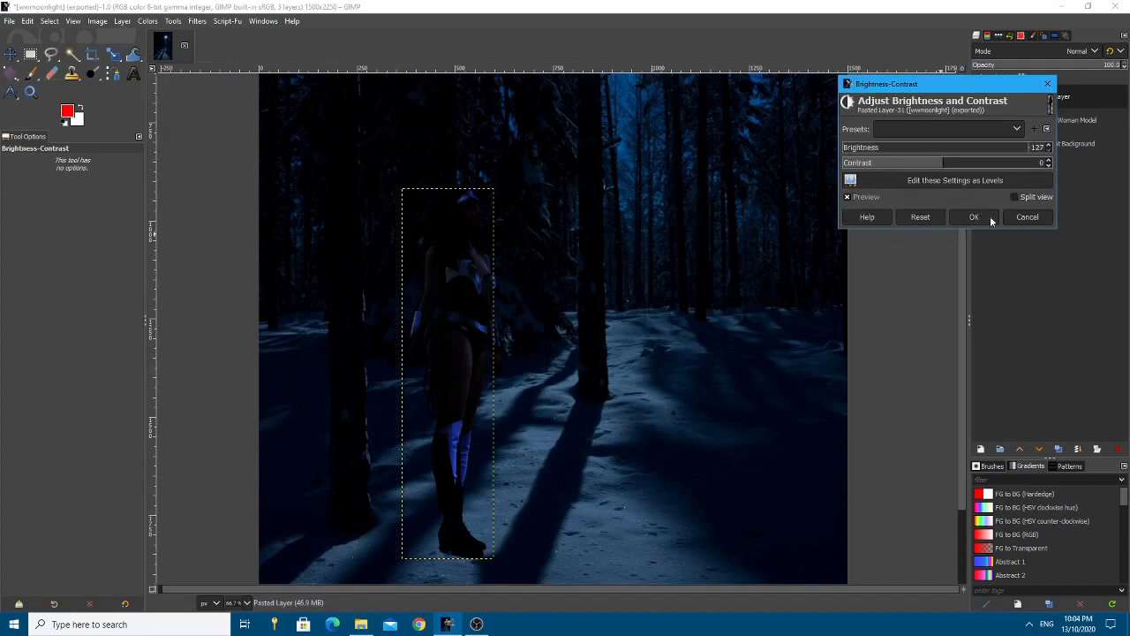
click(973, 216)
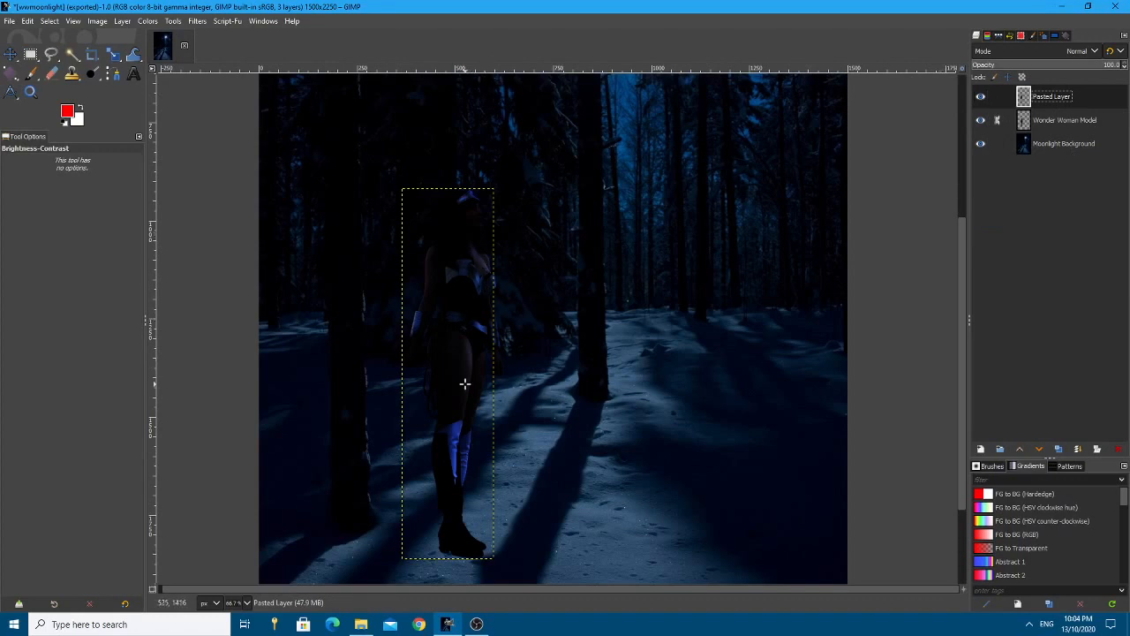
Anchor the pasted copy into the Wonder Woman Model layer, then select Moonlight Background
right_click(1051, 96)
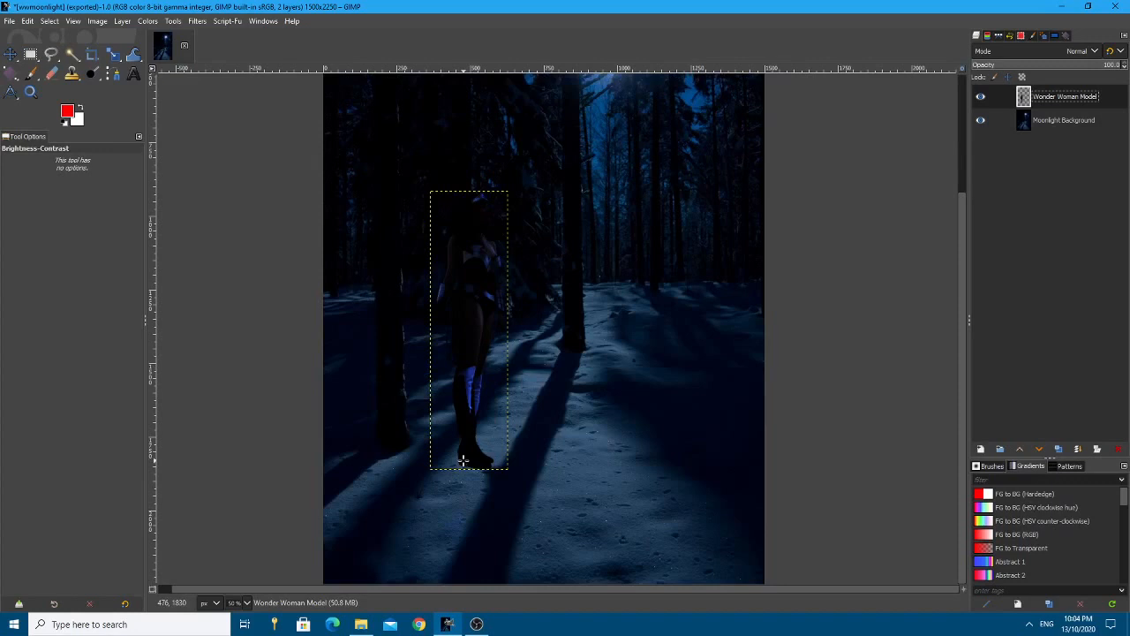
mouse_move(469, 512)
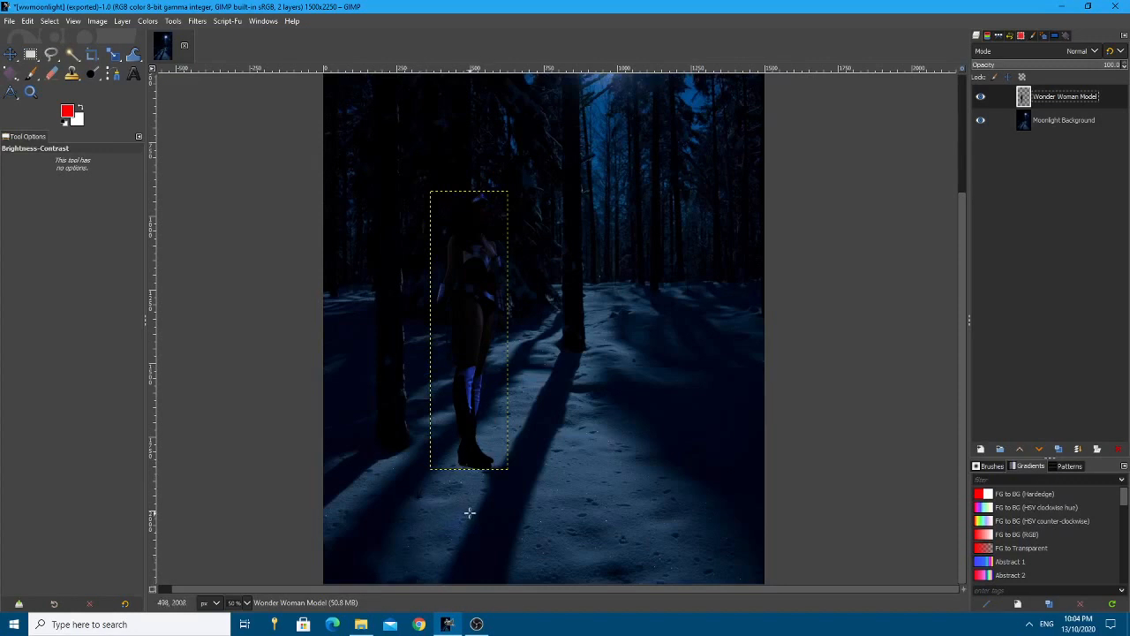
mouse_move(482, 505)
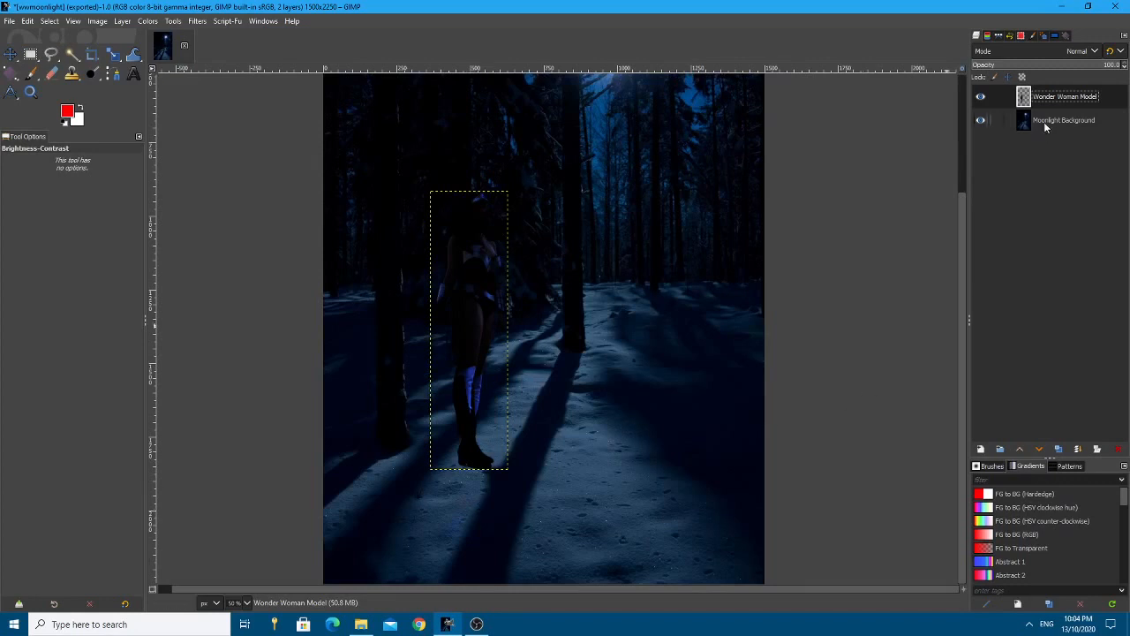
click(1064, 121)
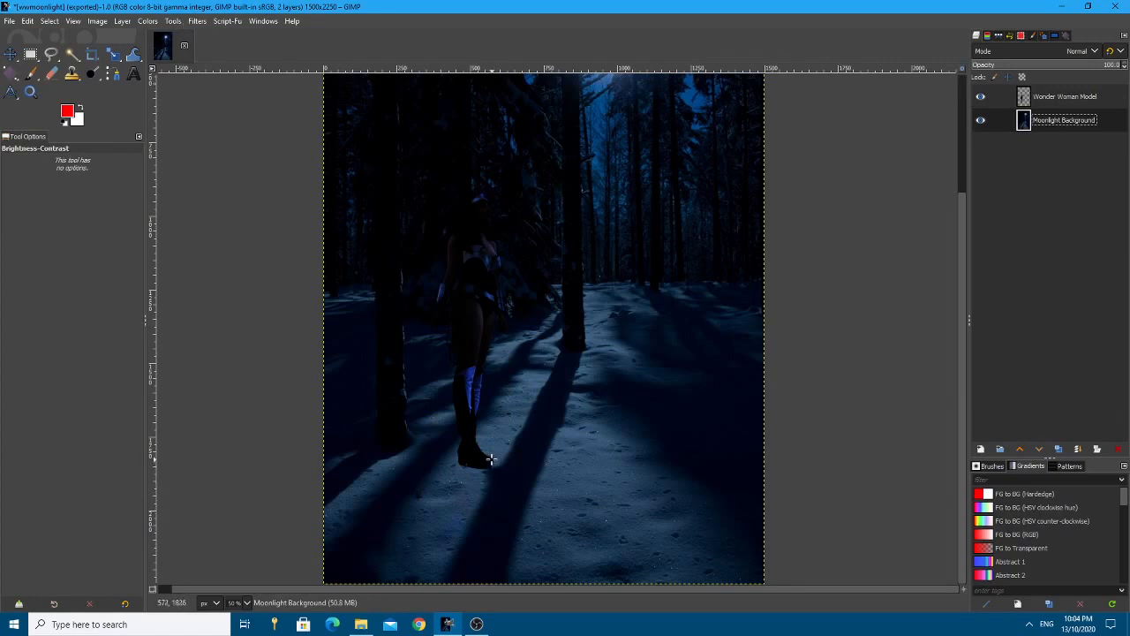
mouse_move(650, 314)
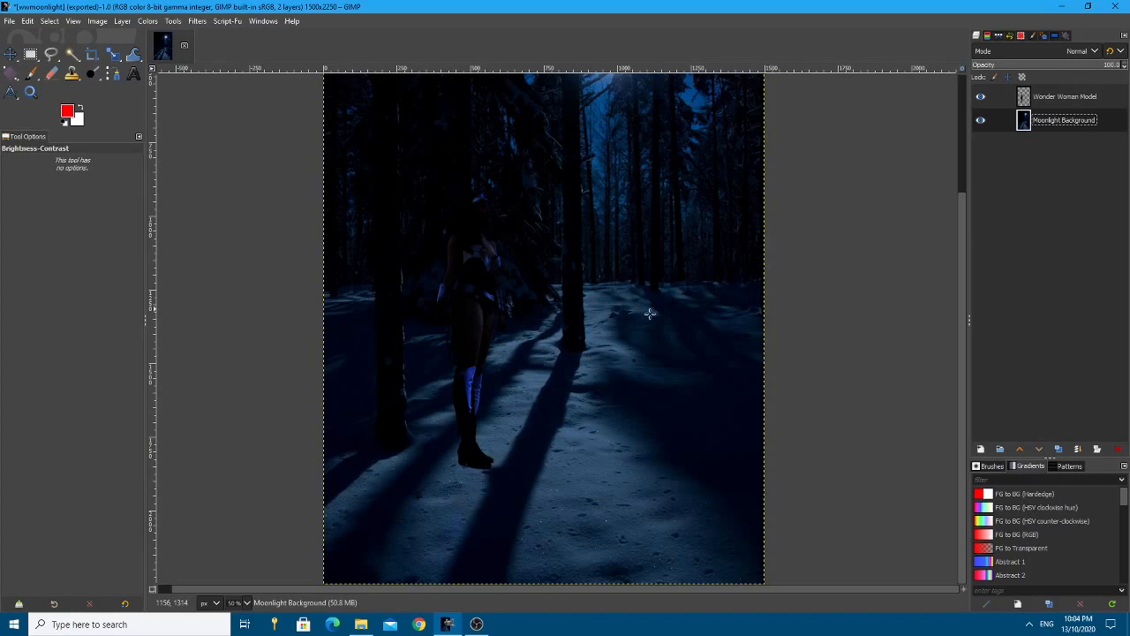
mouse_move(459, 491)
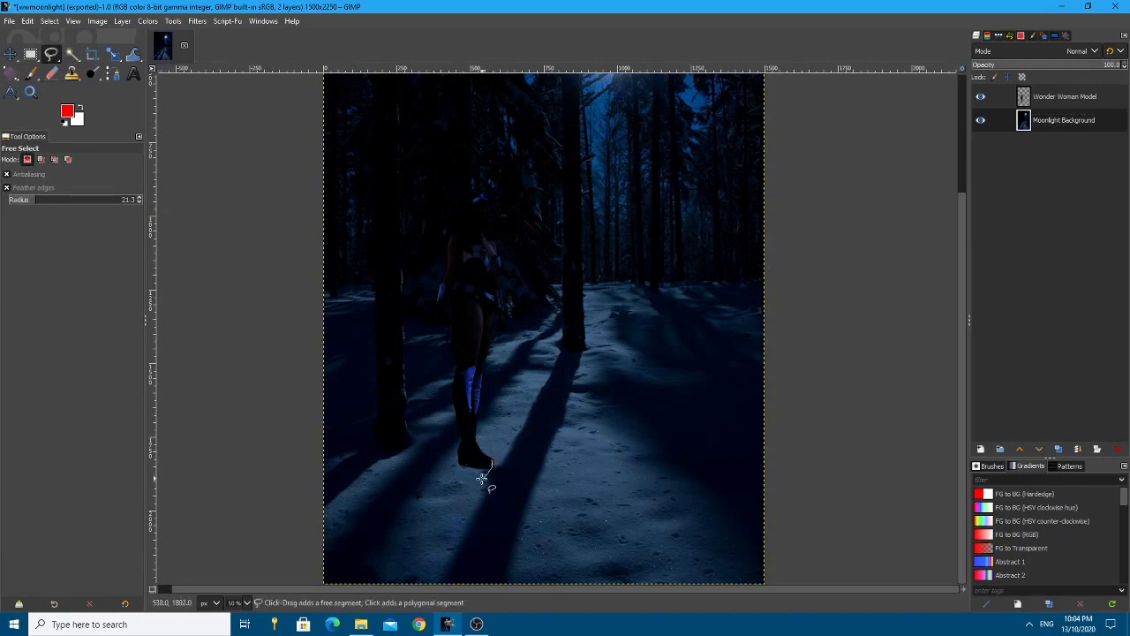
right_click(1064, 120)
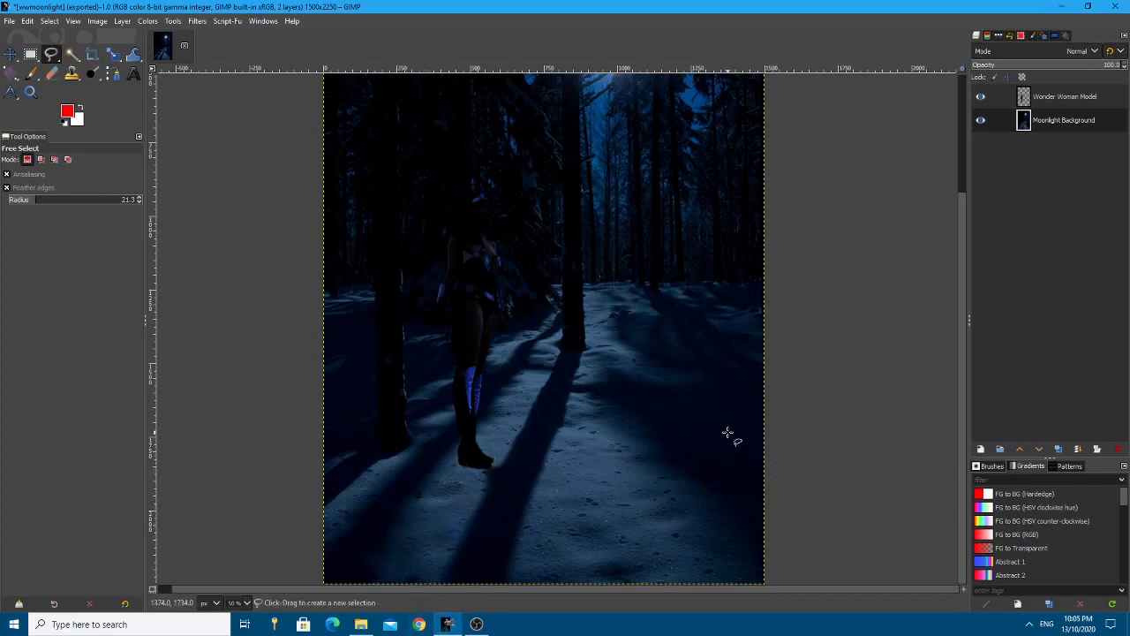
mouse_move(739, 420)
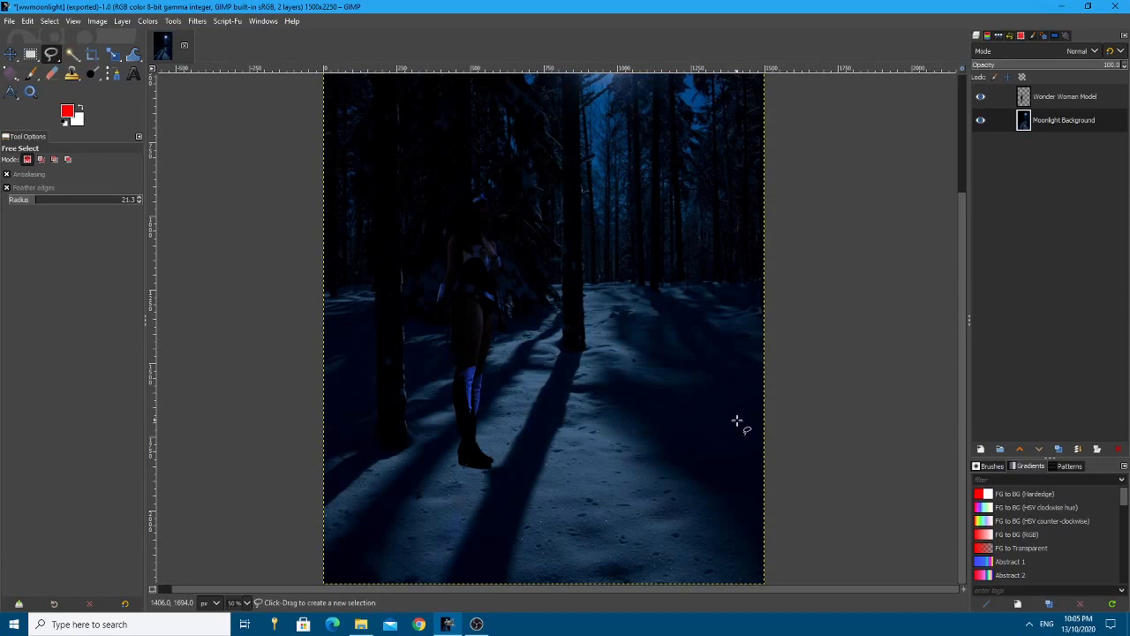
mouse_move(679, 461)
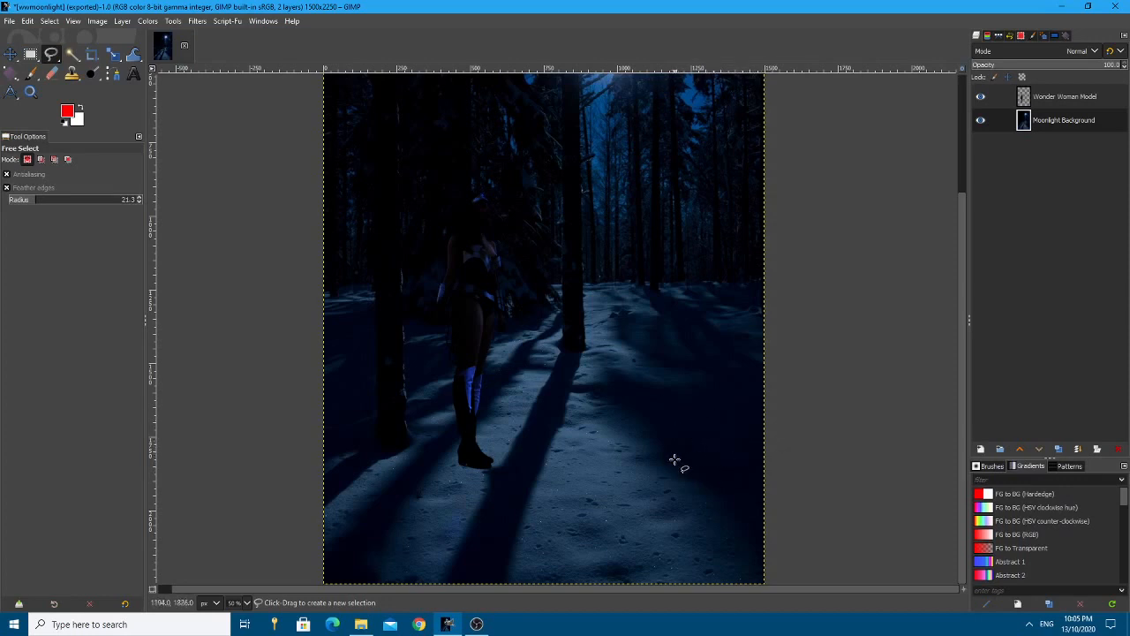
mouse_move(523, 499)
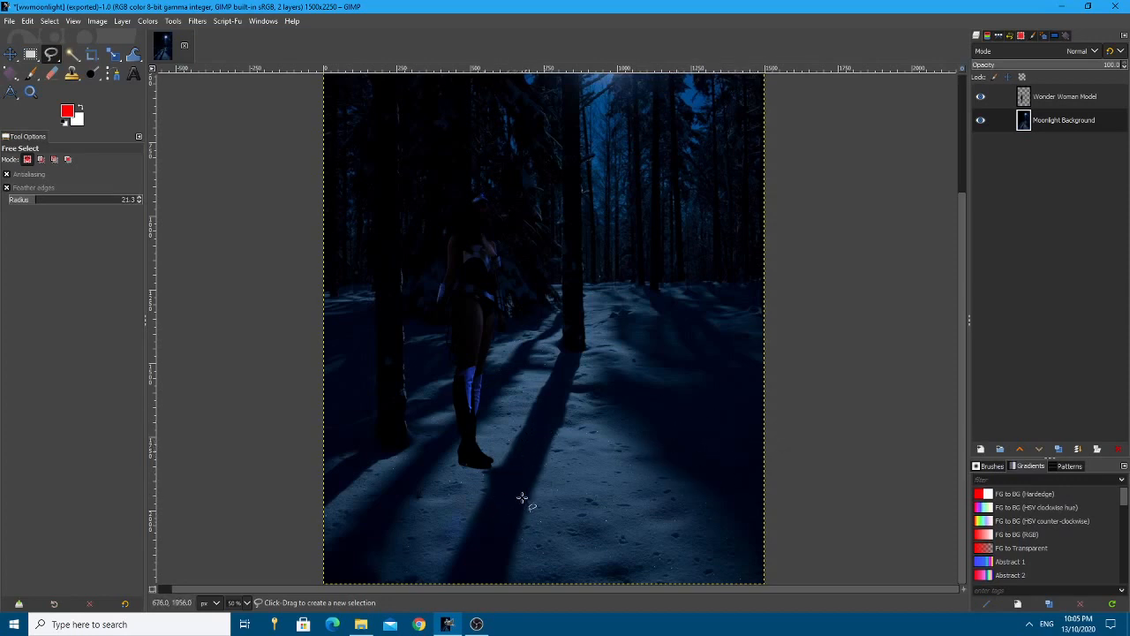
mouse_move(493, 519)
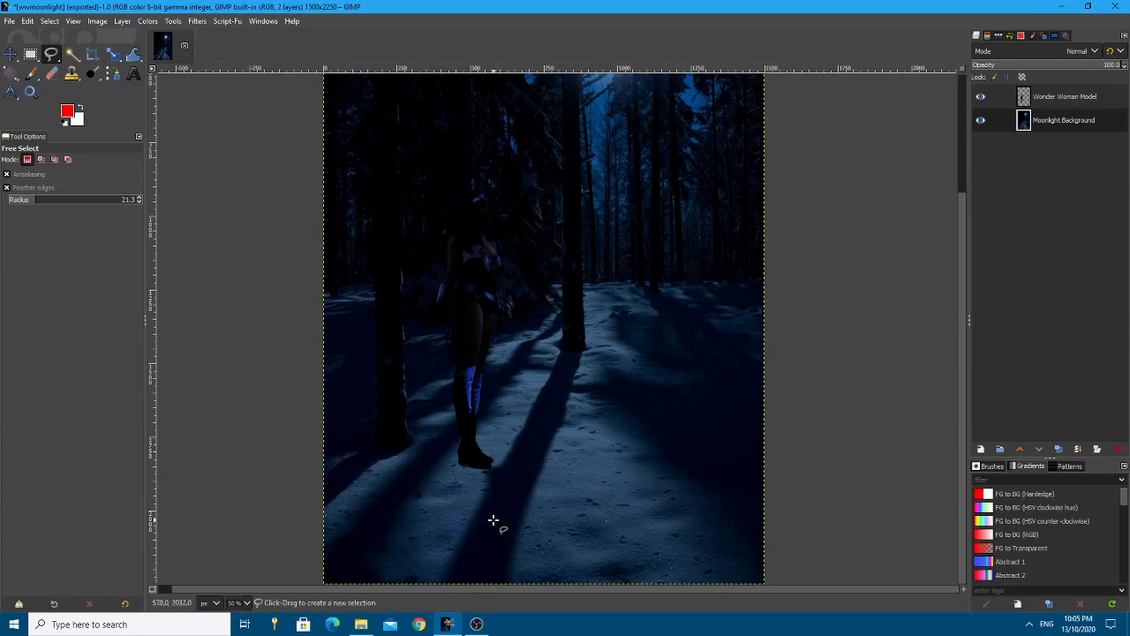
mouse_move(497, 523)
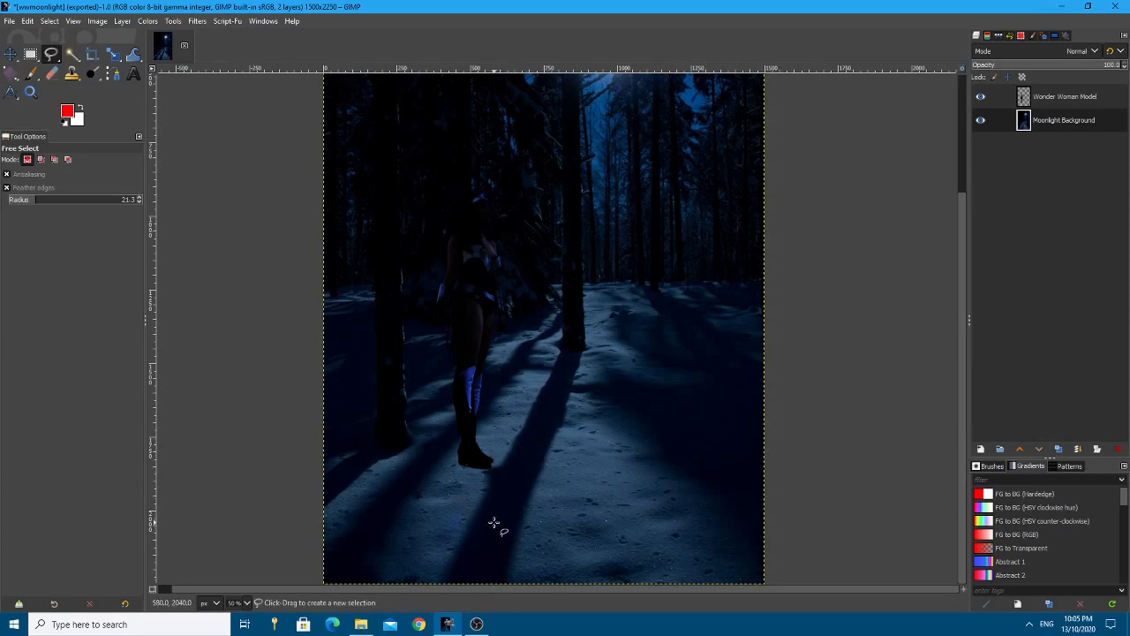
mouse_move(502, 484)
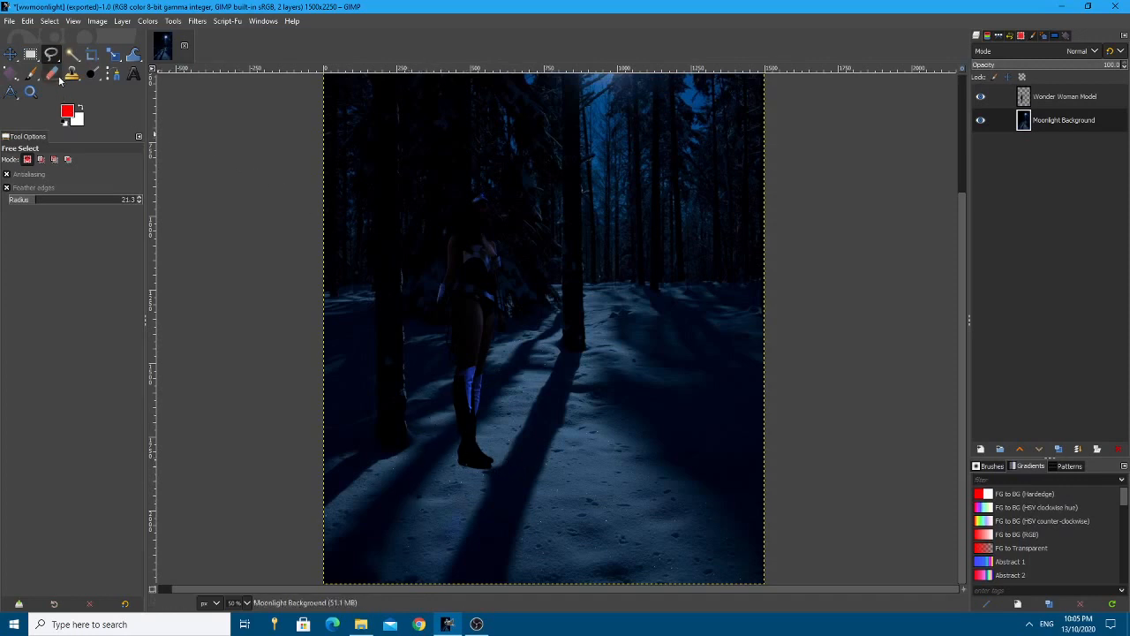
mouse_move(196, 28)
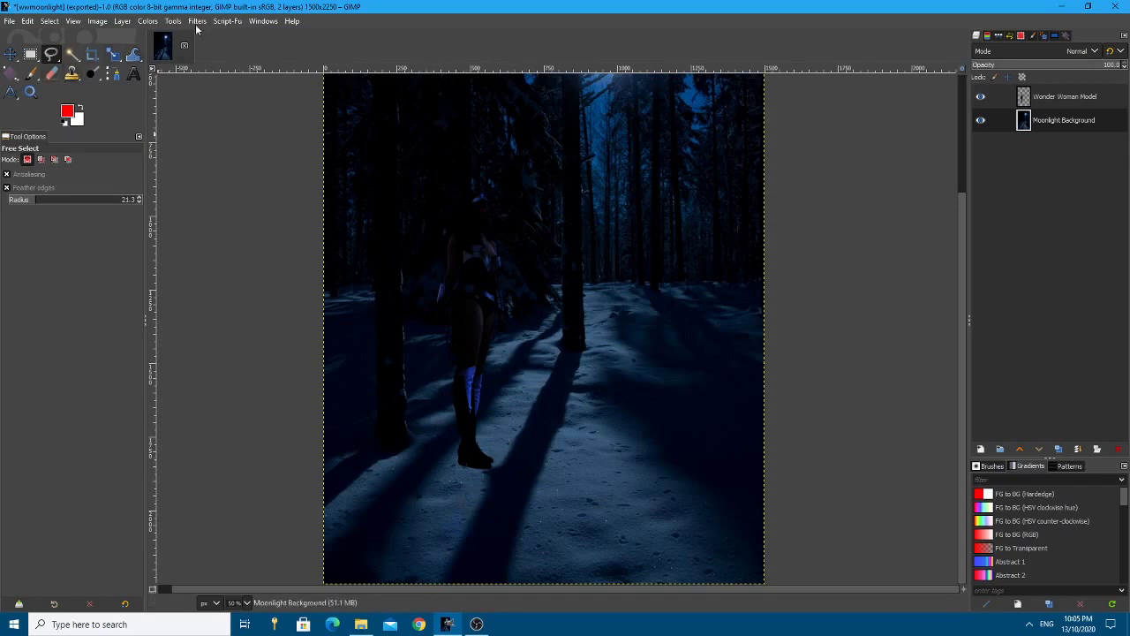
Generate a Perspective Shadow layer from the model with the Light and Shadow Perspective filter
click(198, 21)
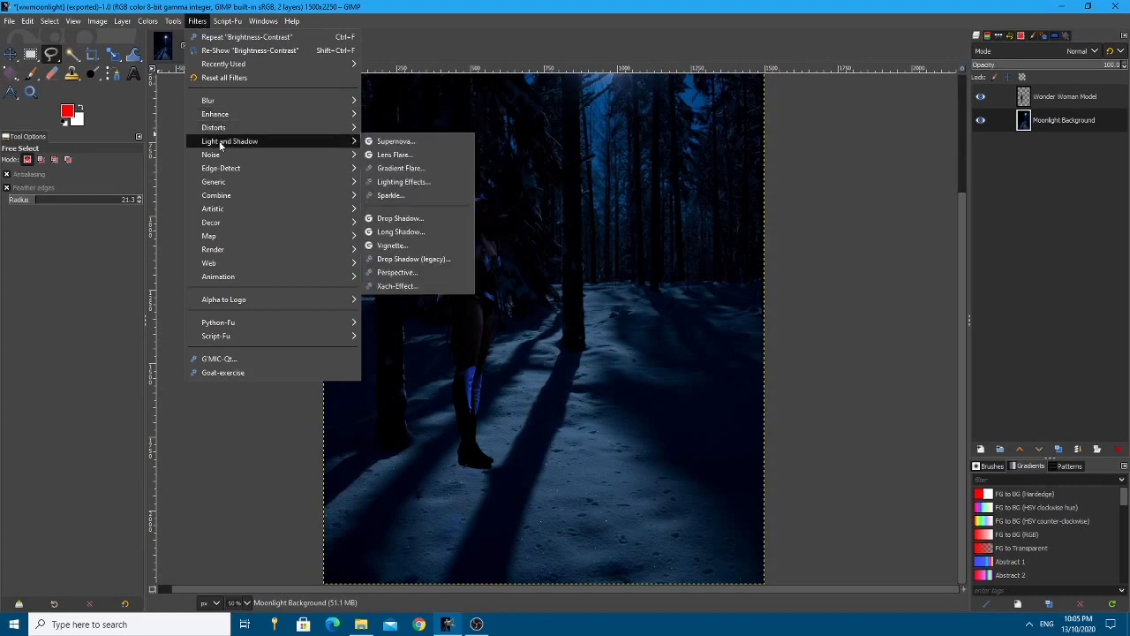
mouse_move(413, 257)
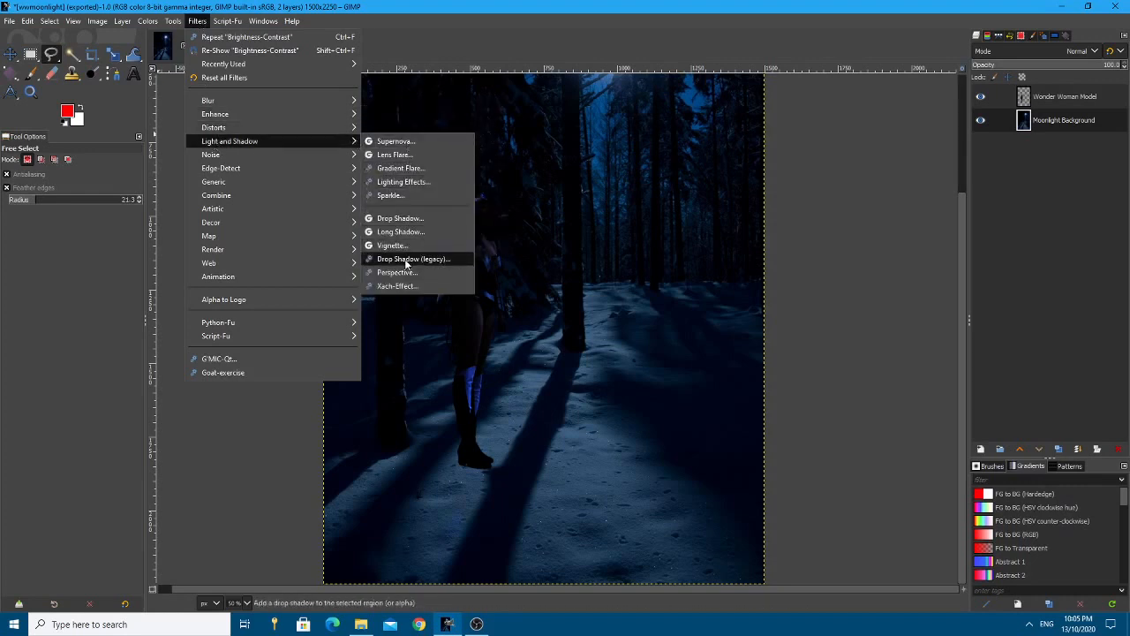
click(397, 272)
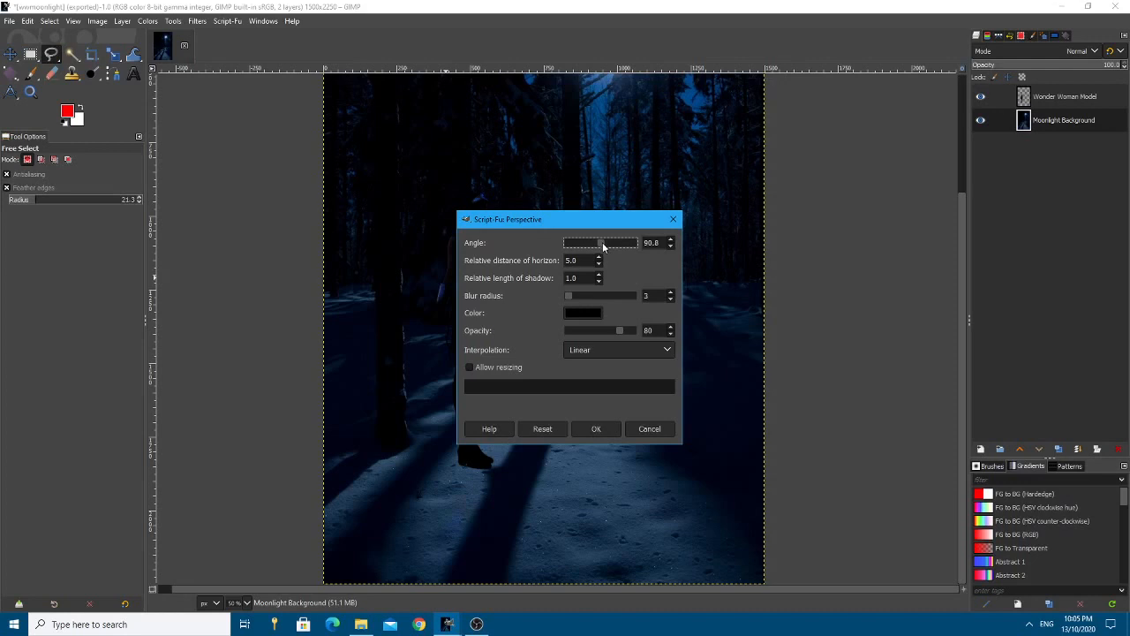
mouse_move(554, 267)
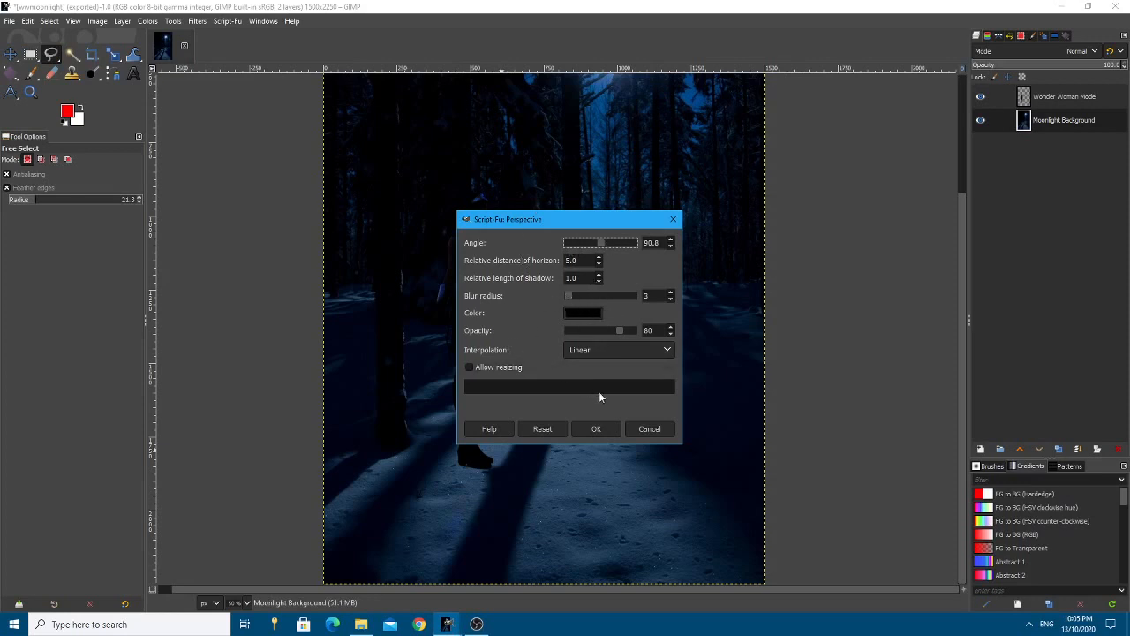
mouse_move(517, 290)
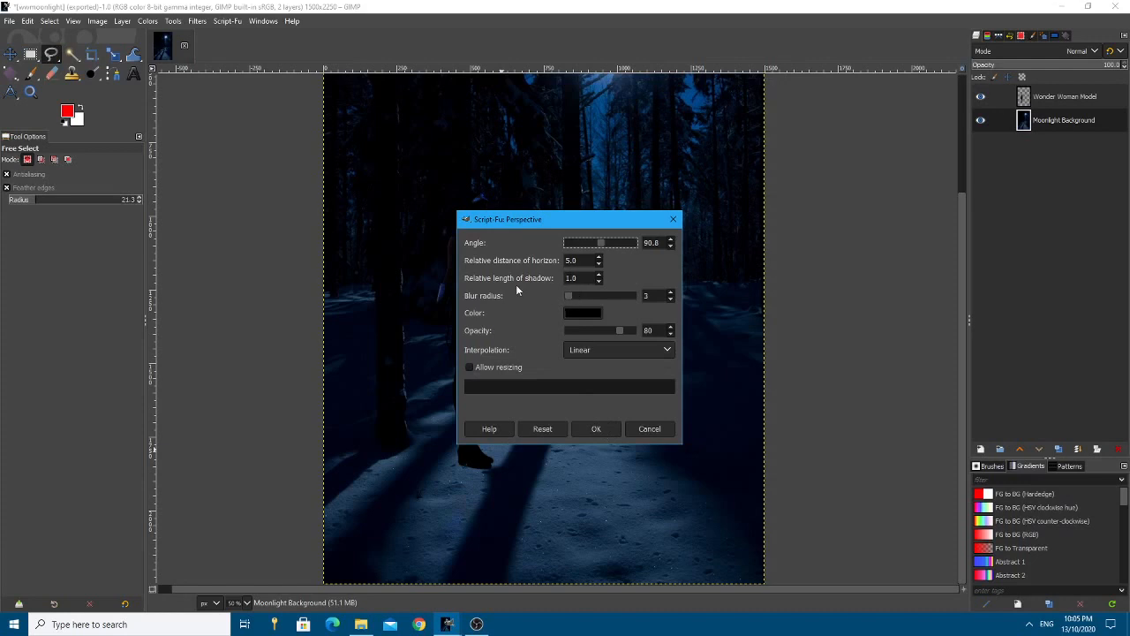
mouse_move(502, 330)
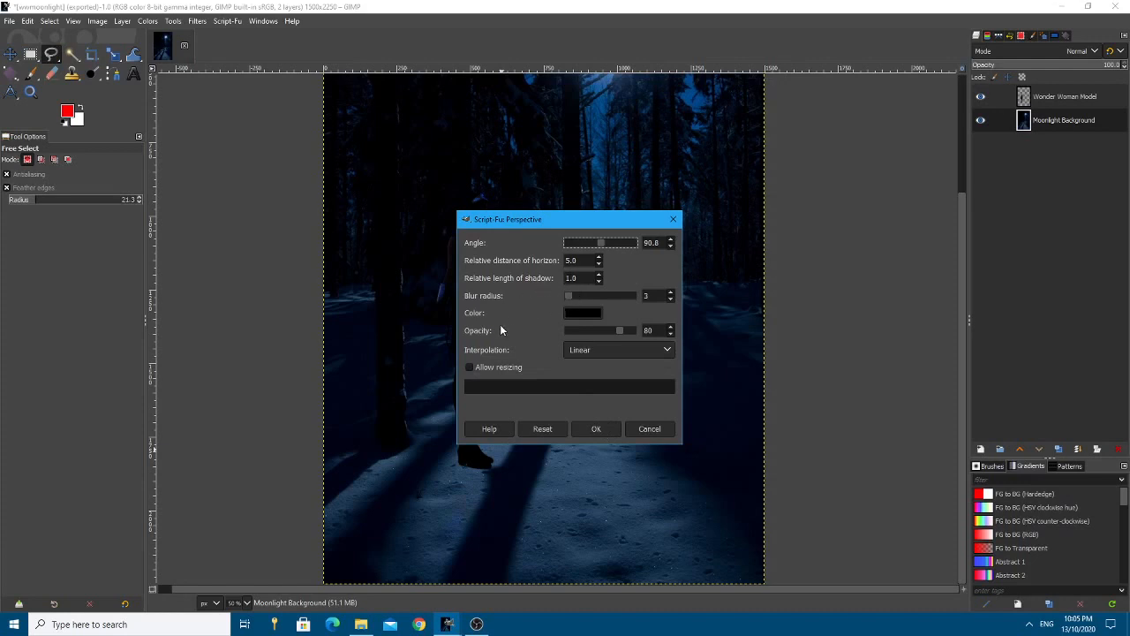
mouse_move(597, 431)
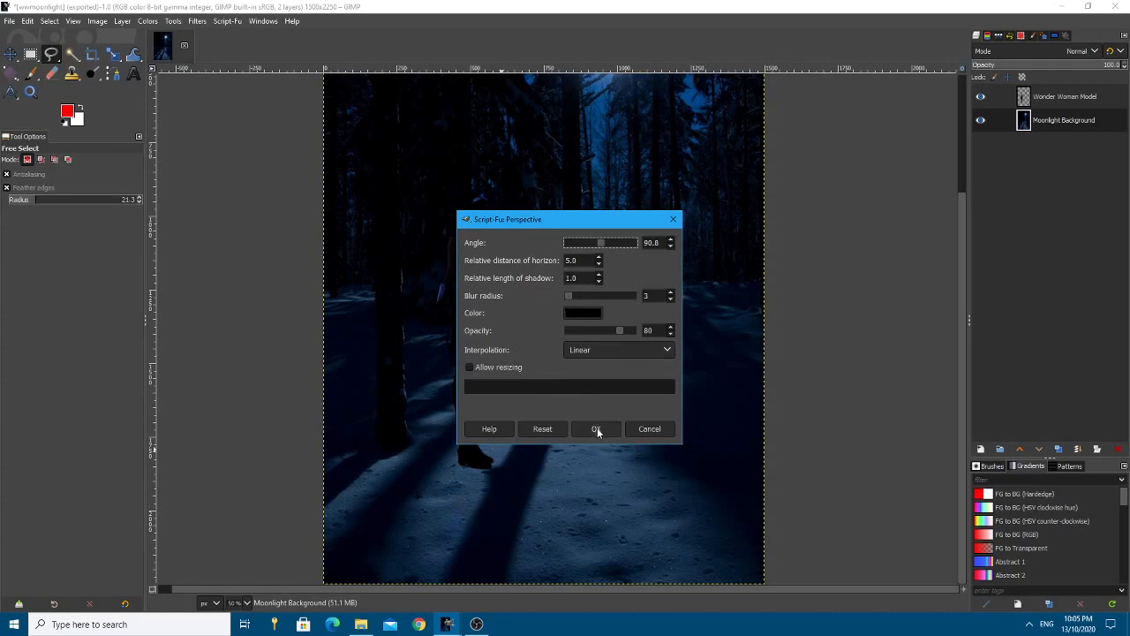
click(597, 429)
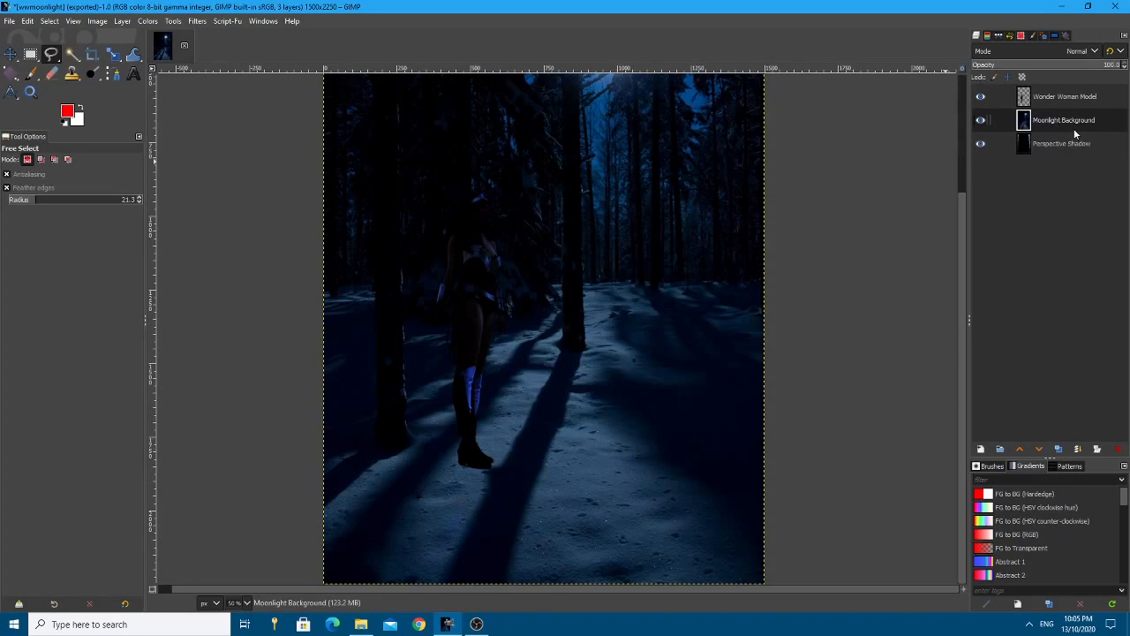
mouse_move(890, 261)
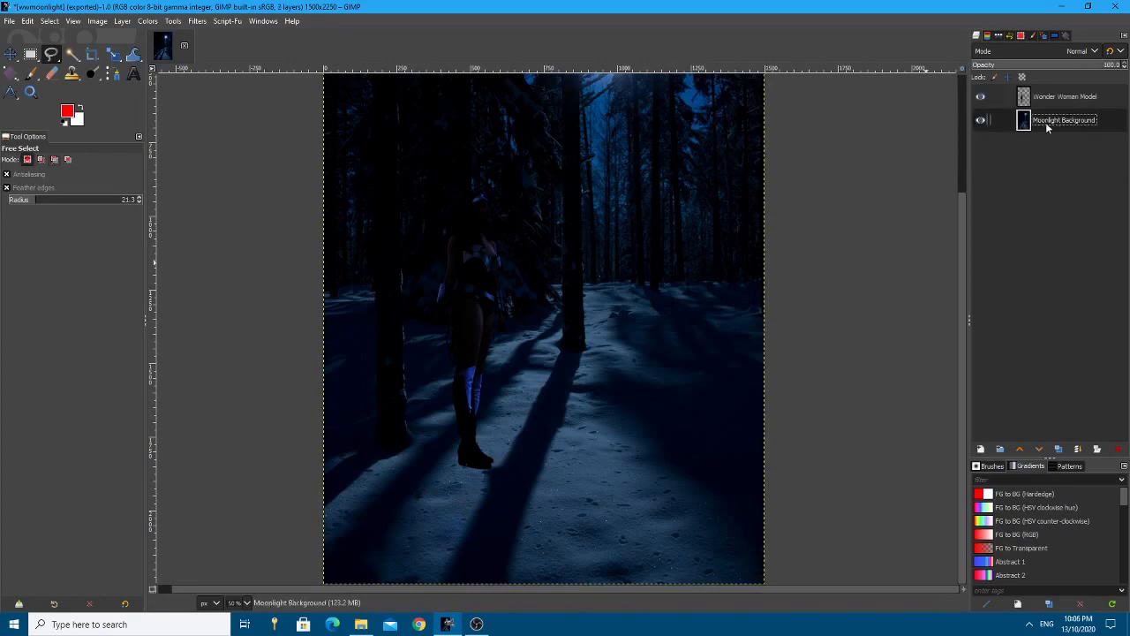
Rerun the Perspective filter on the model and place the regenerated shadow beneath her
click(1063, 95)
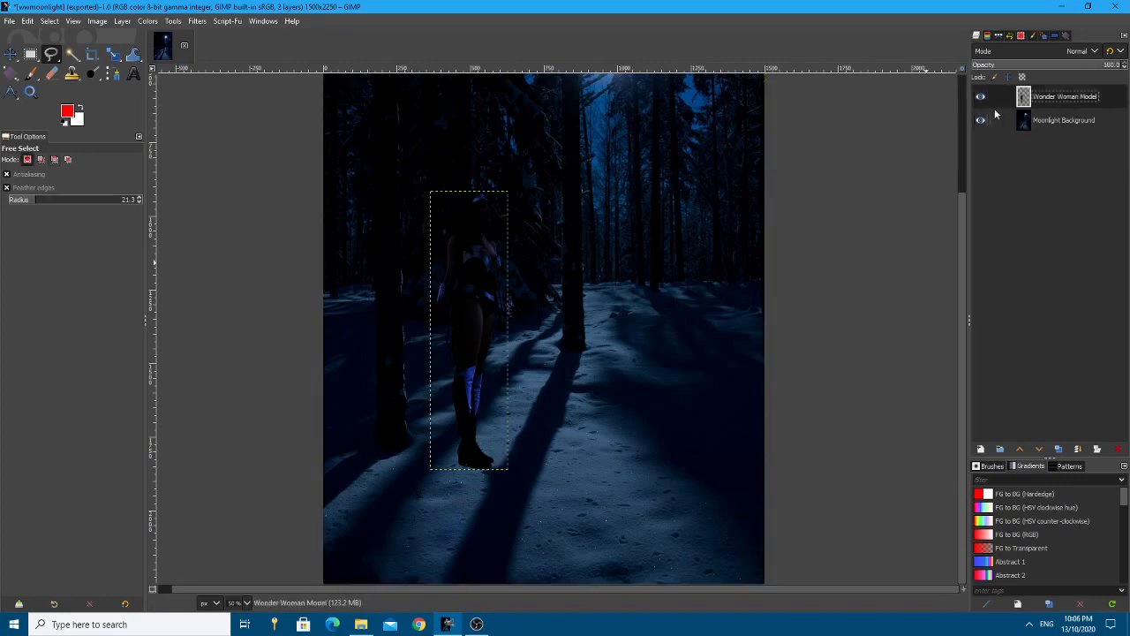
mouse_move(544, 279)
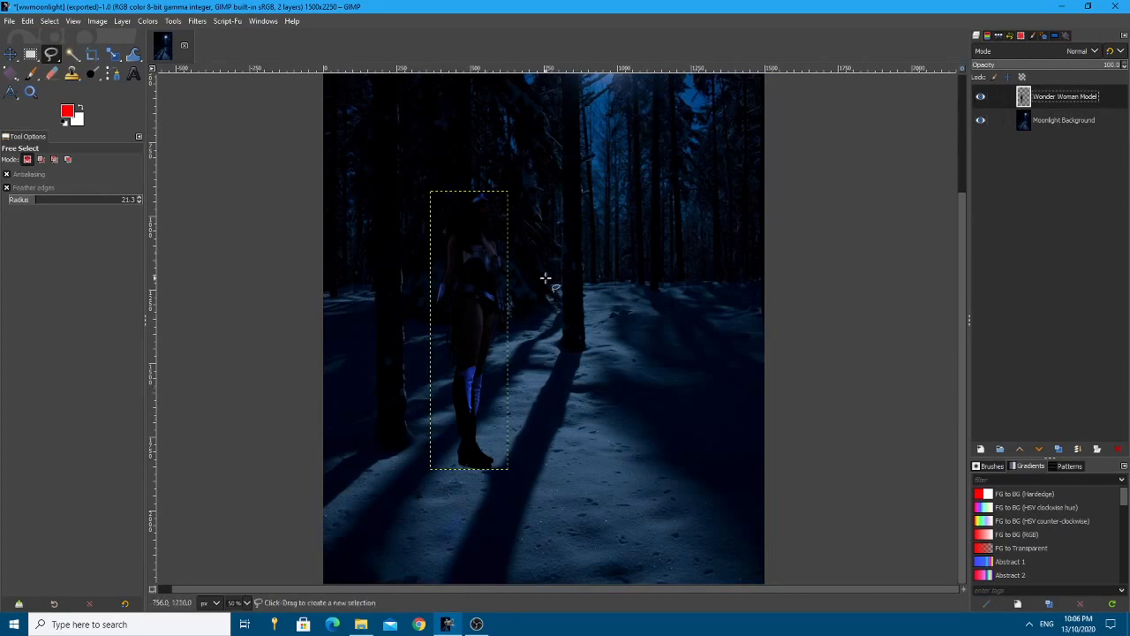
click(198, 22)
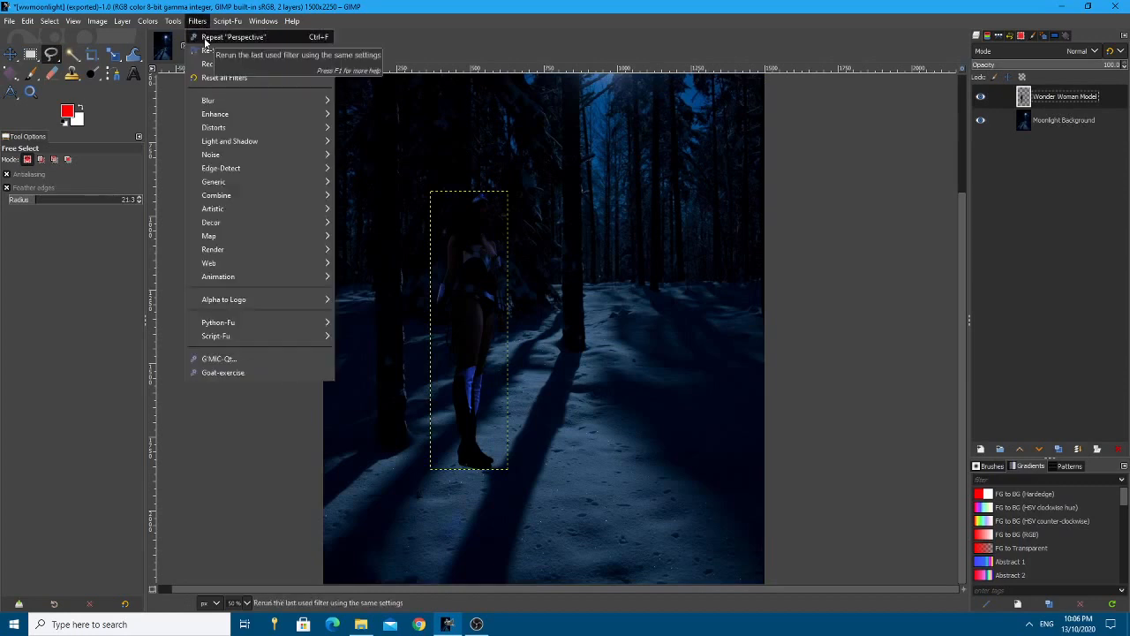
click(233, 37)
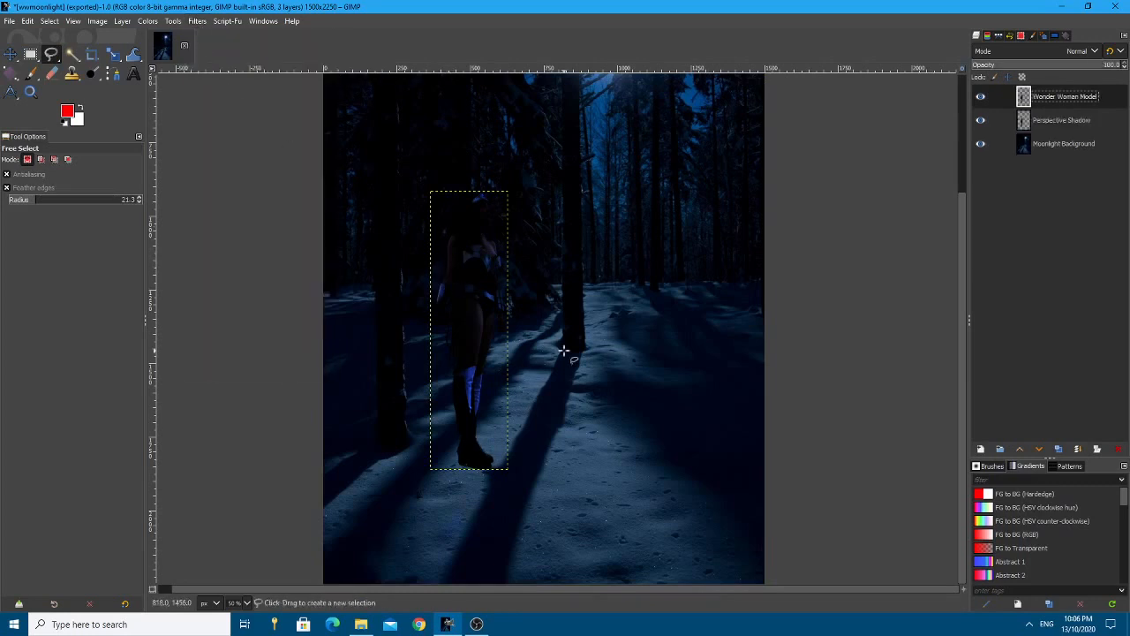
click(1062, 120)
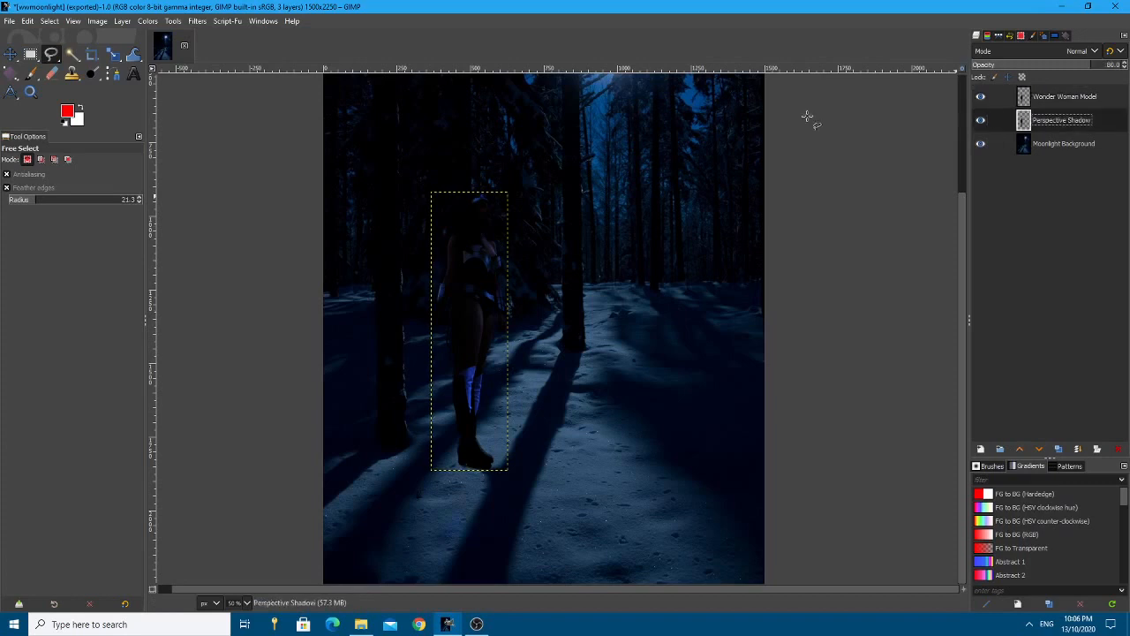
drag(468, 327, 580, 388)
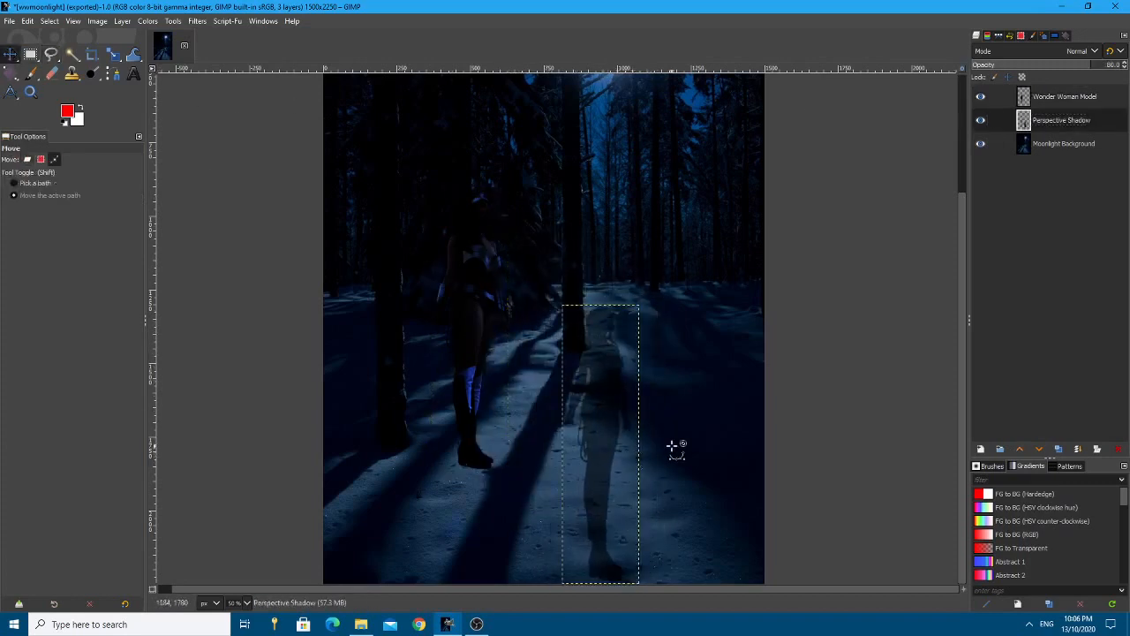
drag(601, 441, 469, 329)
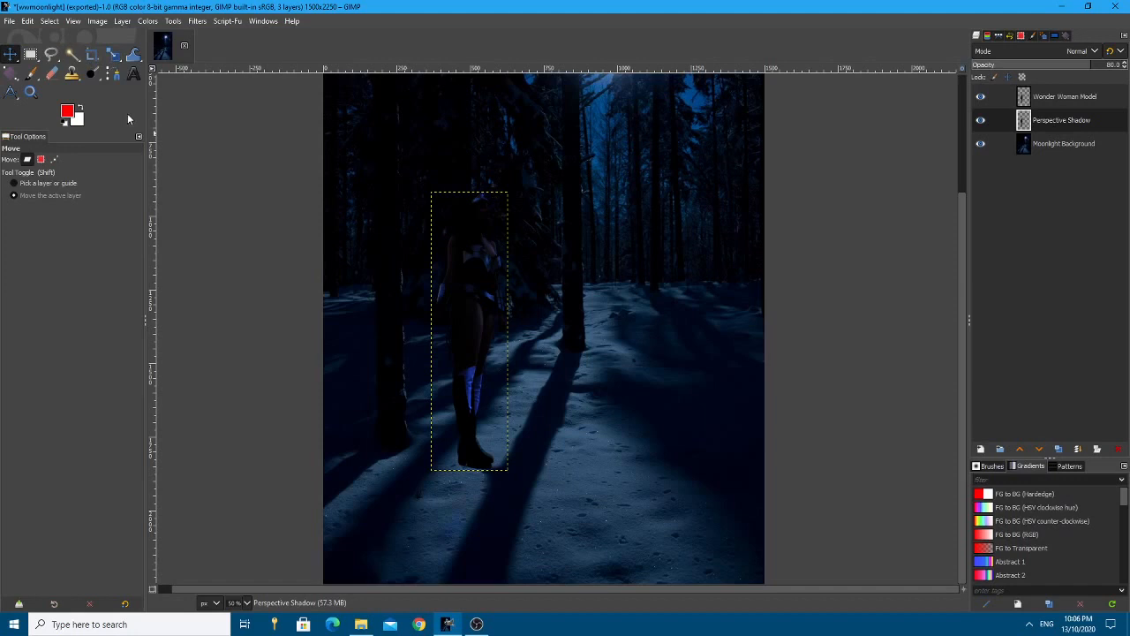
mouse_move(152, 27)
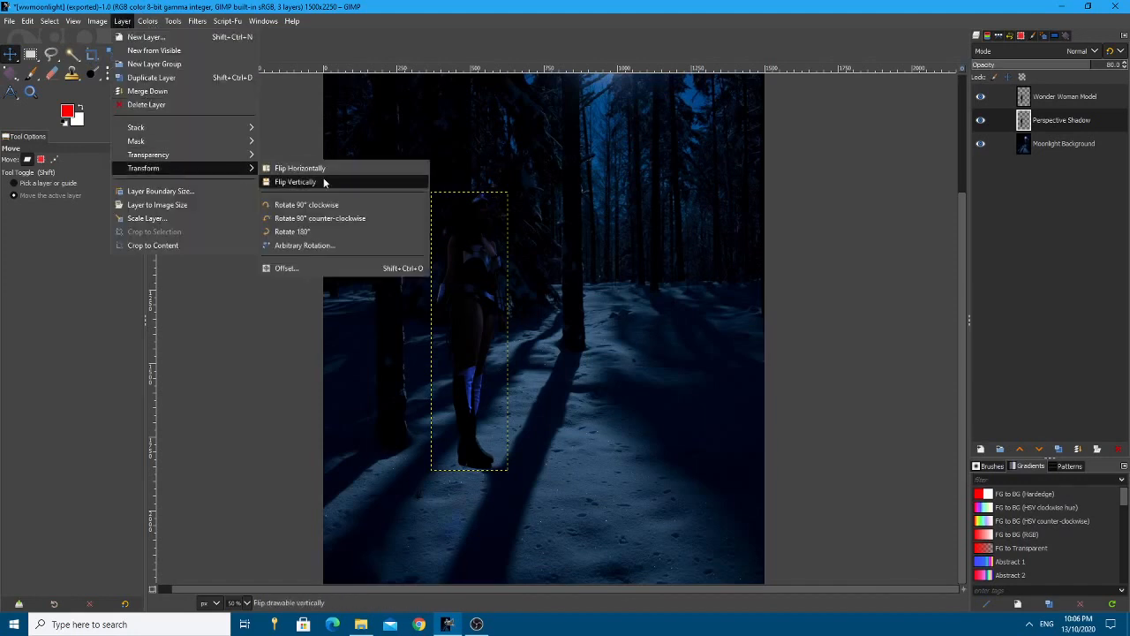
mouse_move(300, 168)
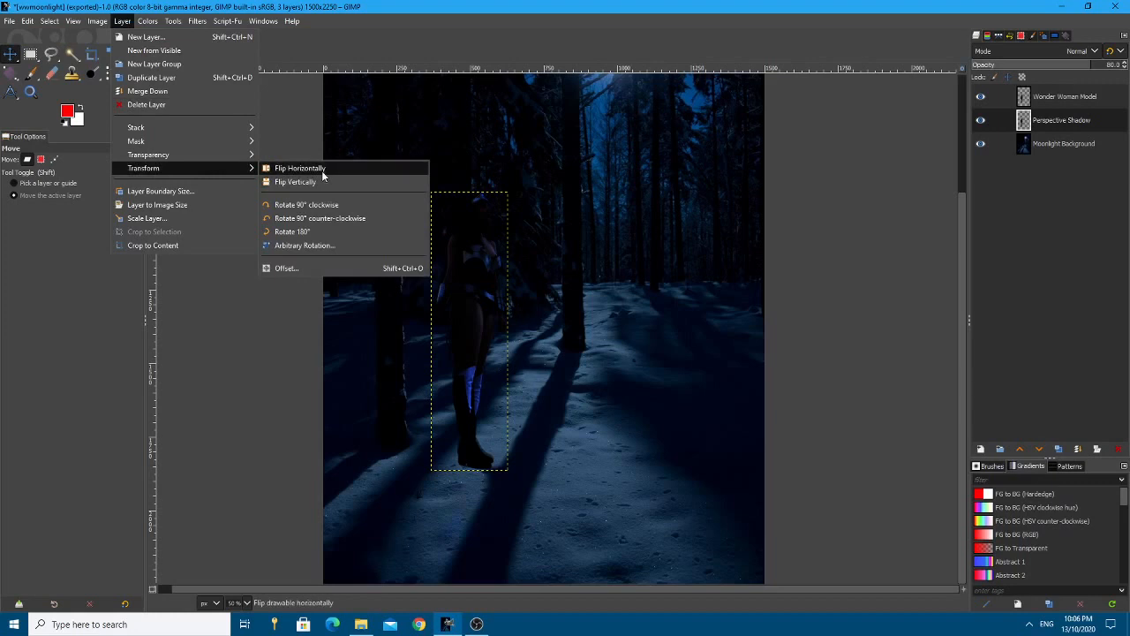
Flip the shadow vertically, shear it, and move it so it meets the model's feet
click(300, 167)
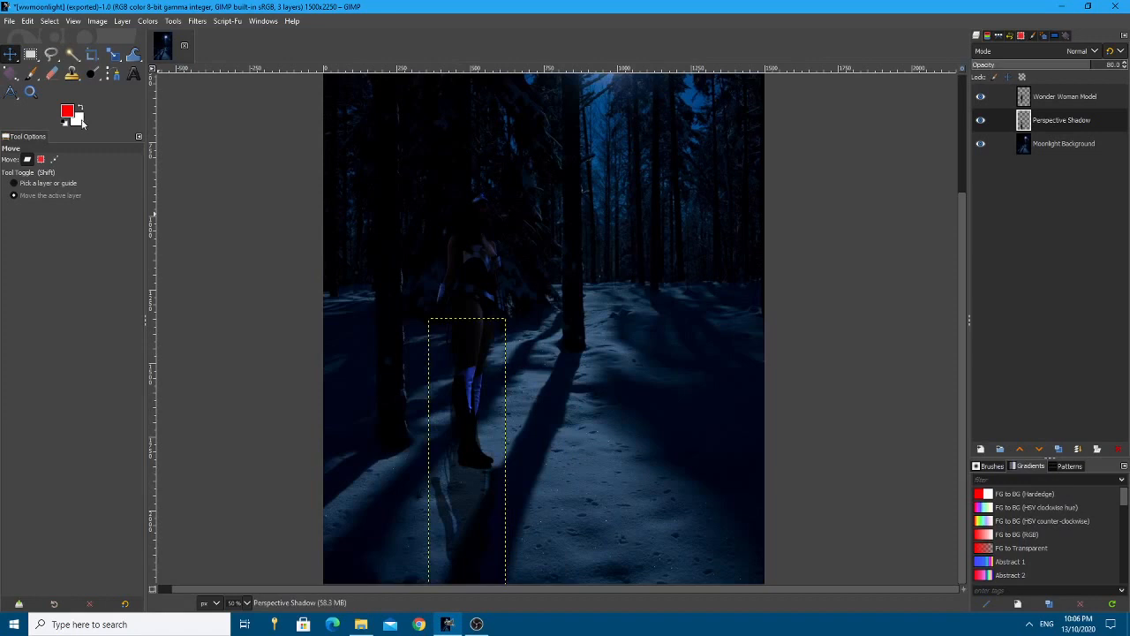
click(134, 60)
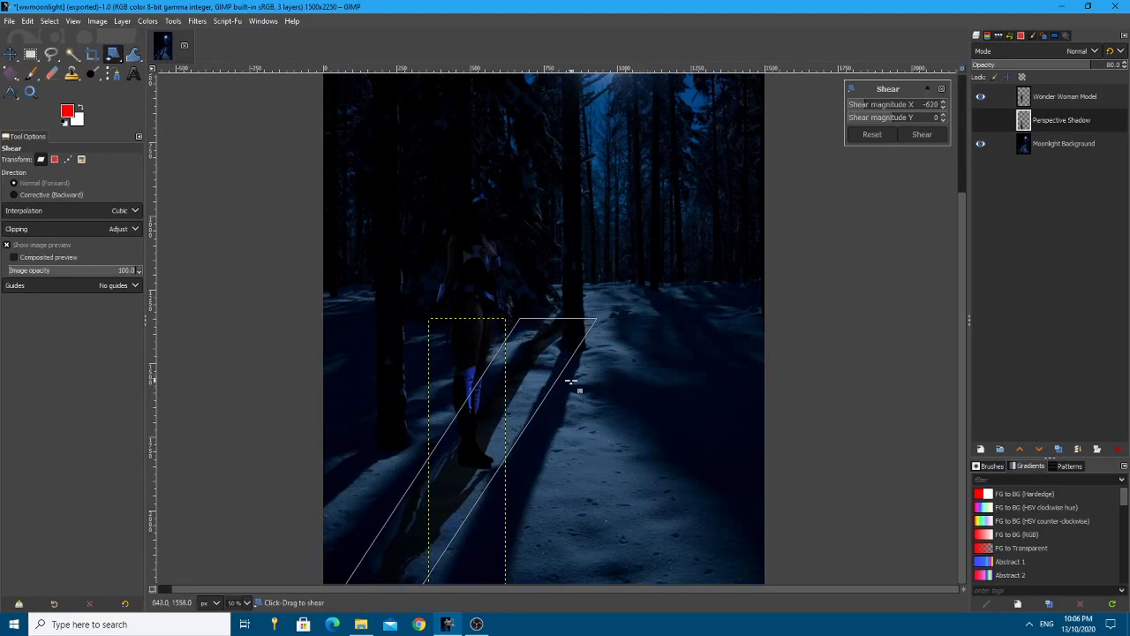
mouse_move(786, 157)
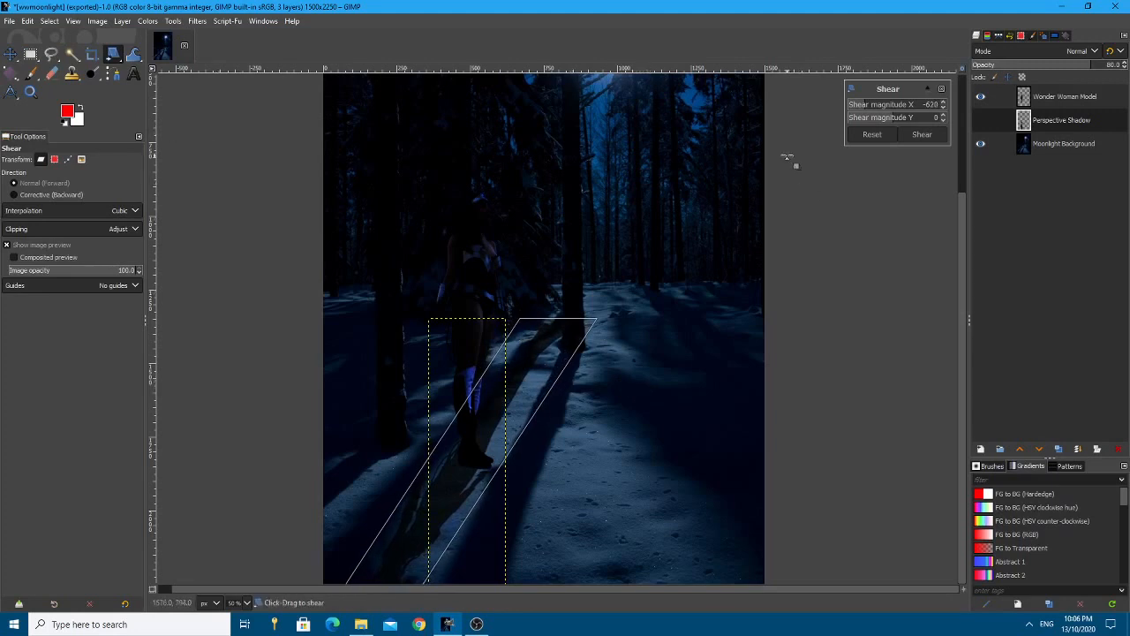
click(922, 134)
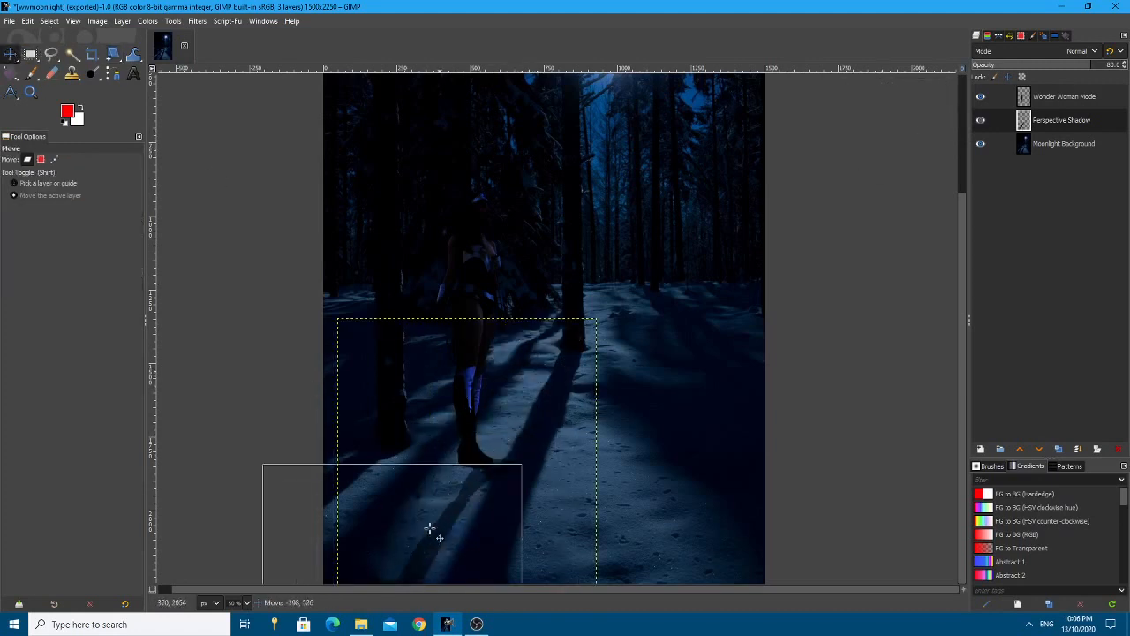
drag(431, 528, 434, 514)
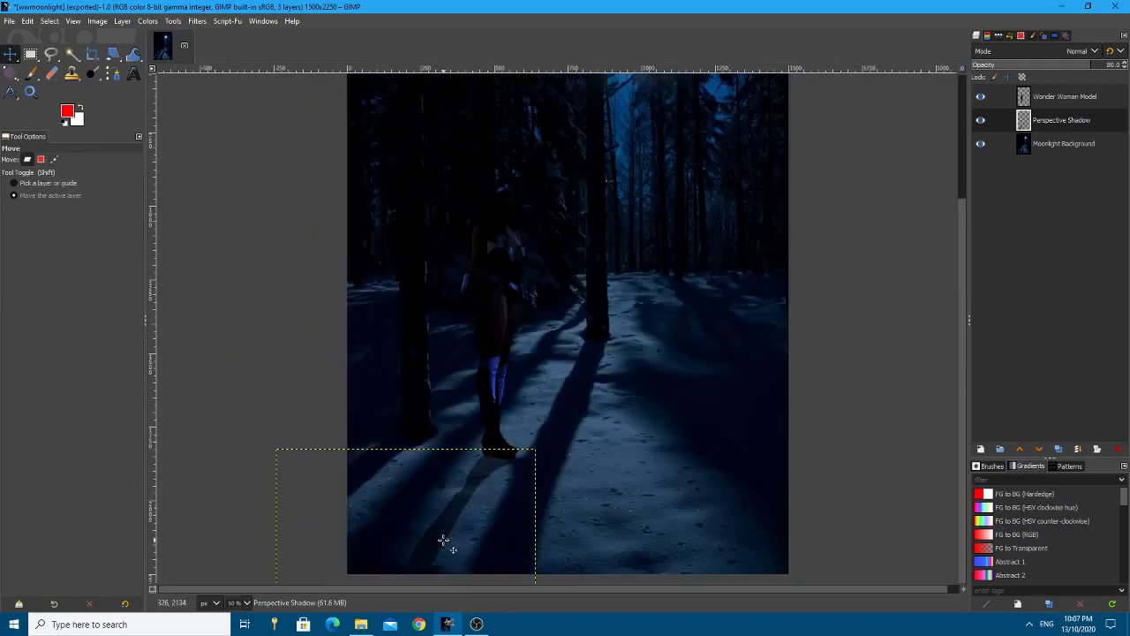
mouse_move(512, 502)
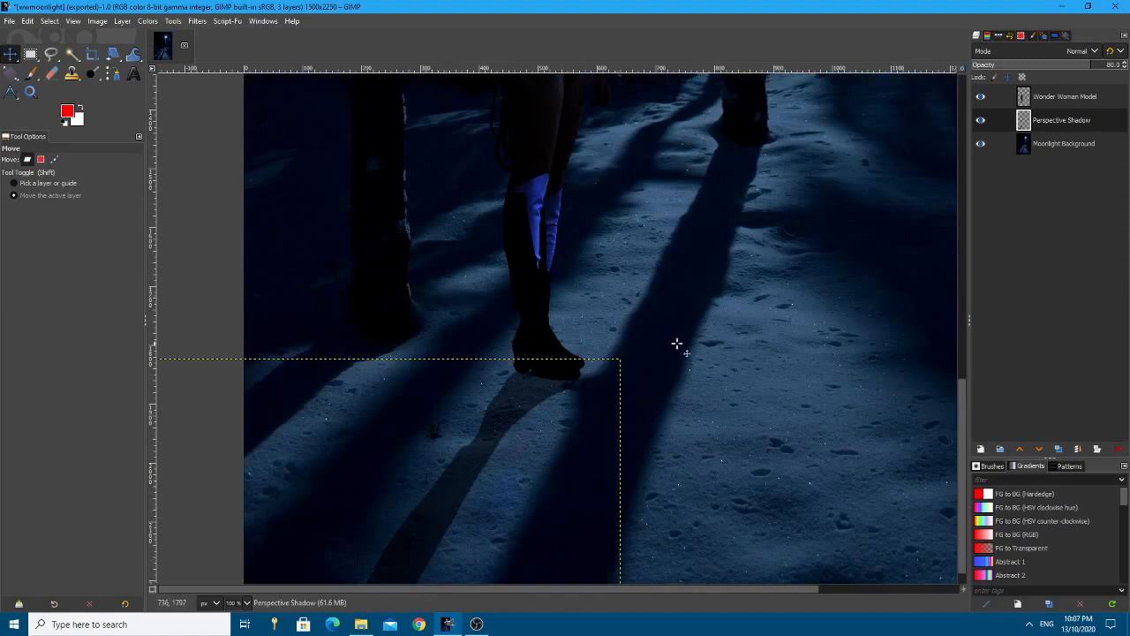
mouse_move(643, 398)
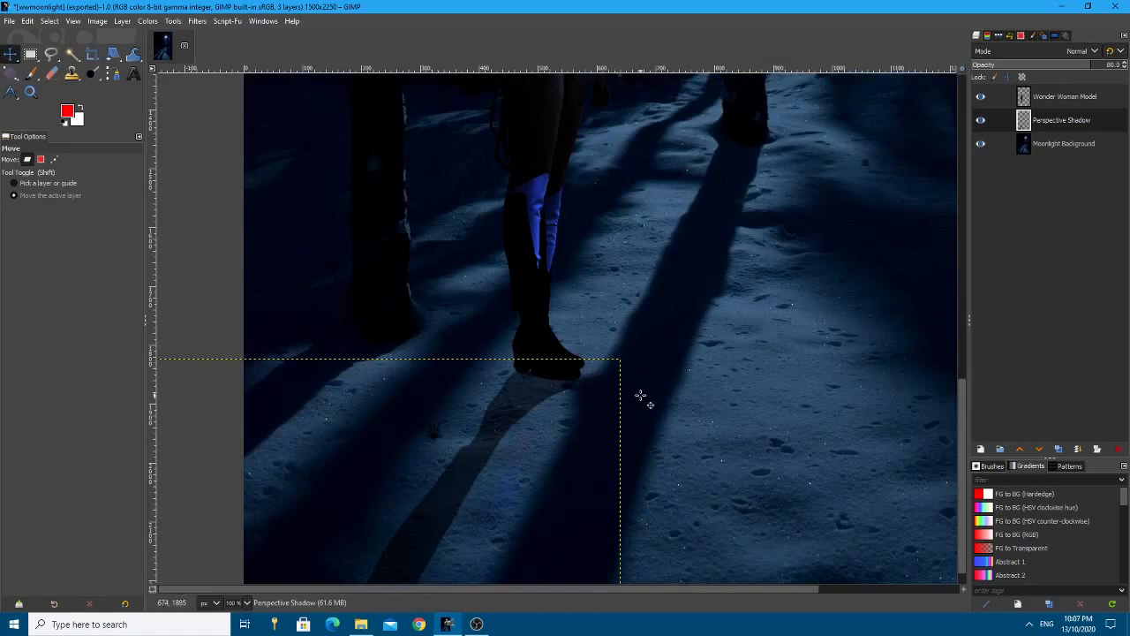
mouse_move(620, 424)
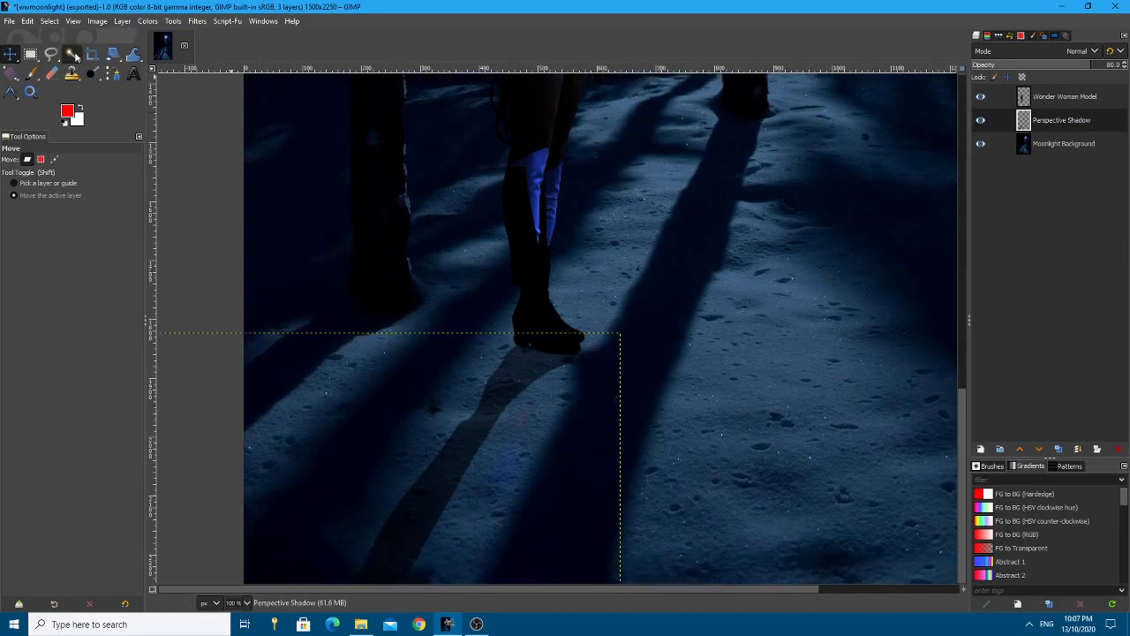
Fuzzy-select the shadow shape and clone snow texture over it so it reads darker
click(70, 53)
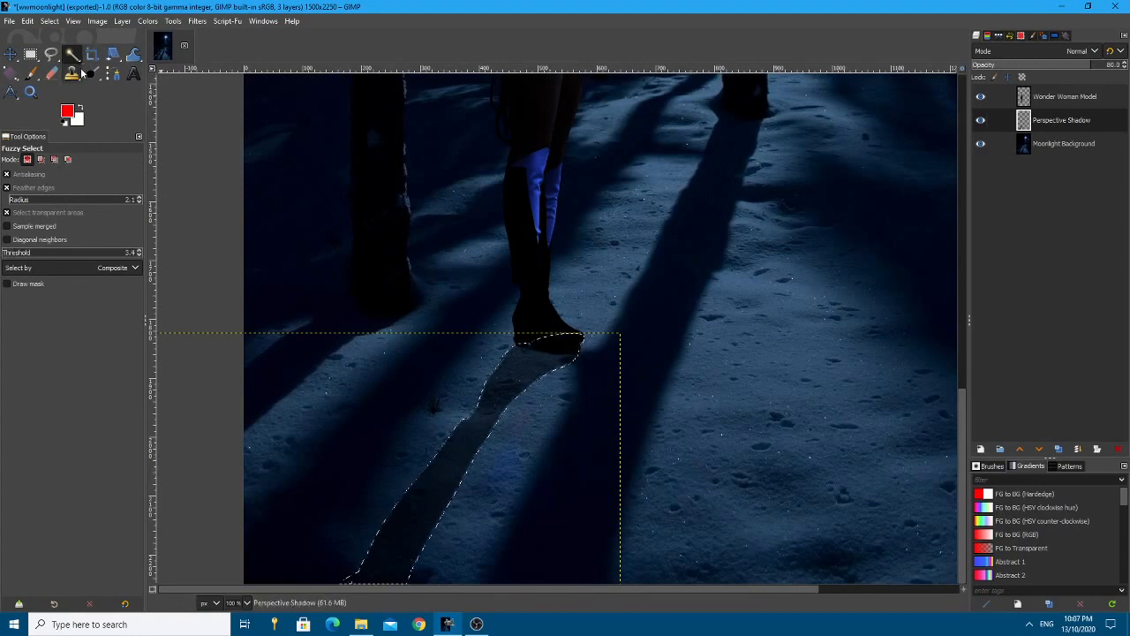
click(73, 74)
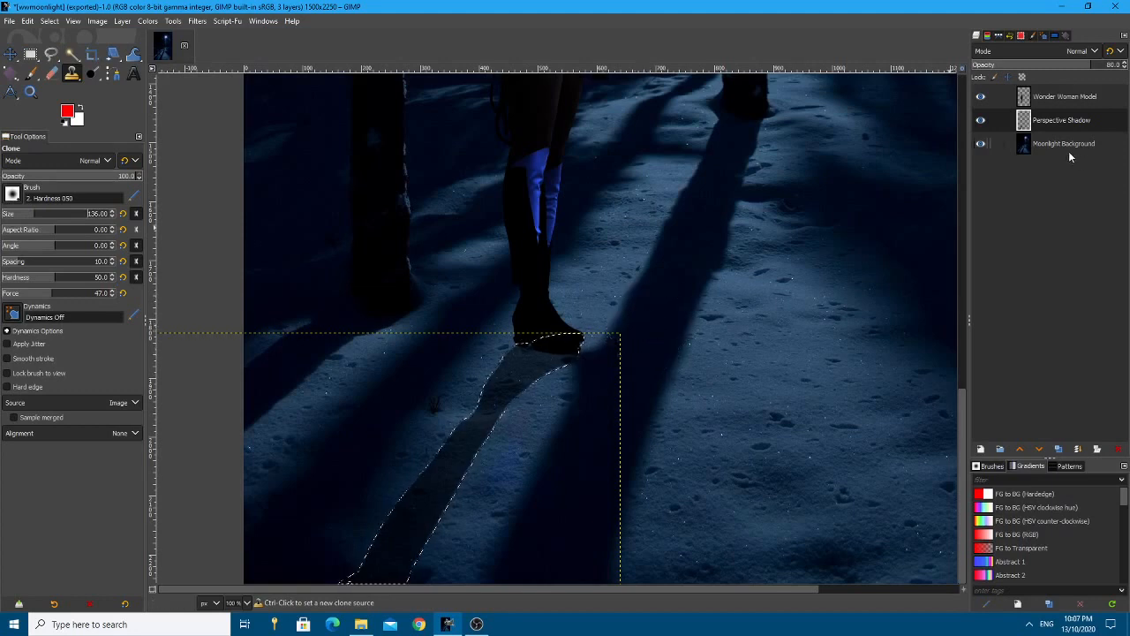
click(1063, 143)
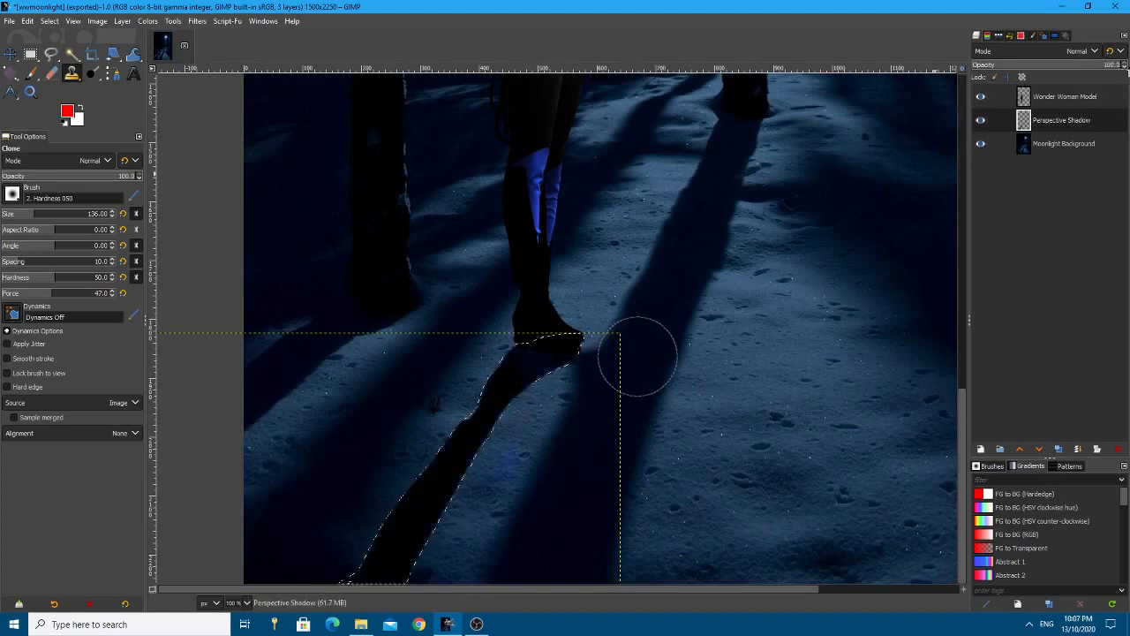
mouse_move(548, 357)
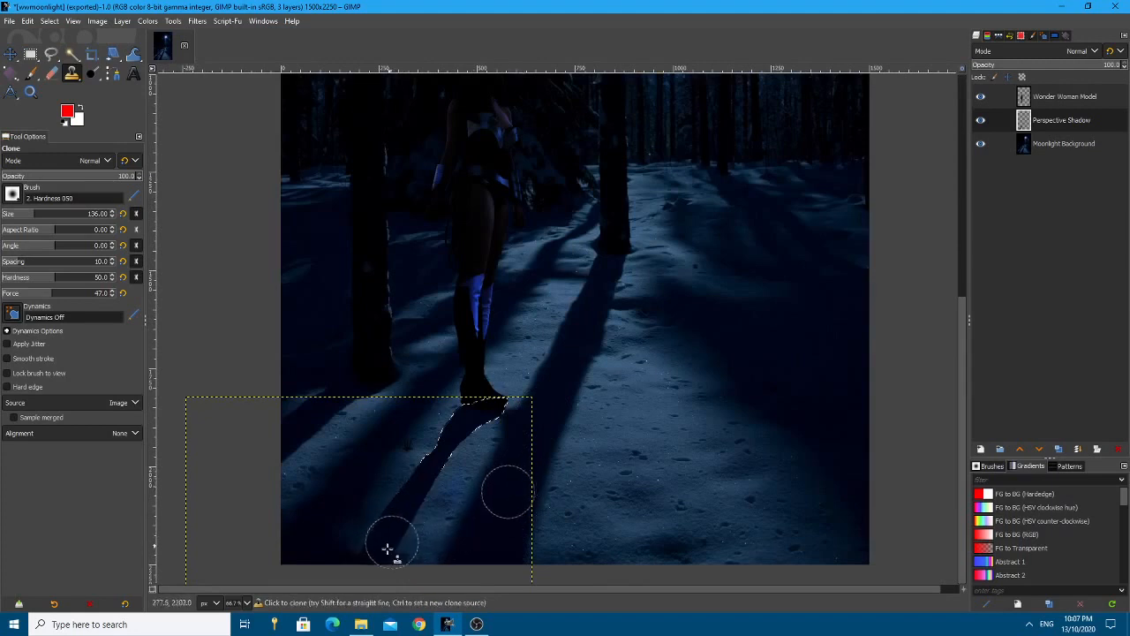
mouse_move(362, 563)
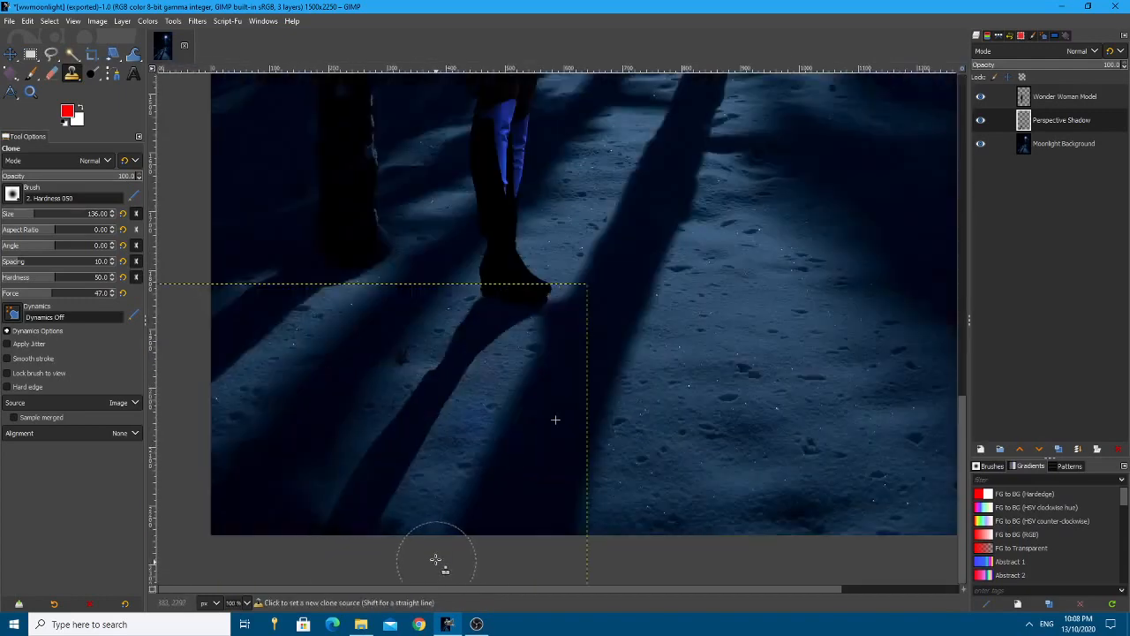
mouse_move(422, 537)
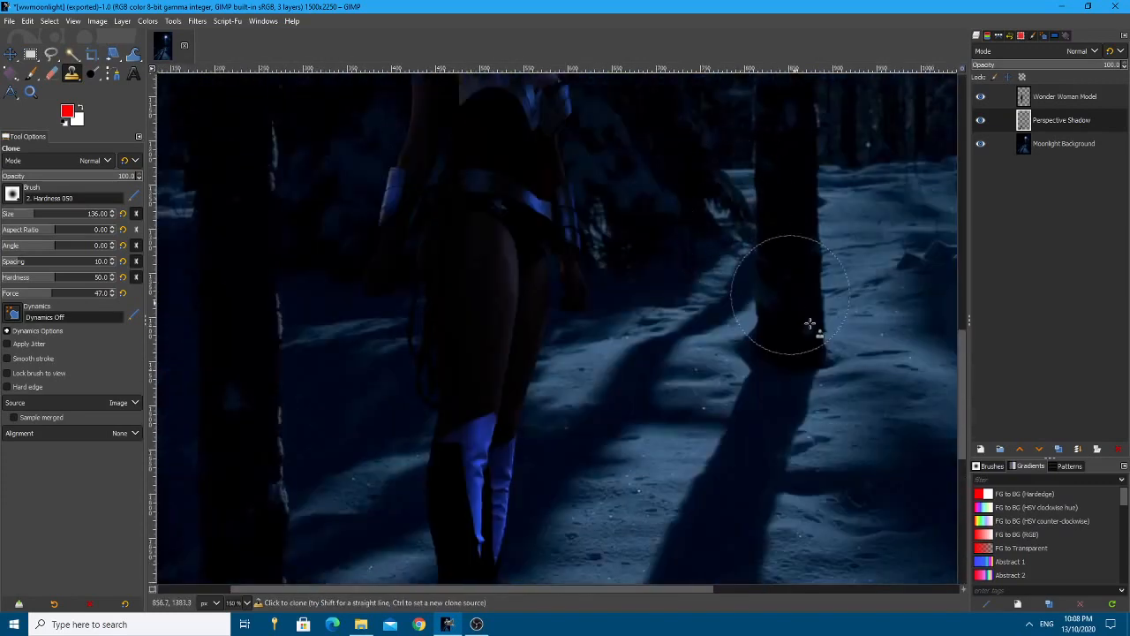
mouse_move(749, 362)
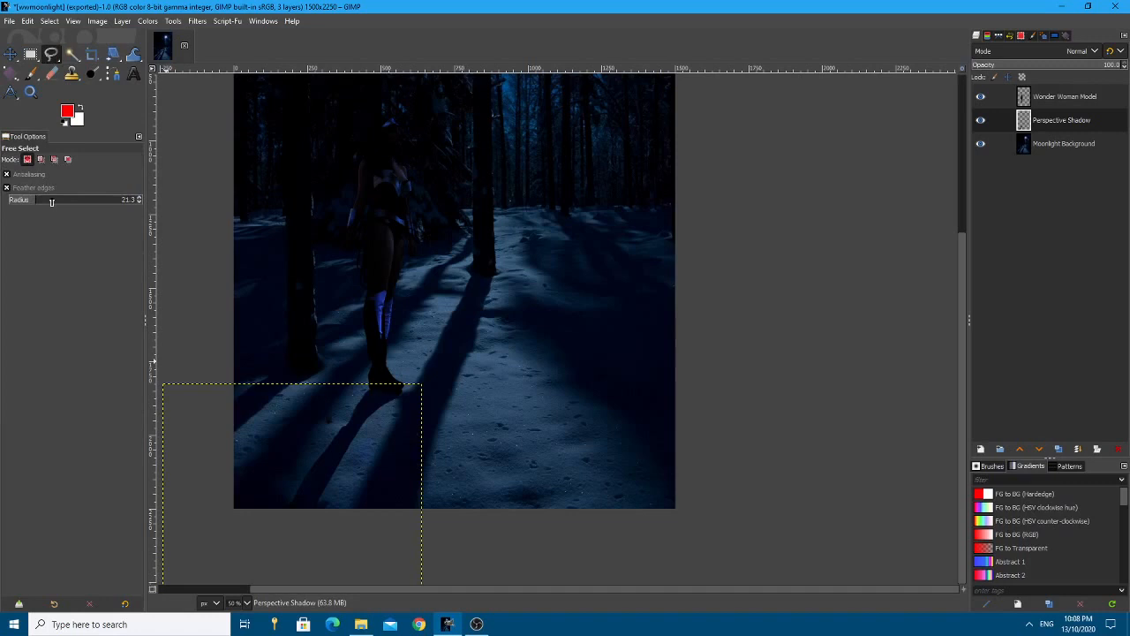
Select the far end of the shadow with a rounded rectangle and apply a Gaussian Blur
click(28, 53)
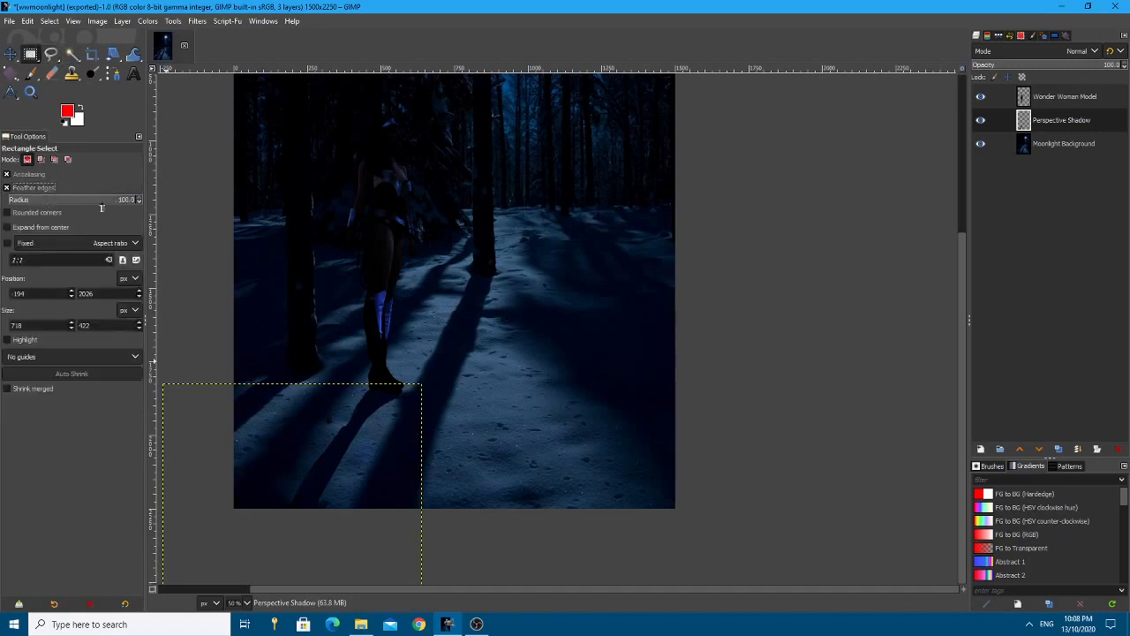
drag(246, 406, 299, 468)
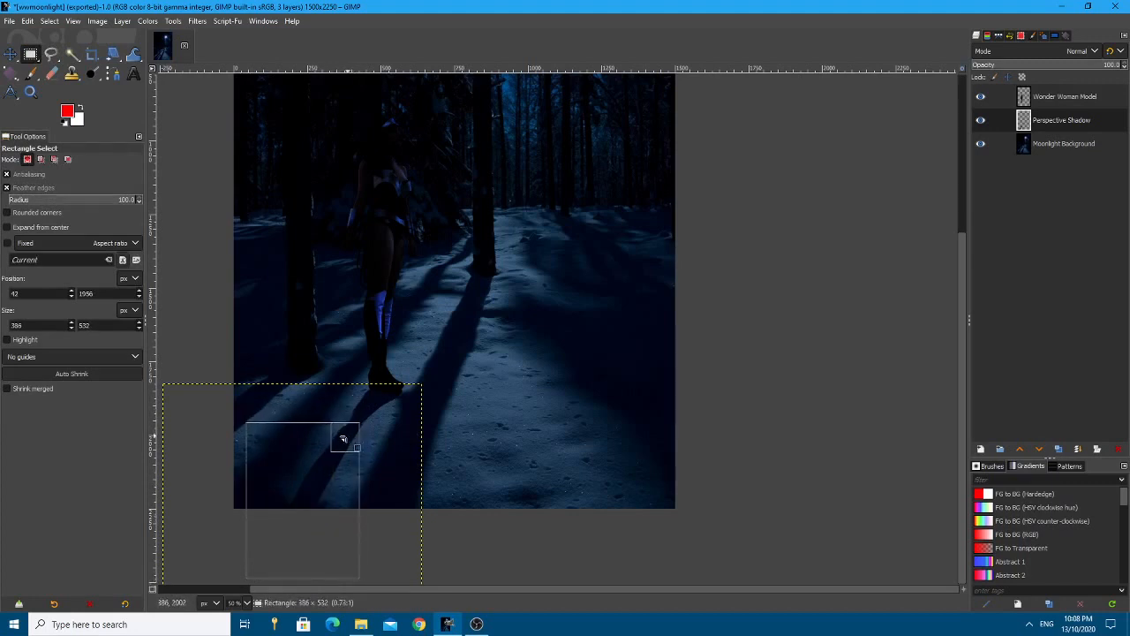
drag(343, 438, 343, 446)
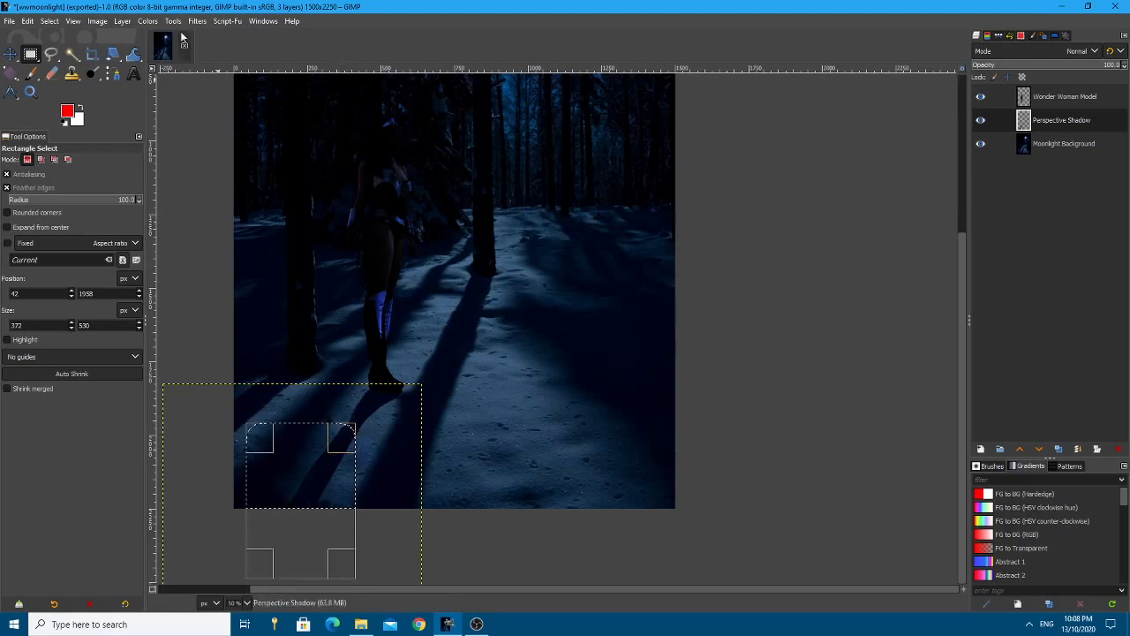
click(197, 21)
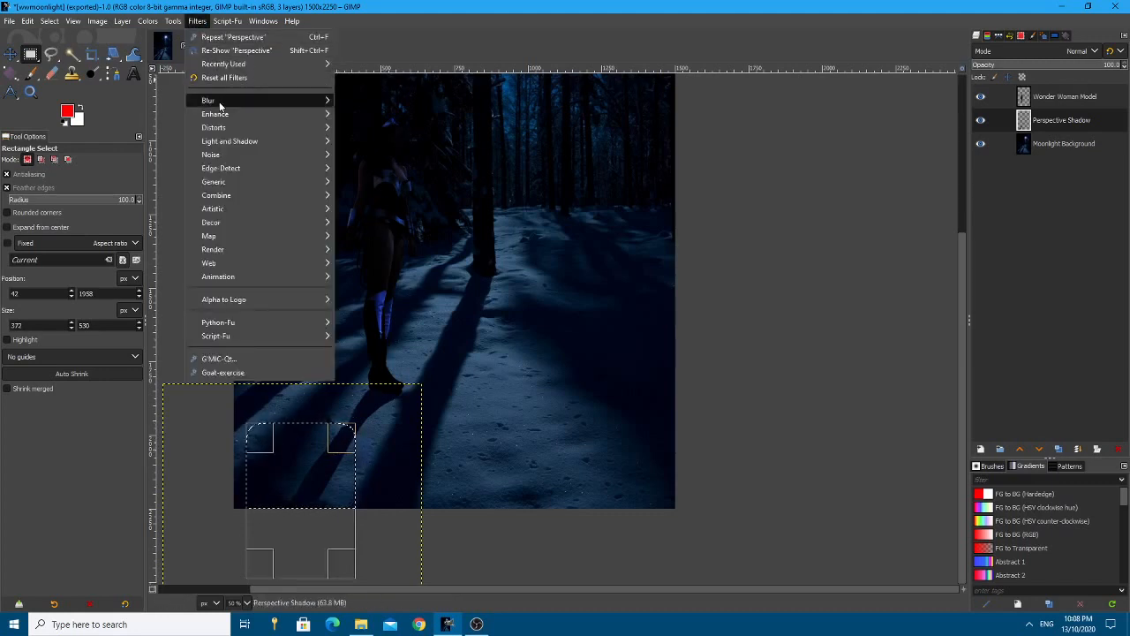
click(209, 99)
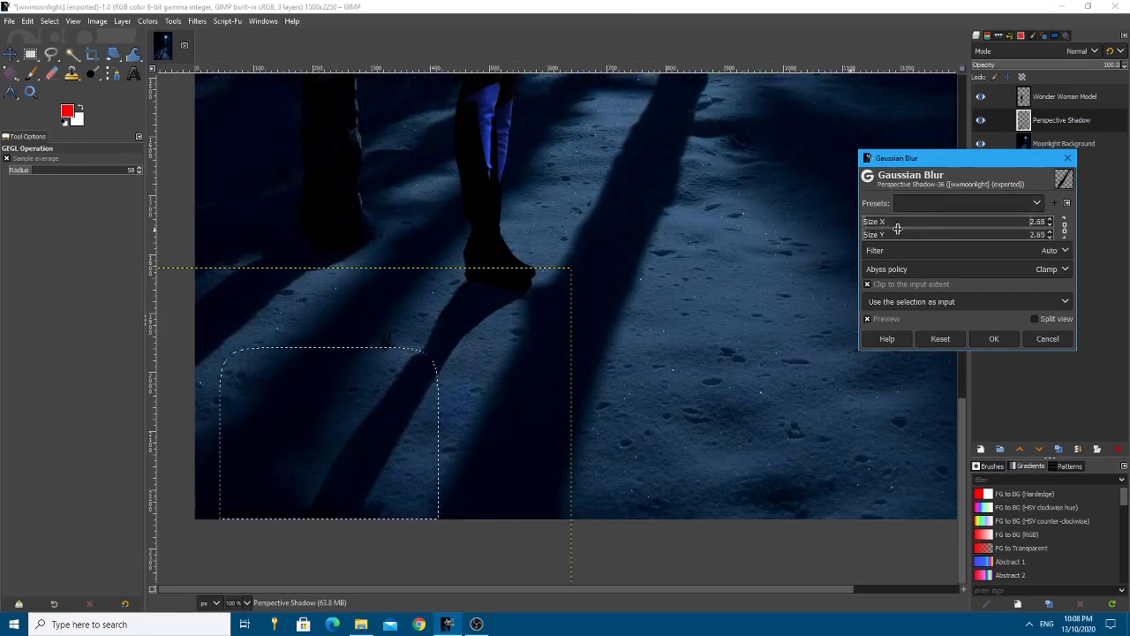
mouse_move(897, 228)
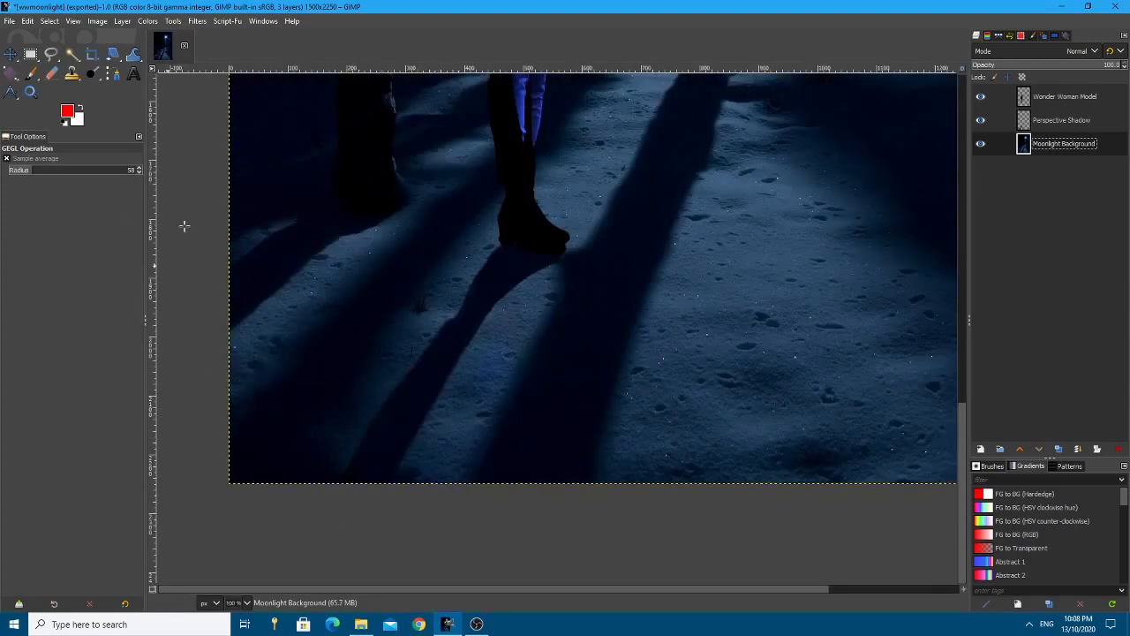
Clear the shadow selection and draw a new rectangular selection around the Wonder Woman figure
click(30, 53)
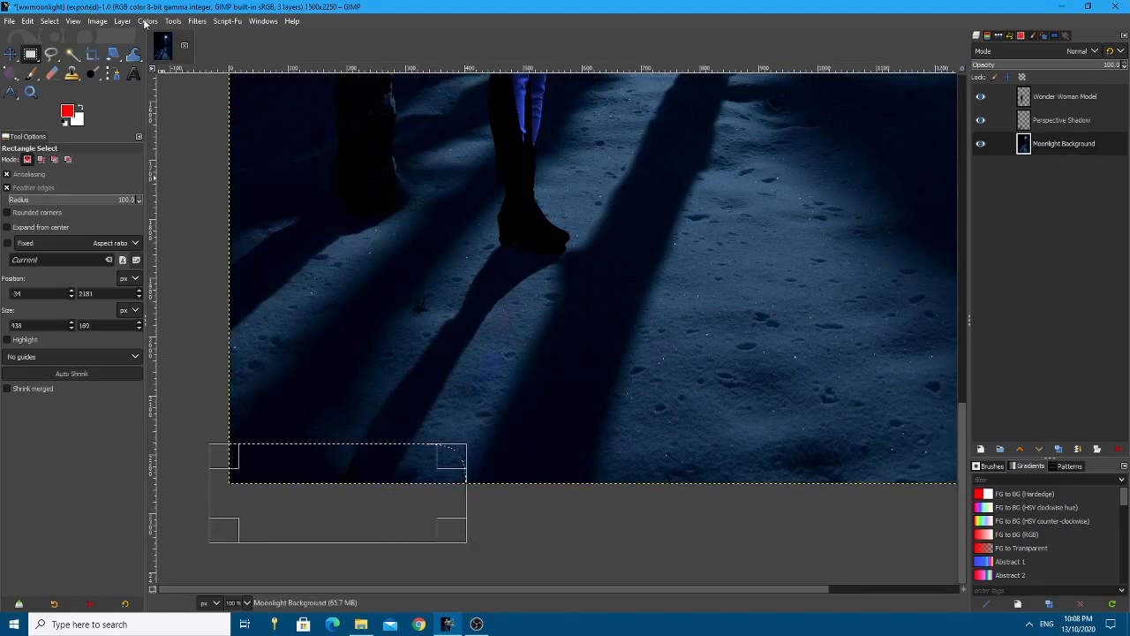
click(198, 21)
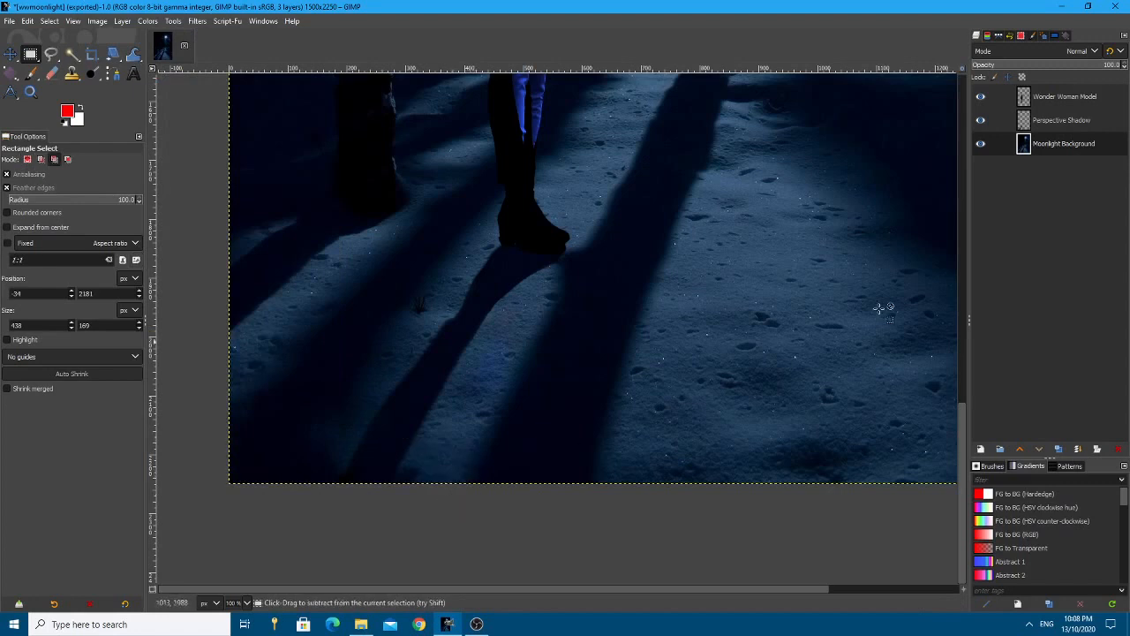
click(1063, 120)
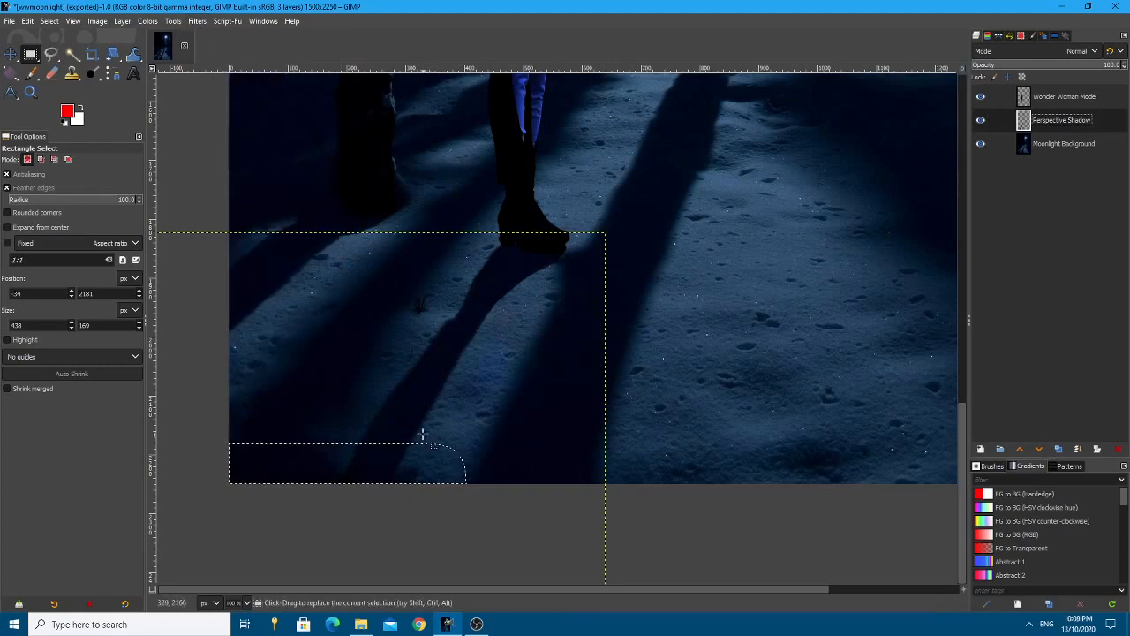
click(198, 22)
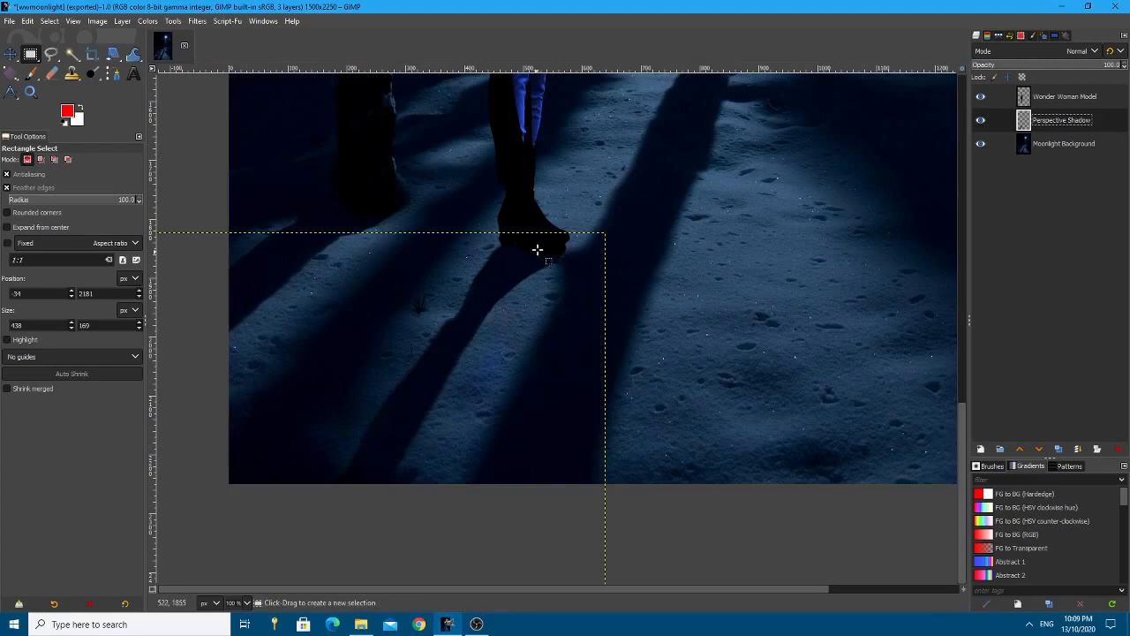
mouse_move(398, 438)
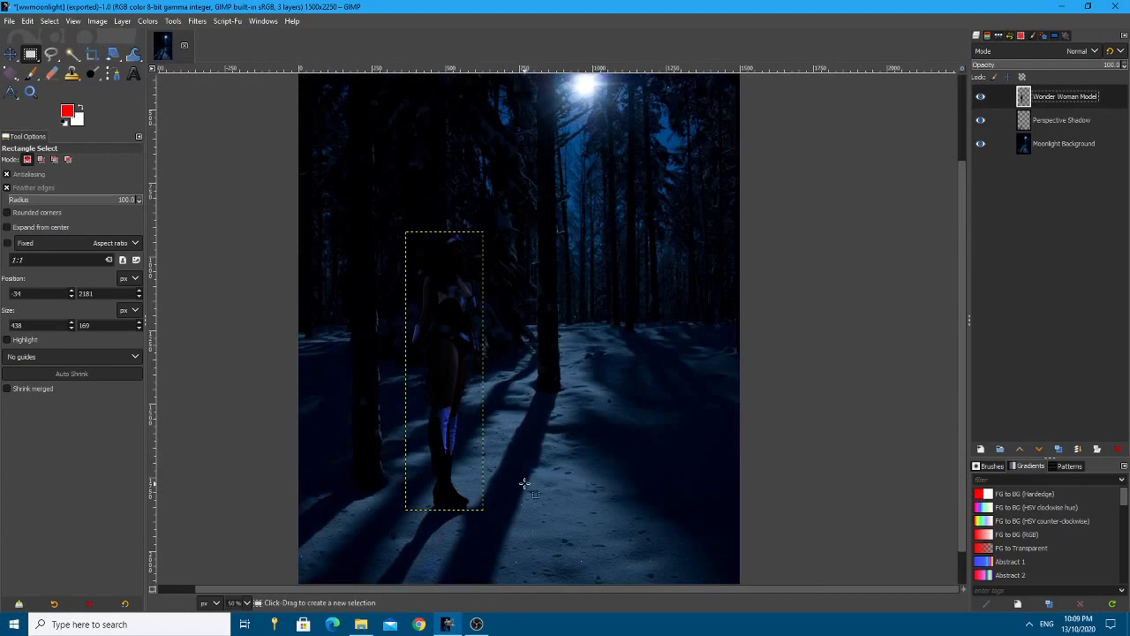
mouse_move(431, 316)
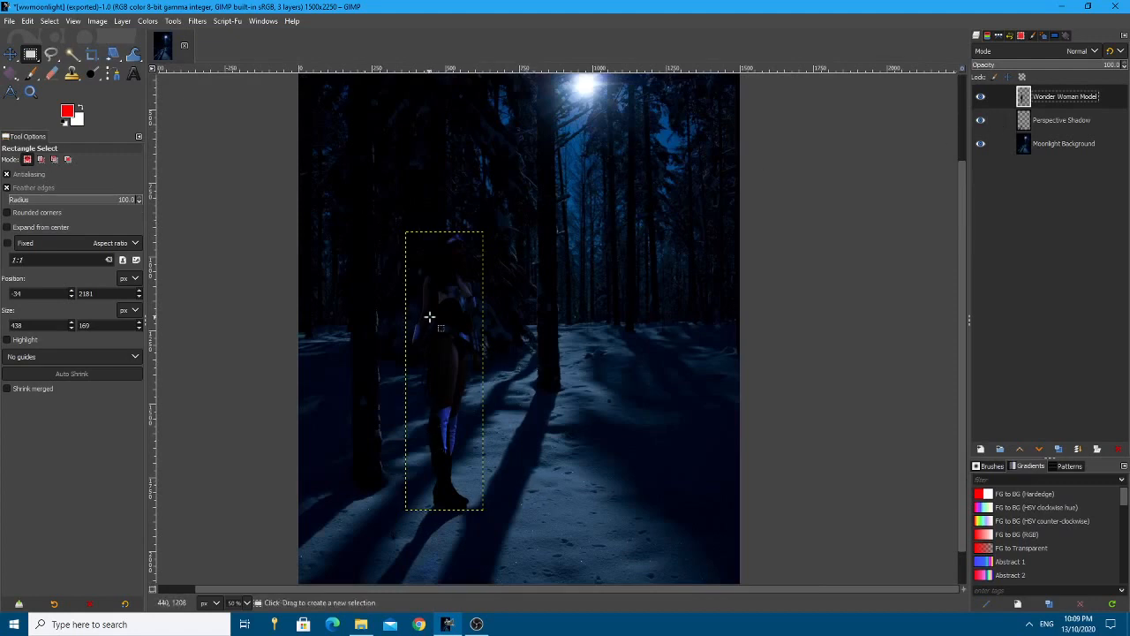
click(1064, 143)
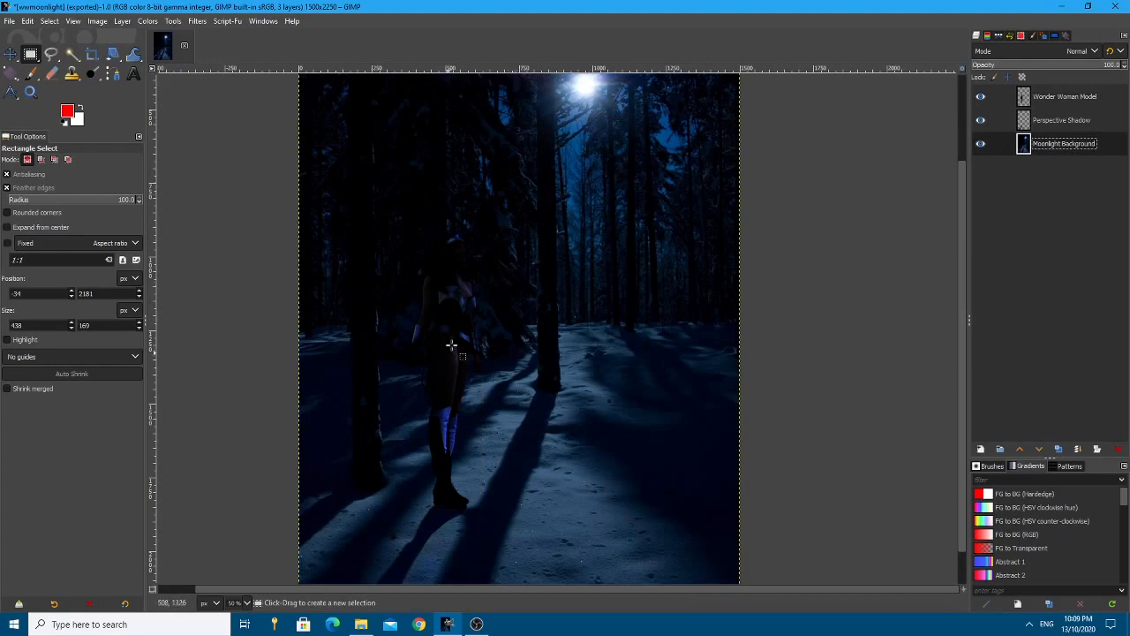
drag(406, 231, 484, 516)
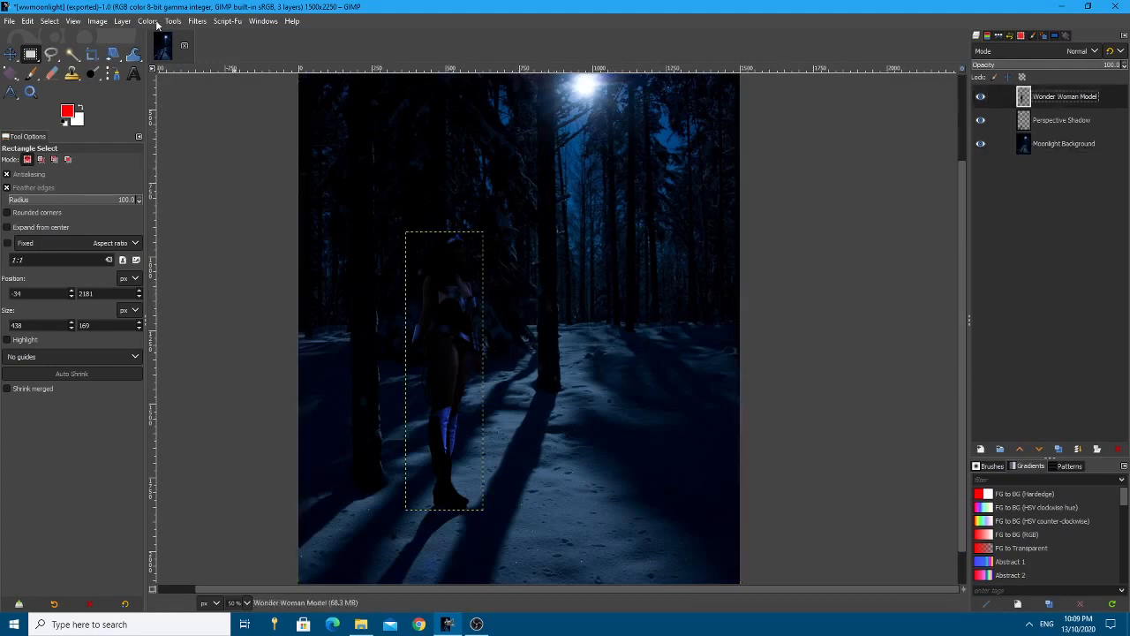
Shift the Wonder Woman layer's midtones Yellow–Blue to about 15 in Color Balance and apply
click(146, 21)
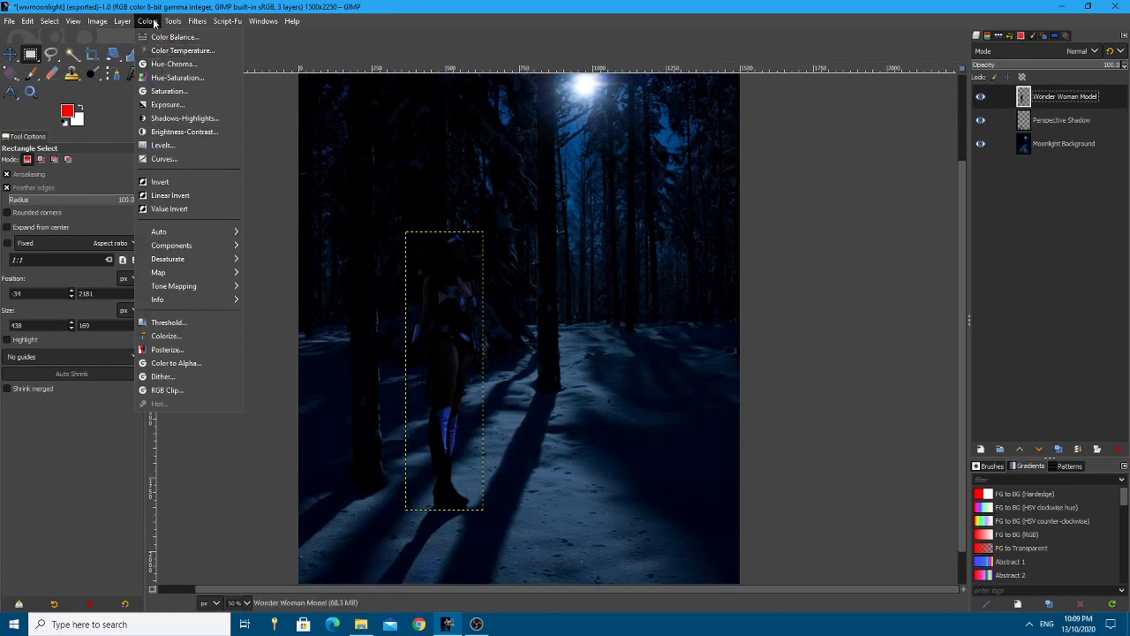
click(173, 35)
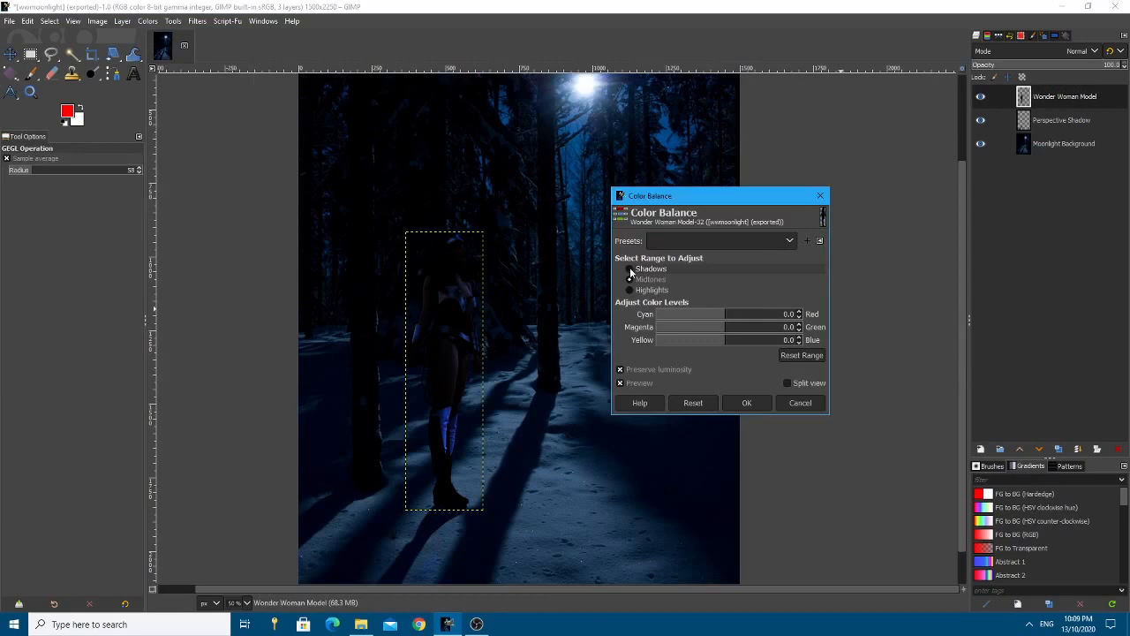
click(629, 279)
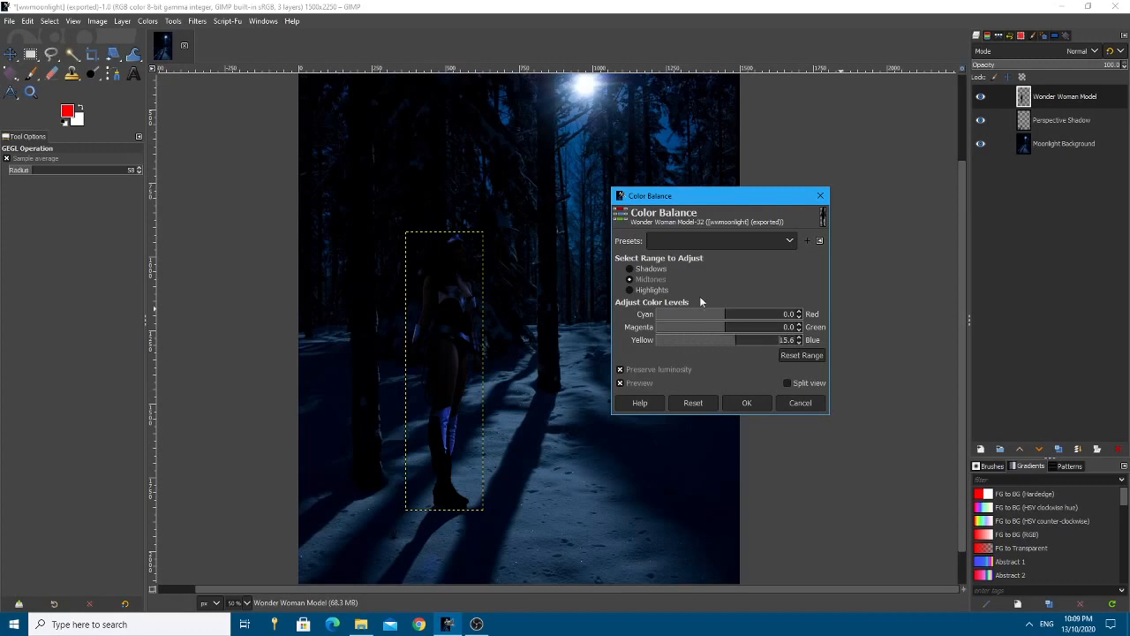
click(629, 290)
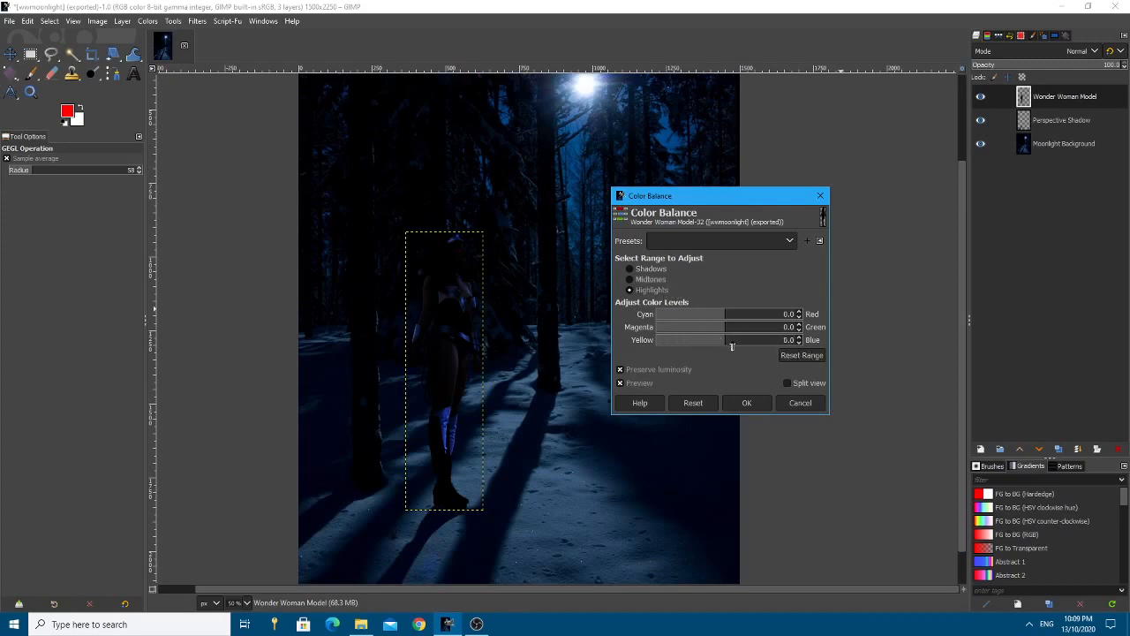
click(628, 268)
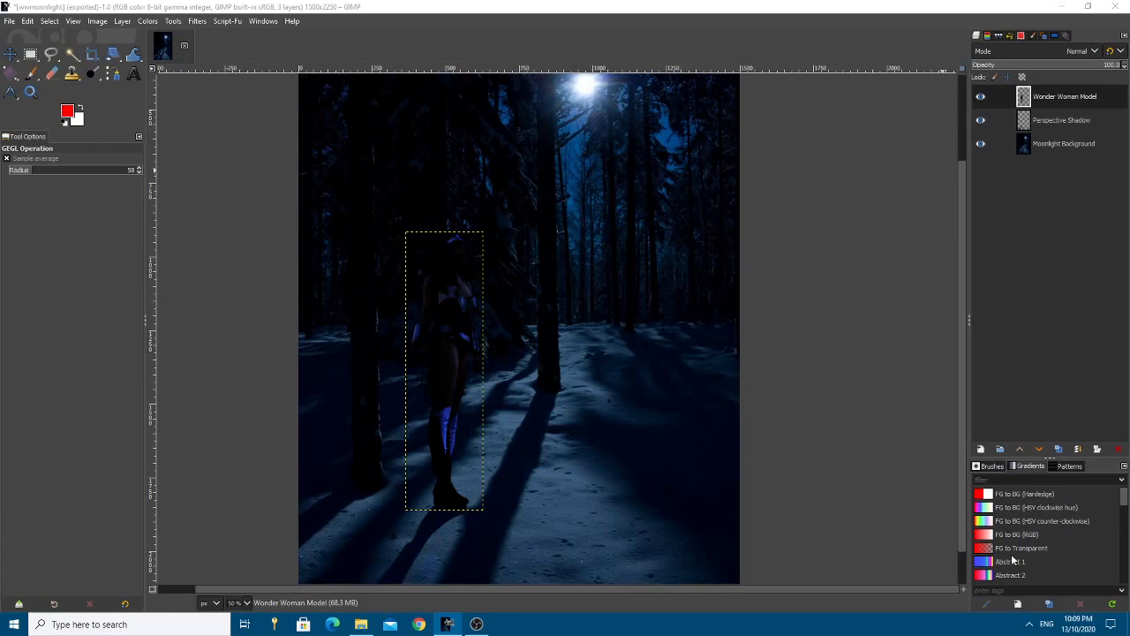
Duplicate the Wonder Woman layer and Colorize the copy deep blue with lowered saturation
click(1057, 449)
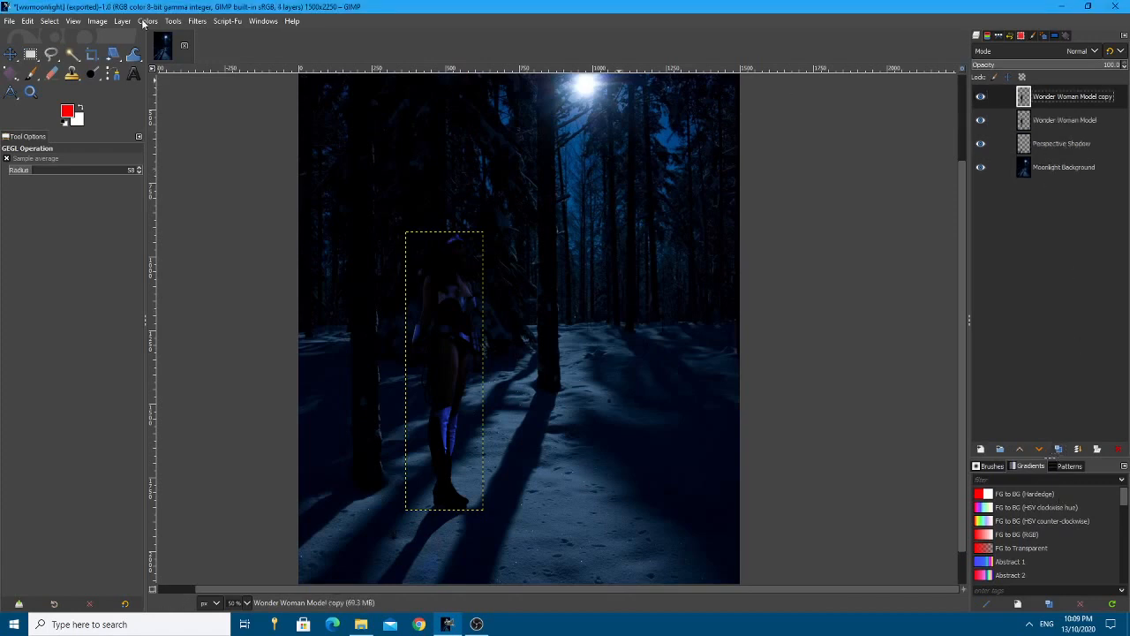
click(148, 21)
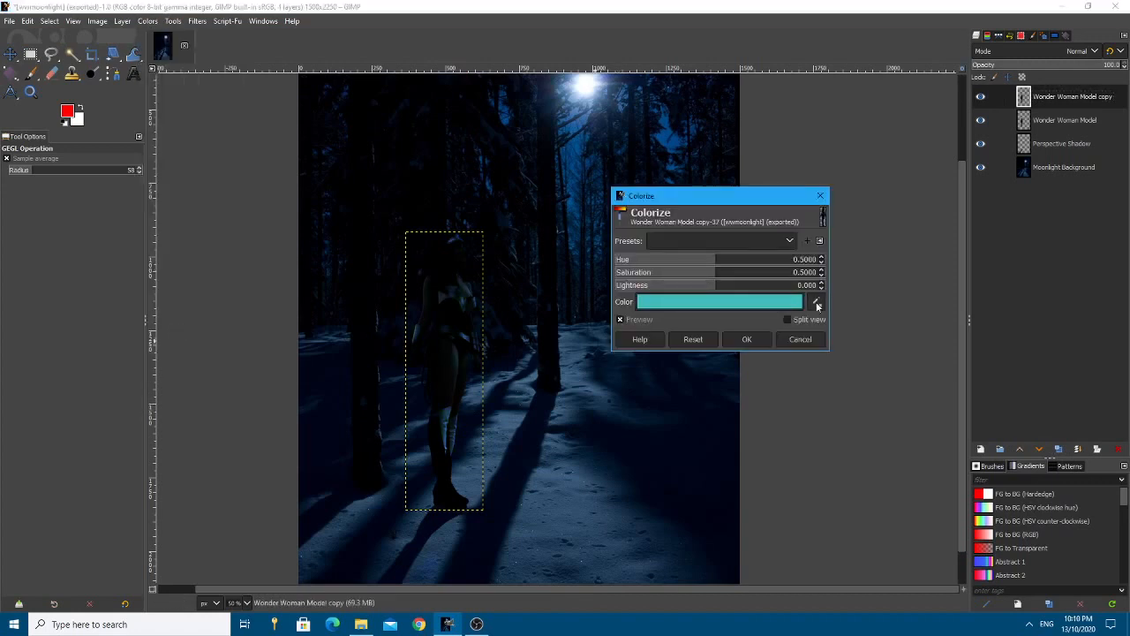
mouse_move(650, 449)
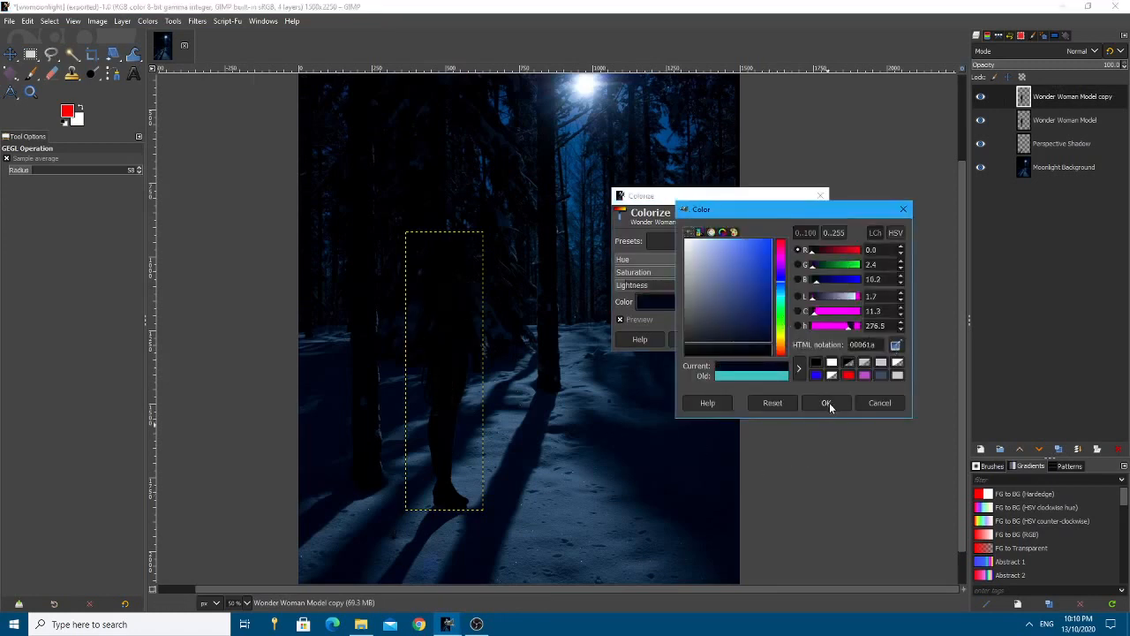
click(826, 403)
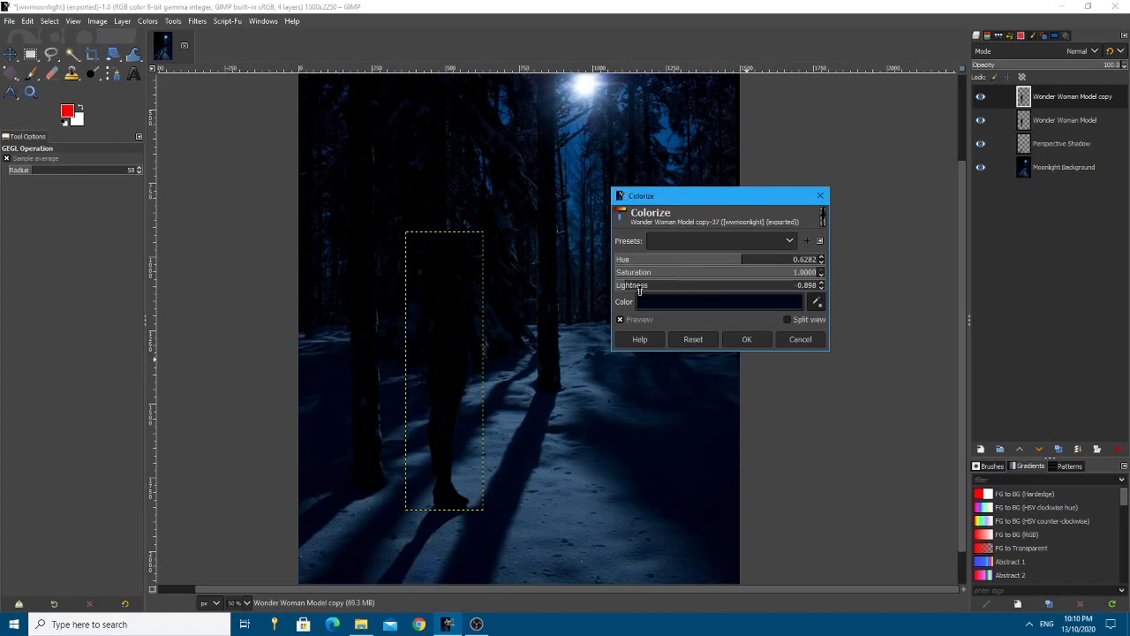
drag(795, 285, 703, 285)
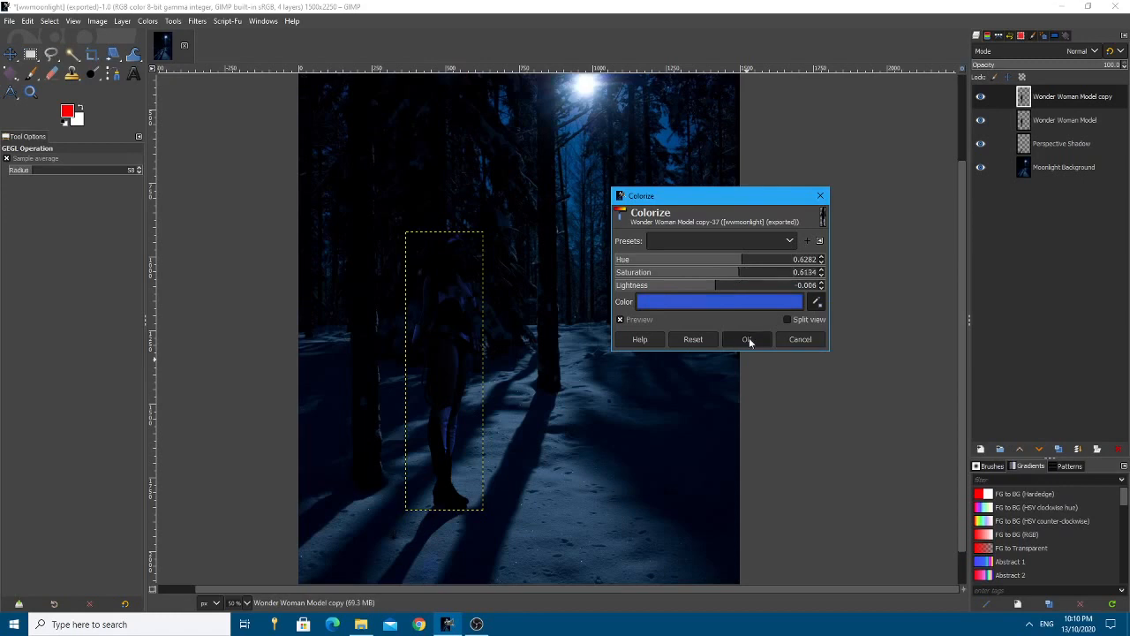
click(747, 340)
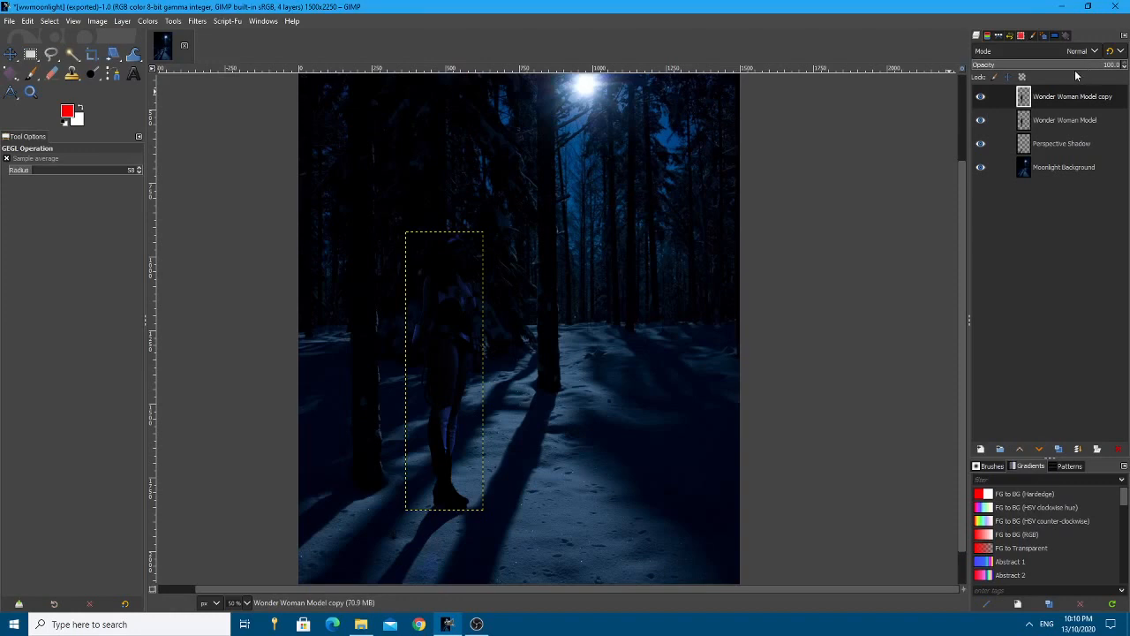
mouse_move(1077, 74)
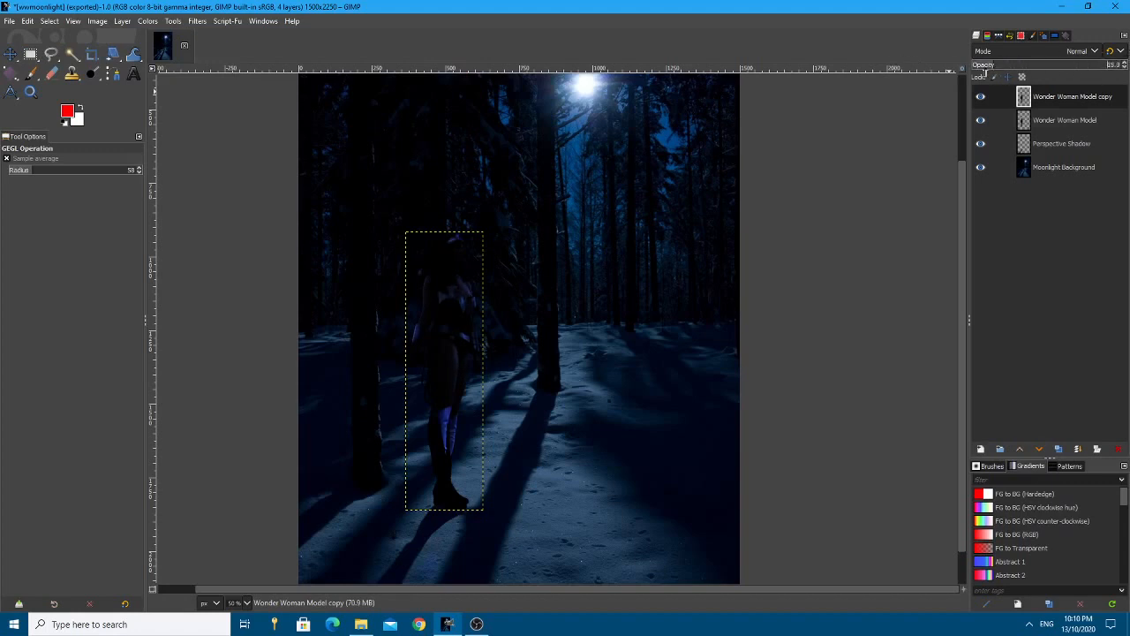
mouse_move(880, 88)
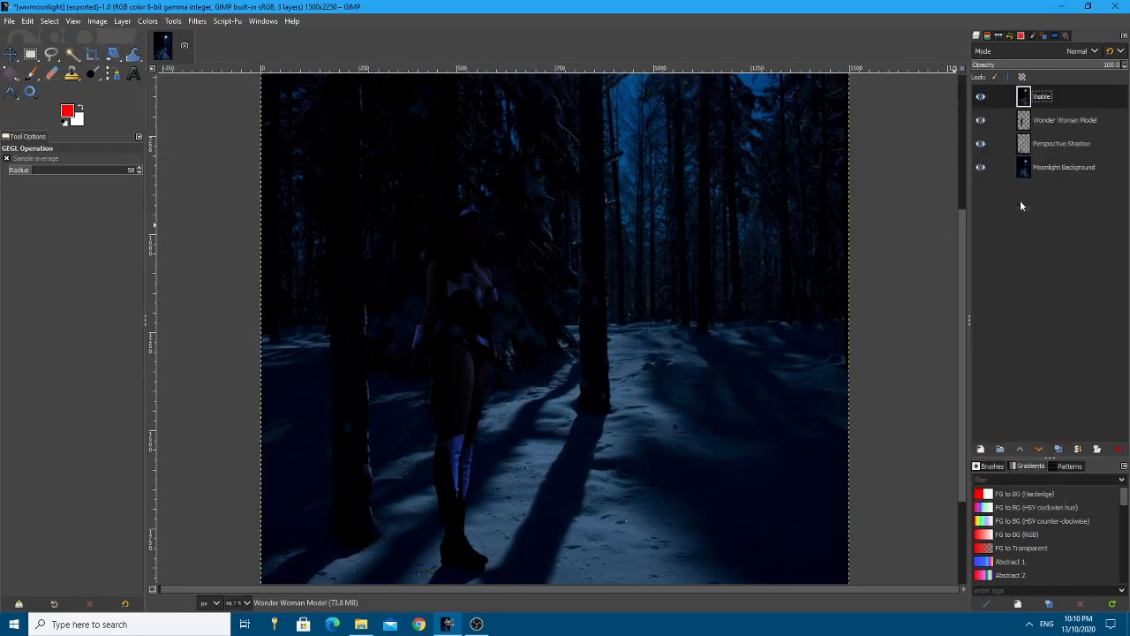
Try a Levels highlight adjustment on the merged Visible layer before discarding it
click(148, 21)
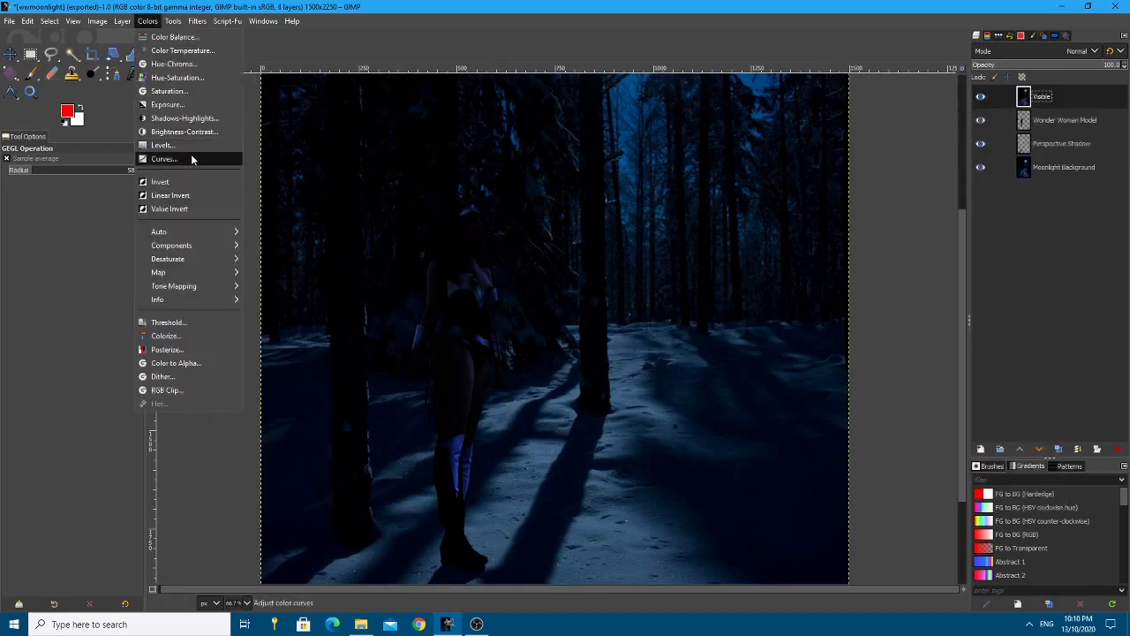
click(163, 145)
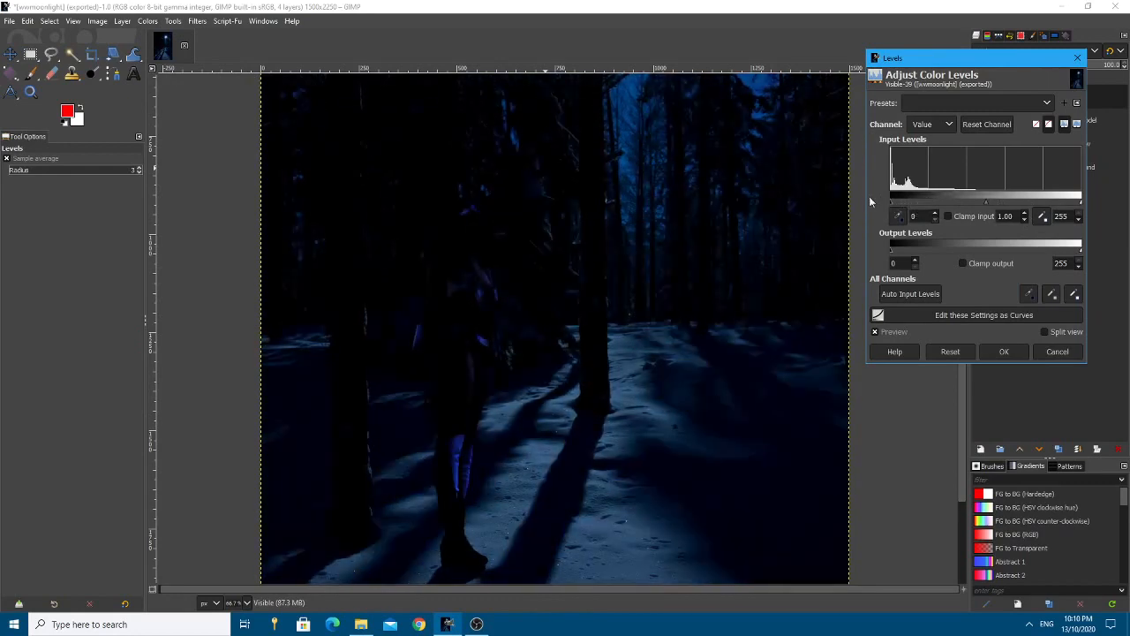
drag(1077, 204, 1013, 203)
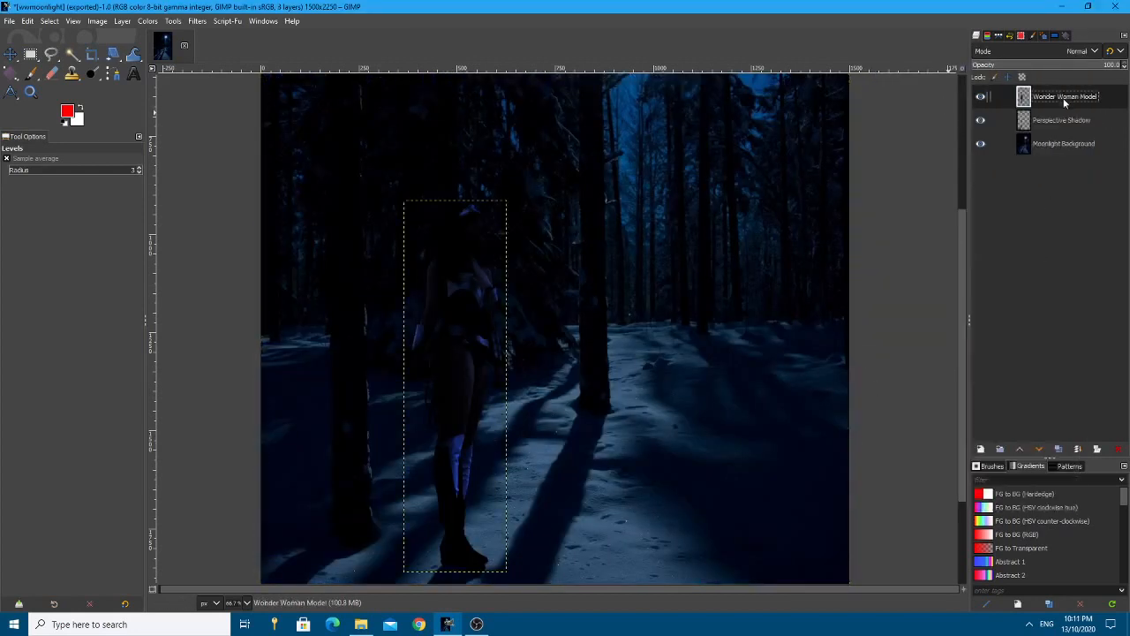
Brighten the Wonder Woman layer with Levels, white input to 149 and a tweaked black point
click(149, 22)
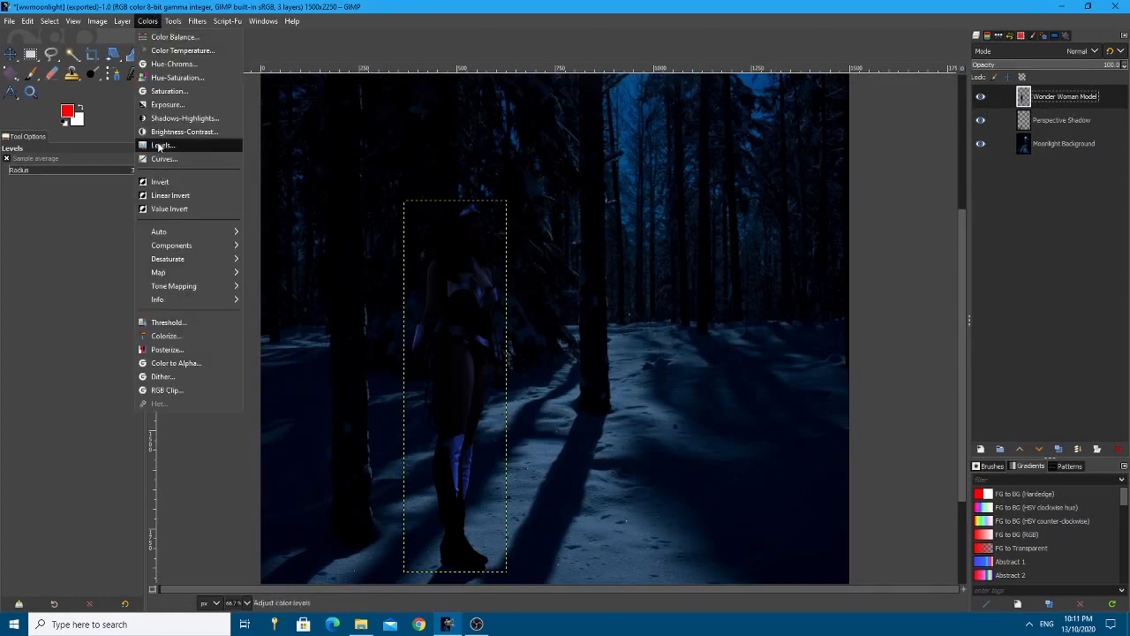
click(162, 145)
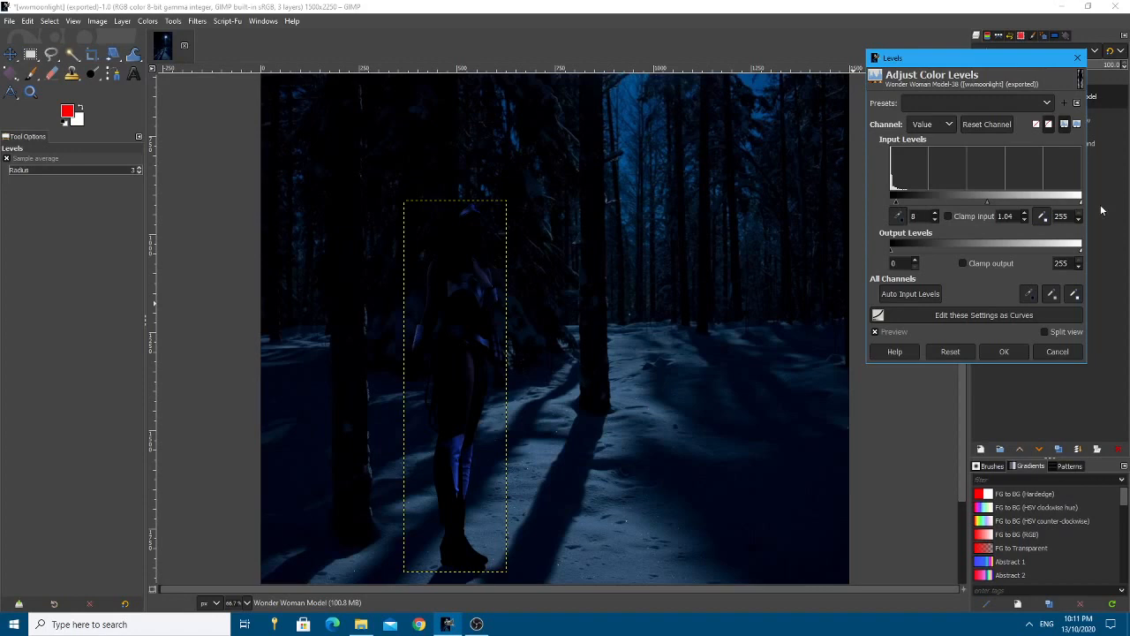
drag(1076, 201, 1063, 202)
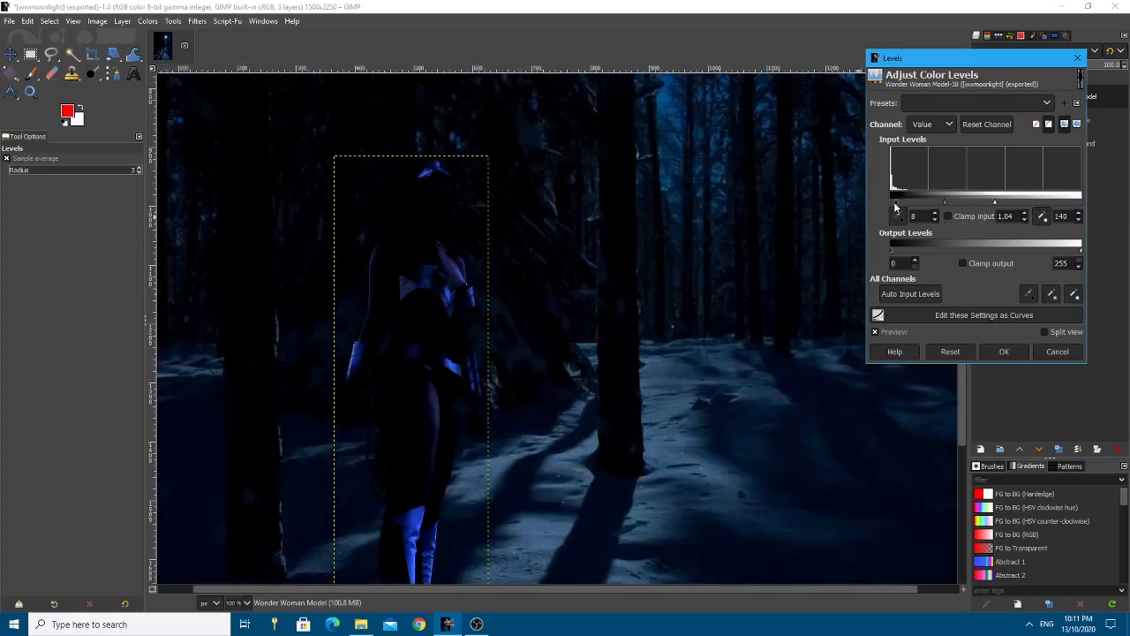
click(901, 215)
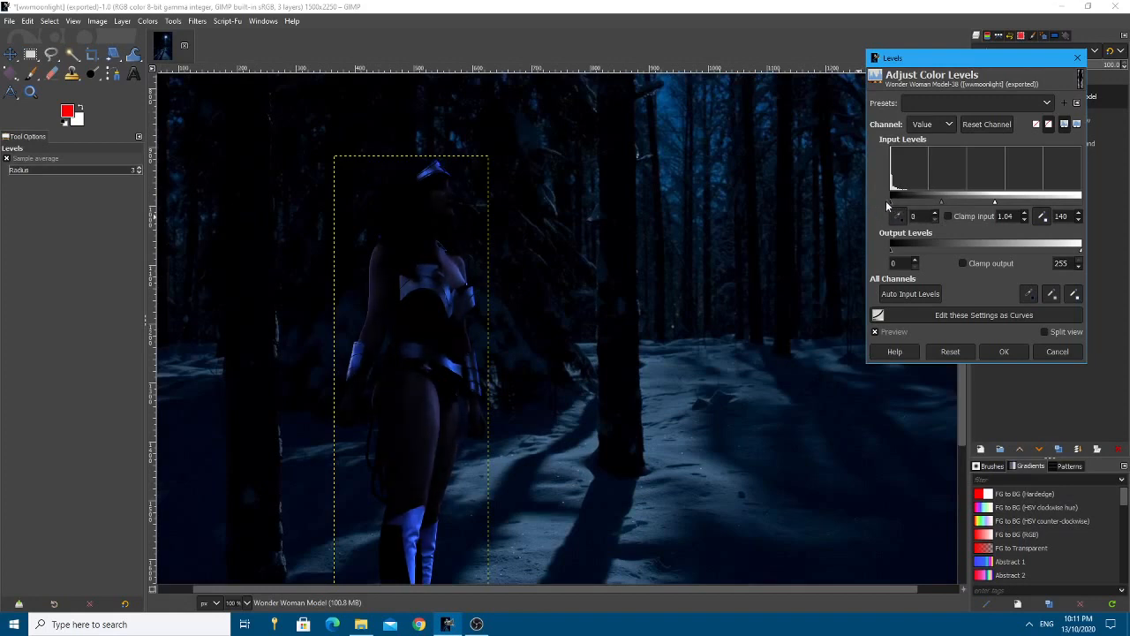
click(922, 212)
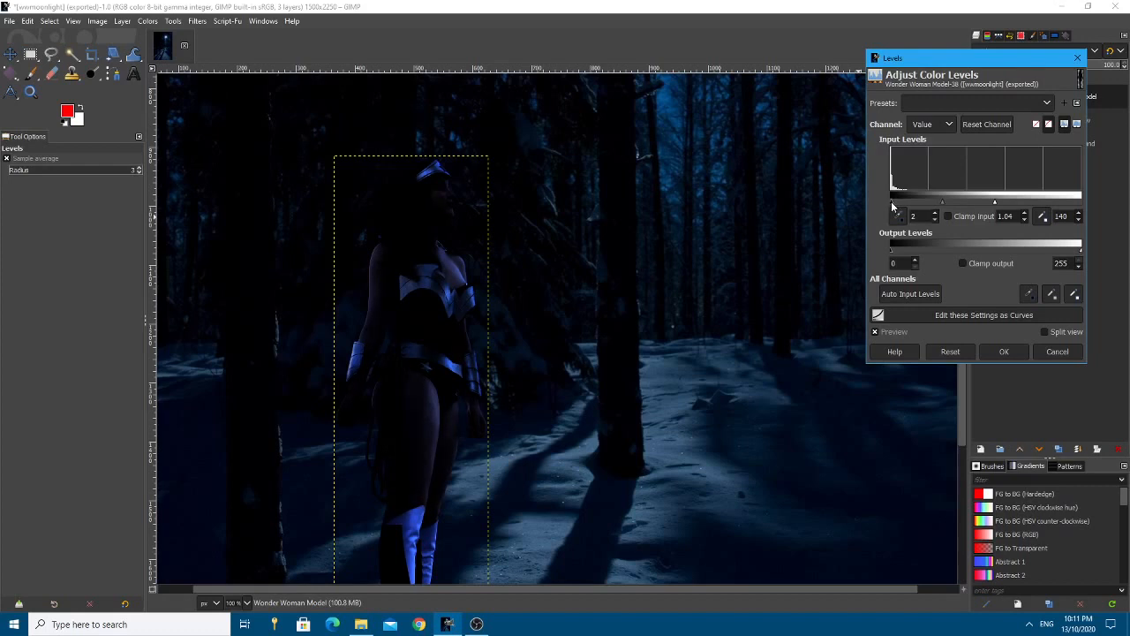
mouse_move(953, 300)
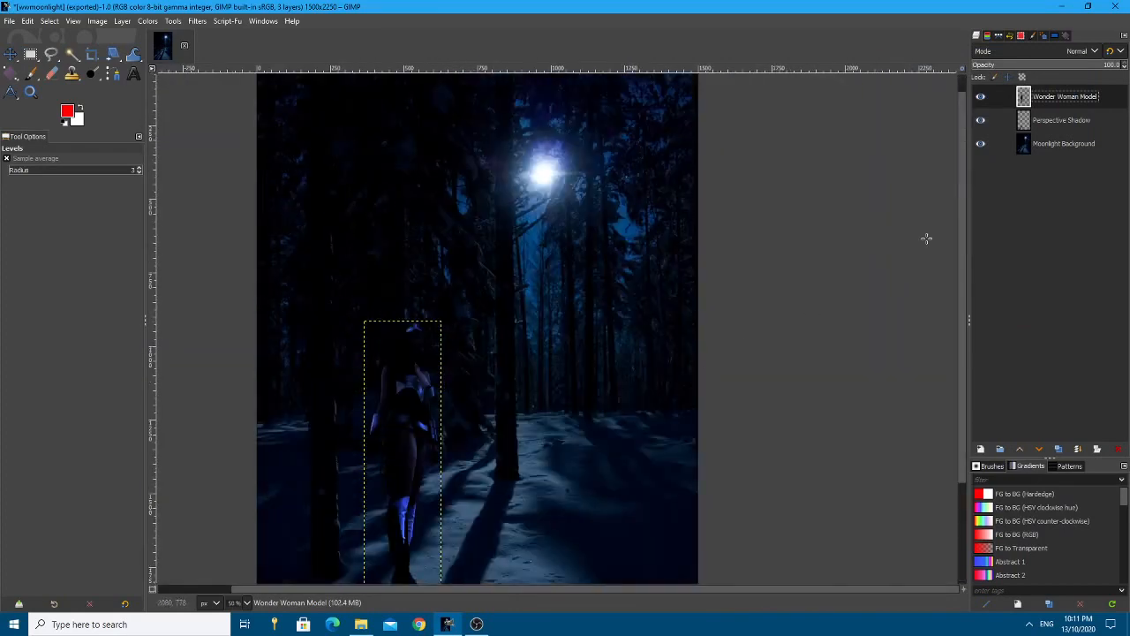
Make a New from Visible layer, raise its Levels white input to 178, then delete it
right_click(1063, 96)
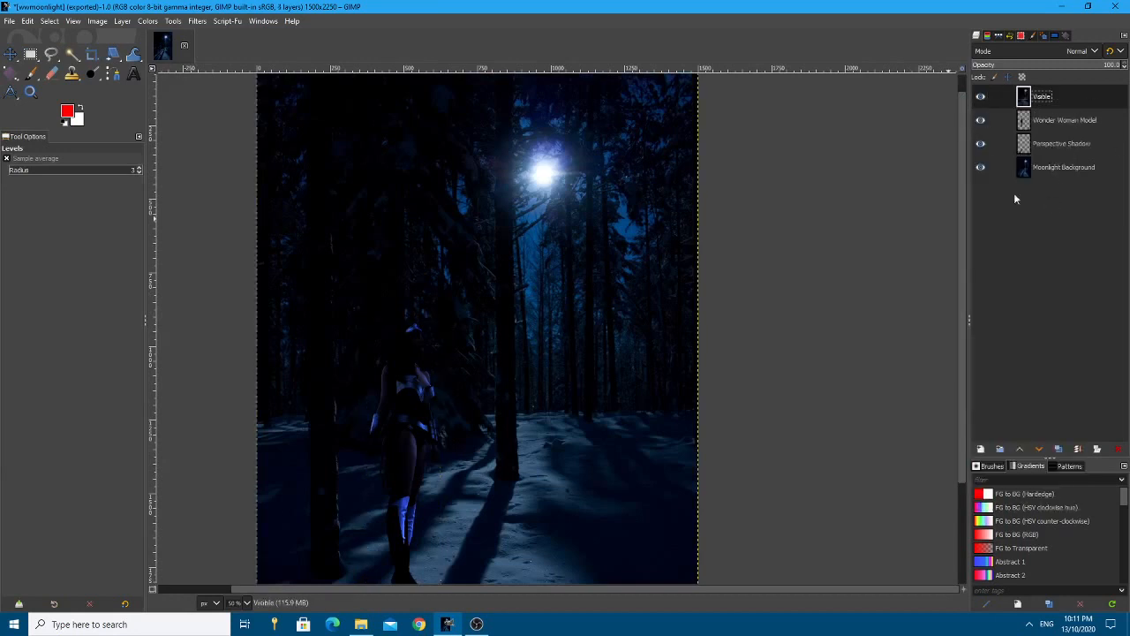
click(149, 21)
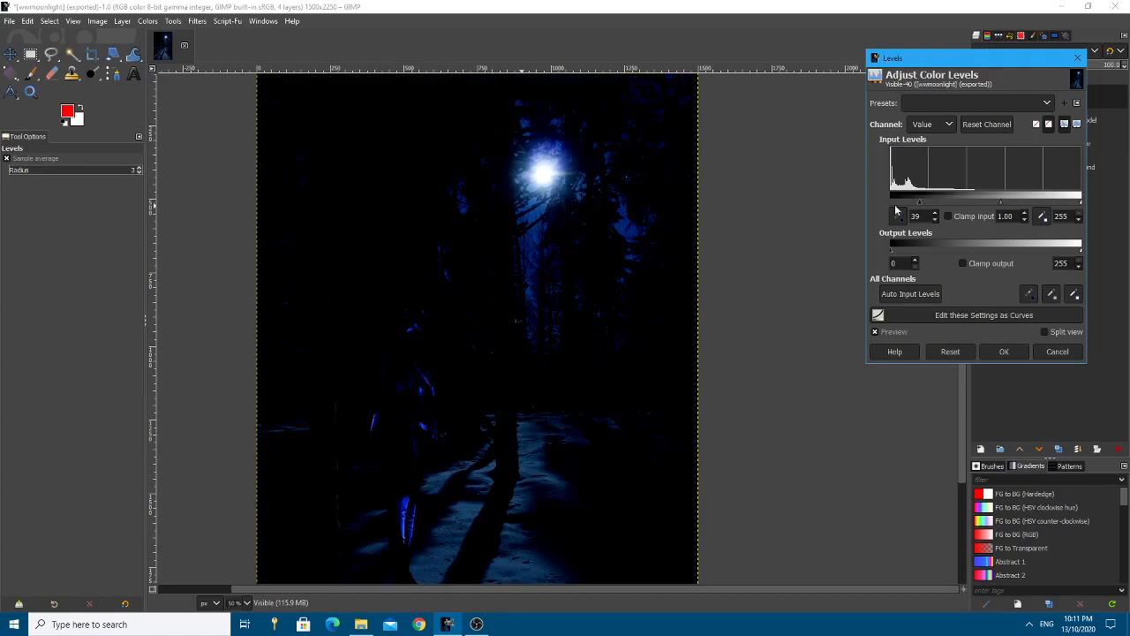
drag(1081, 203, 1058, 203)
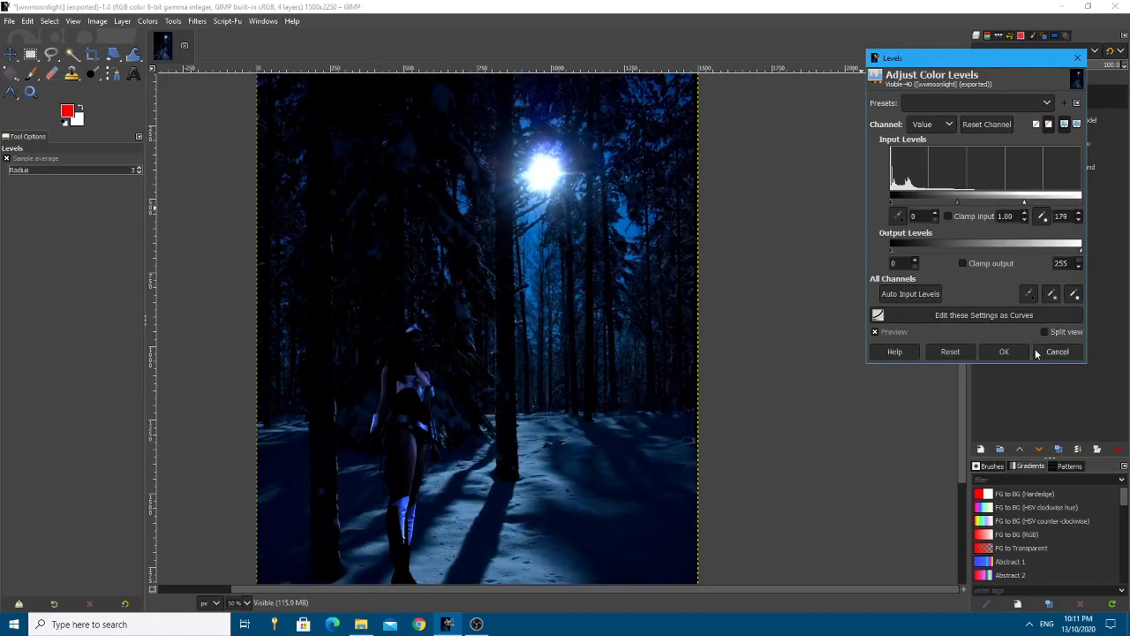
mouse_move(410, 378)
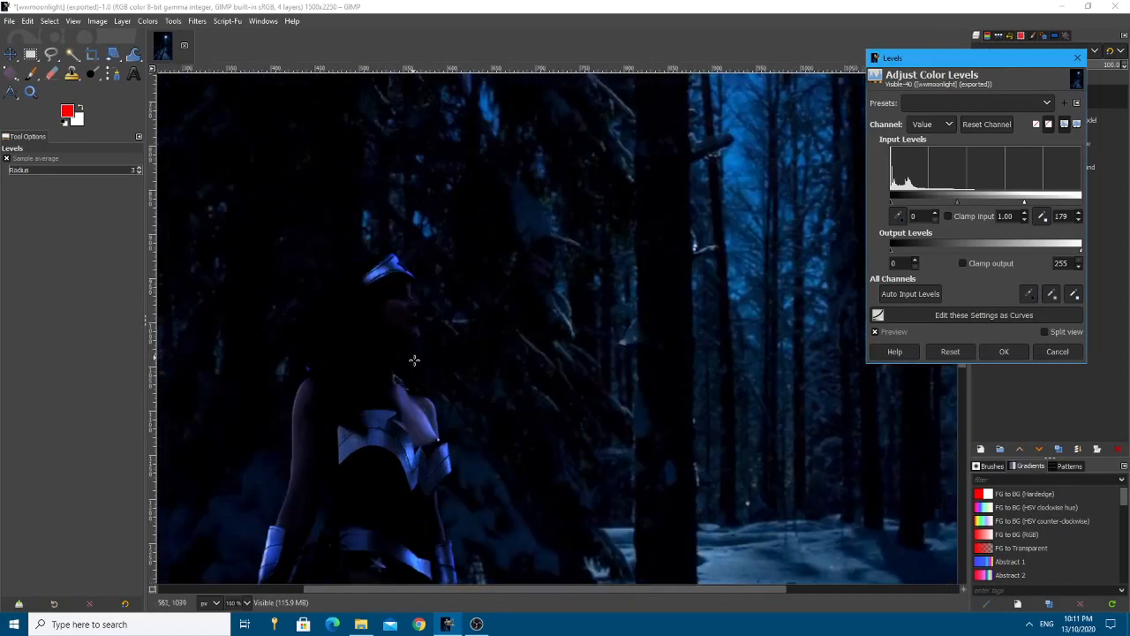
click(1004, 352)
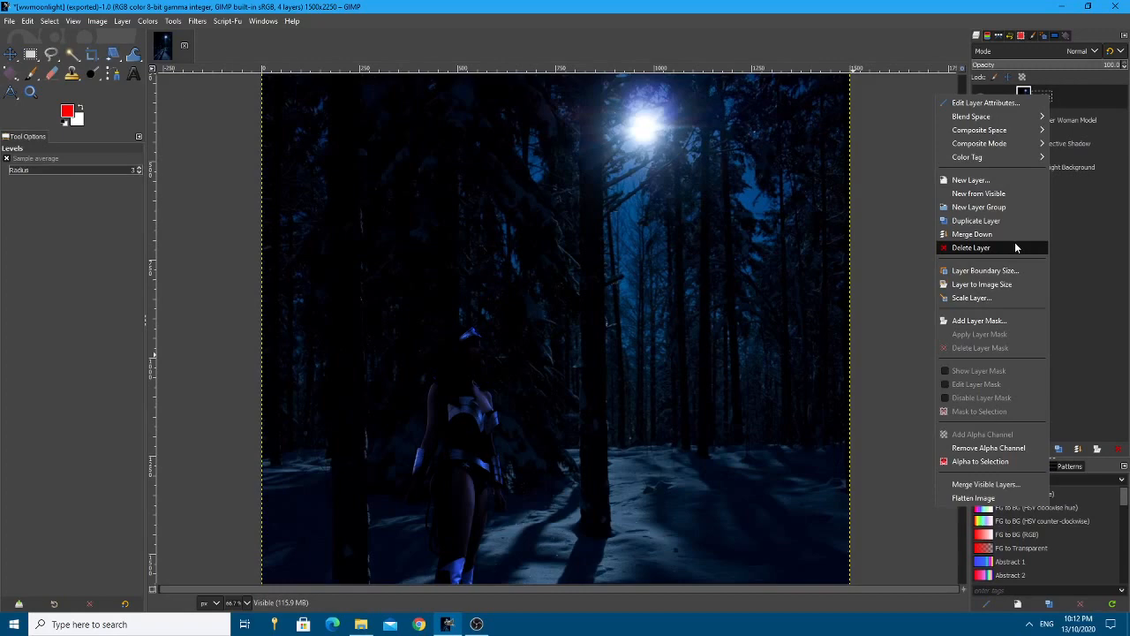
click(972, 247)
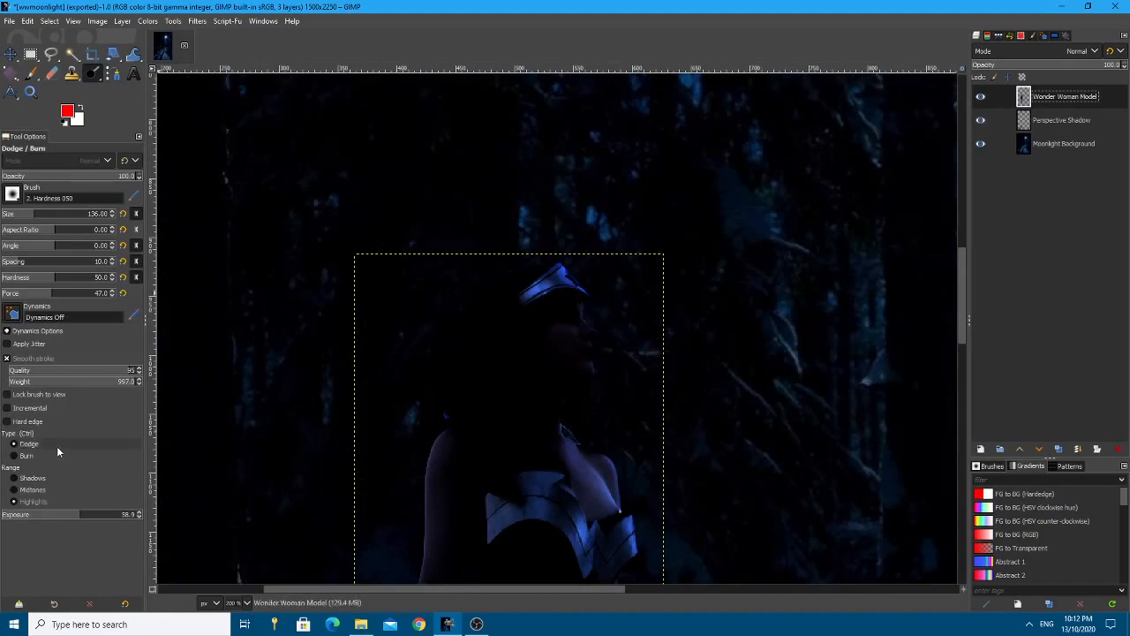
mouse_move(397, 512)
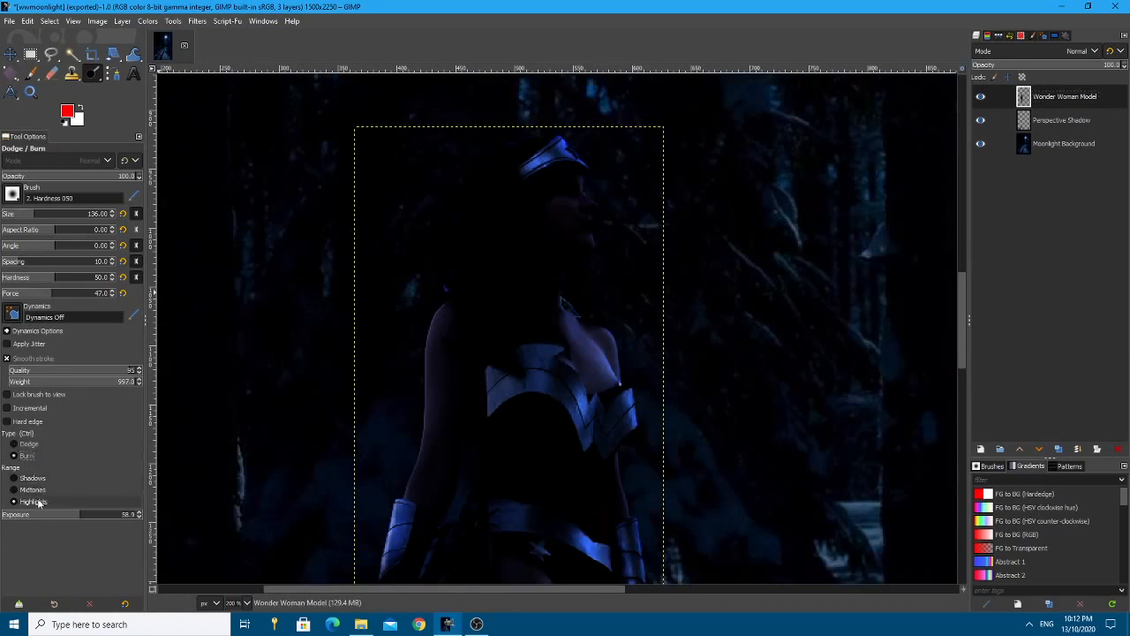
mouse_move(408, 322)
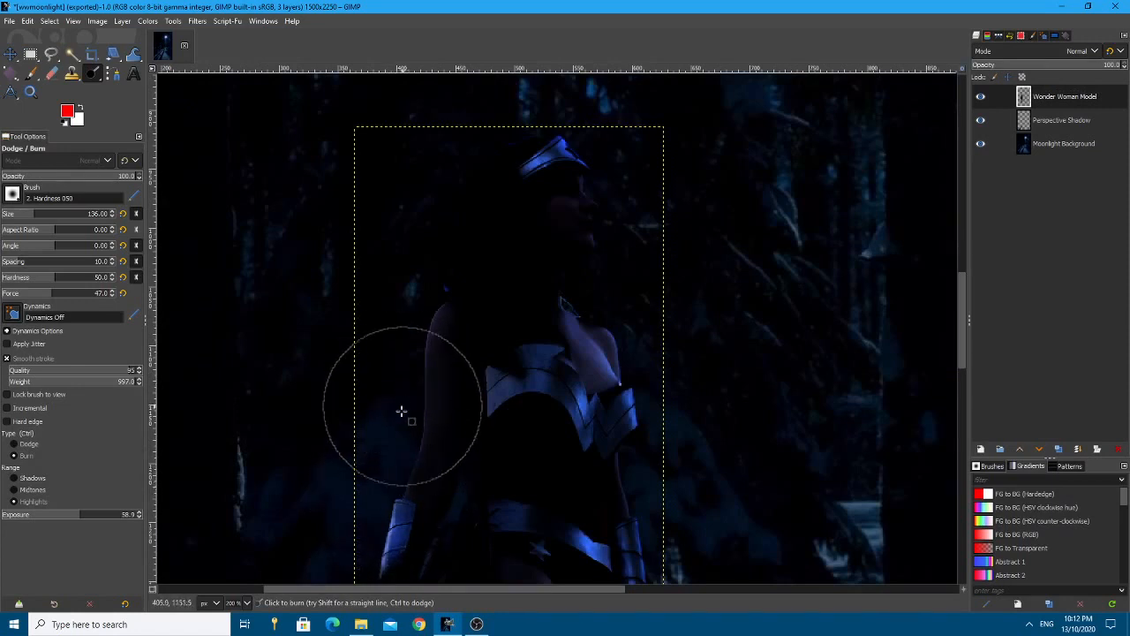
mouse_move(639, 222)
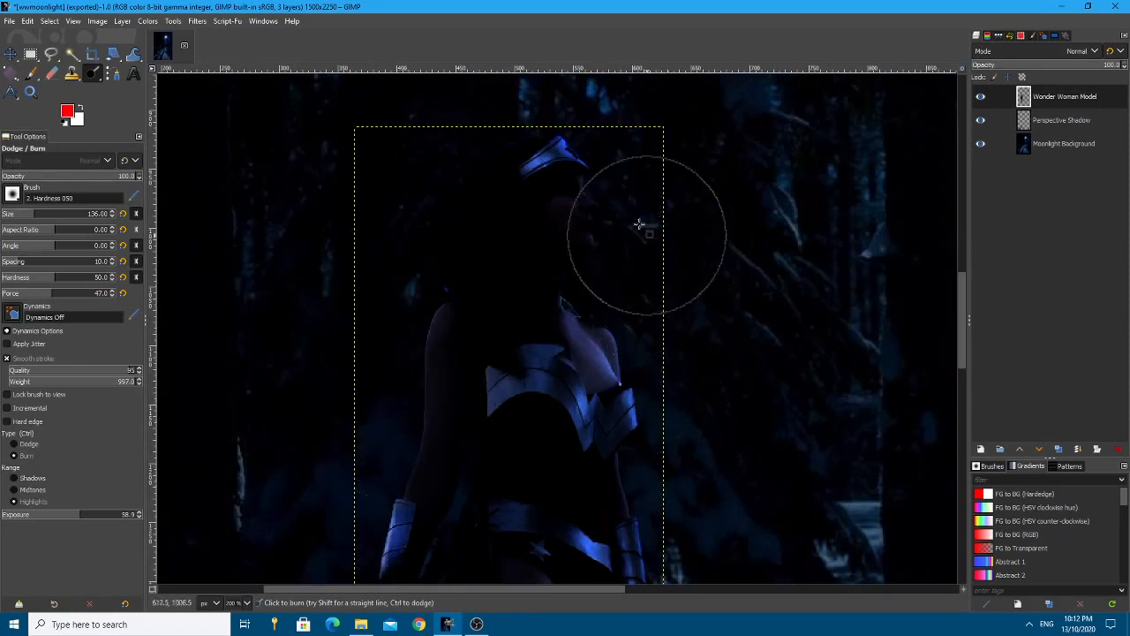
After dodging the armour highlights, switch to the Eraser for edge retouching
scroll(down, 3)
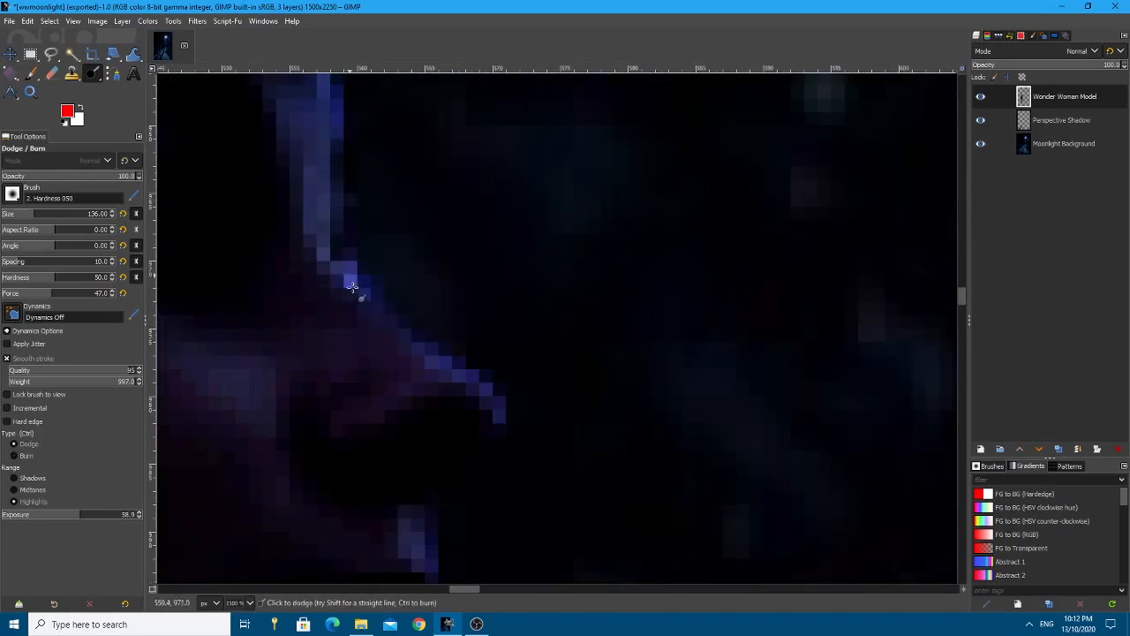
click(52, 74)
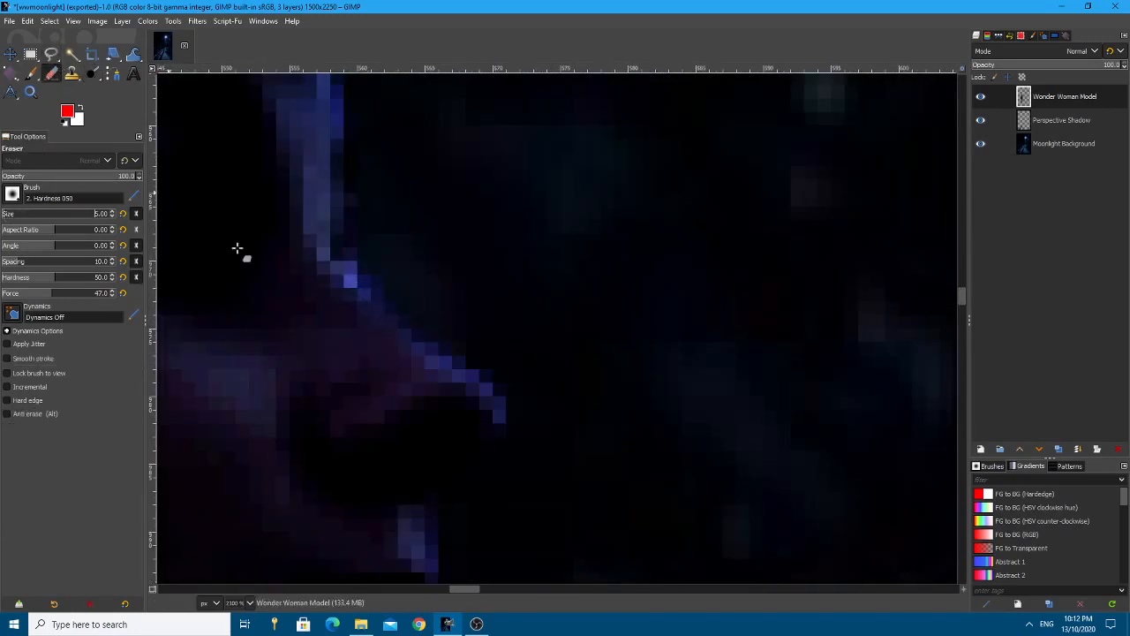
mouse_move(371, 260)
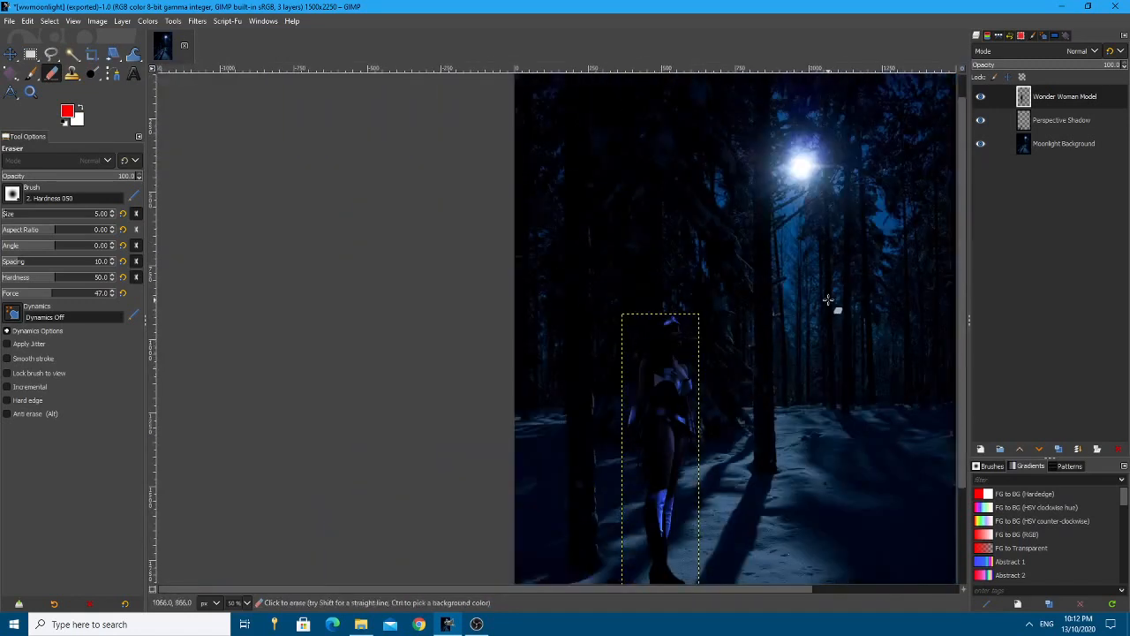
Make a New from Visible layer and lighten it with Levels, white input 225 and gamma 1.15
click(1064, 96)
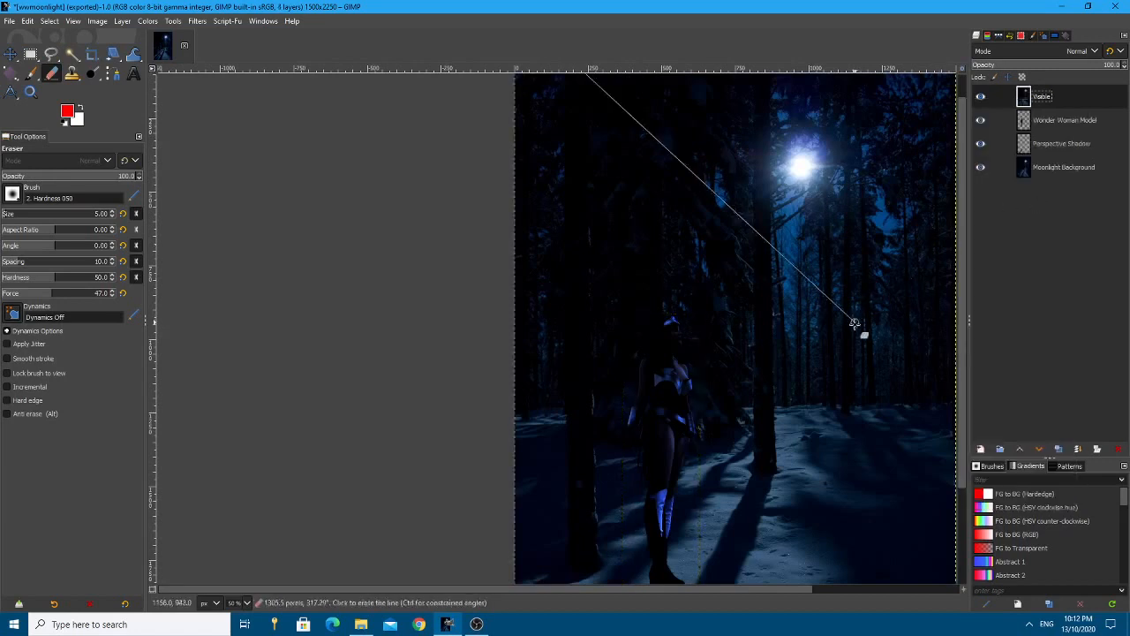
click(148, 21)
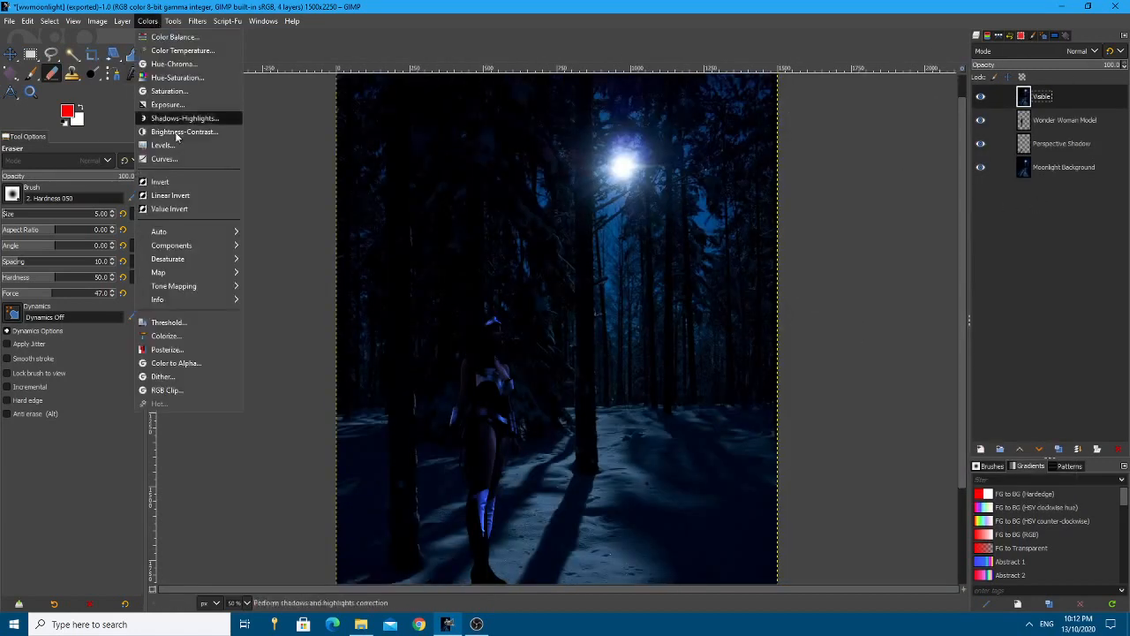
click(162, 145)
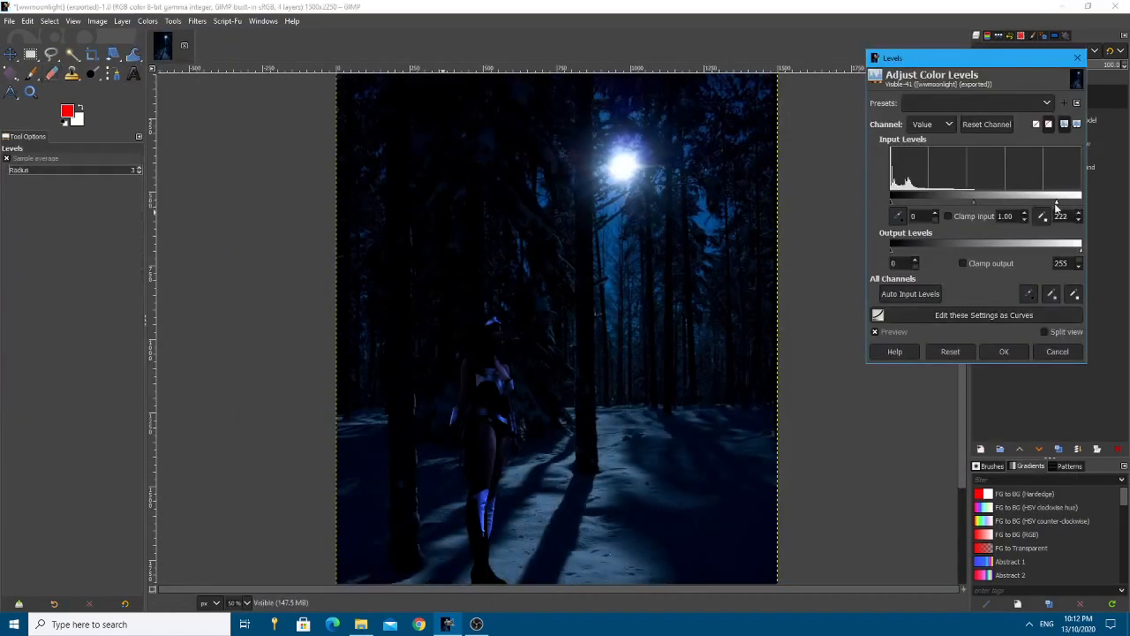
drag(1056, 203, 1017, 203)
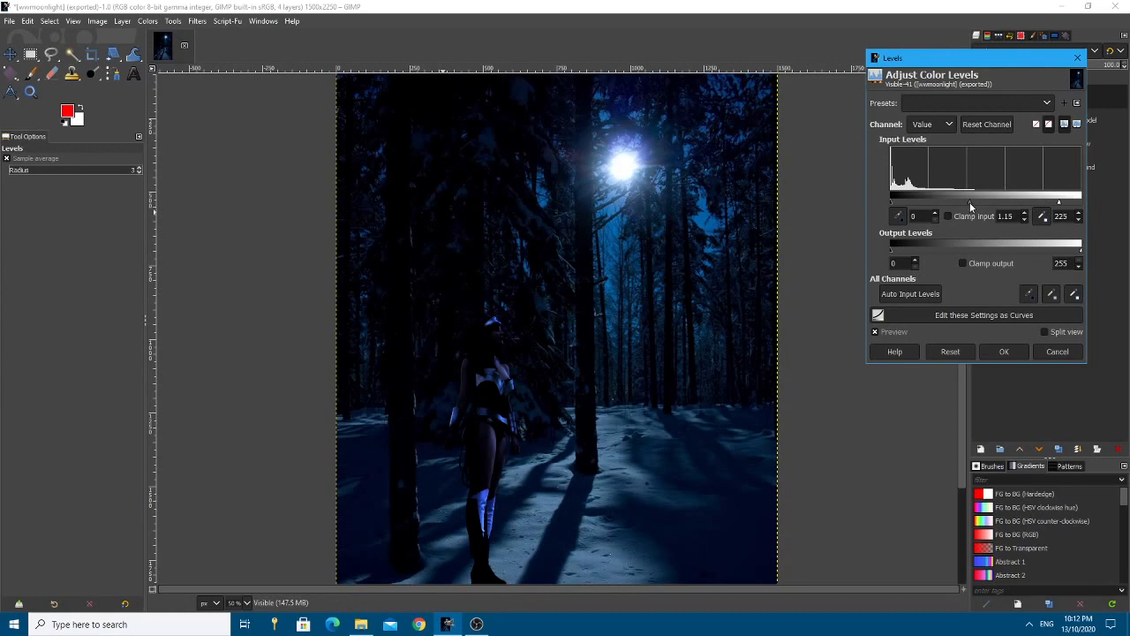
click(1003, 351)
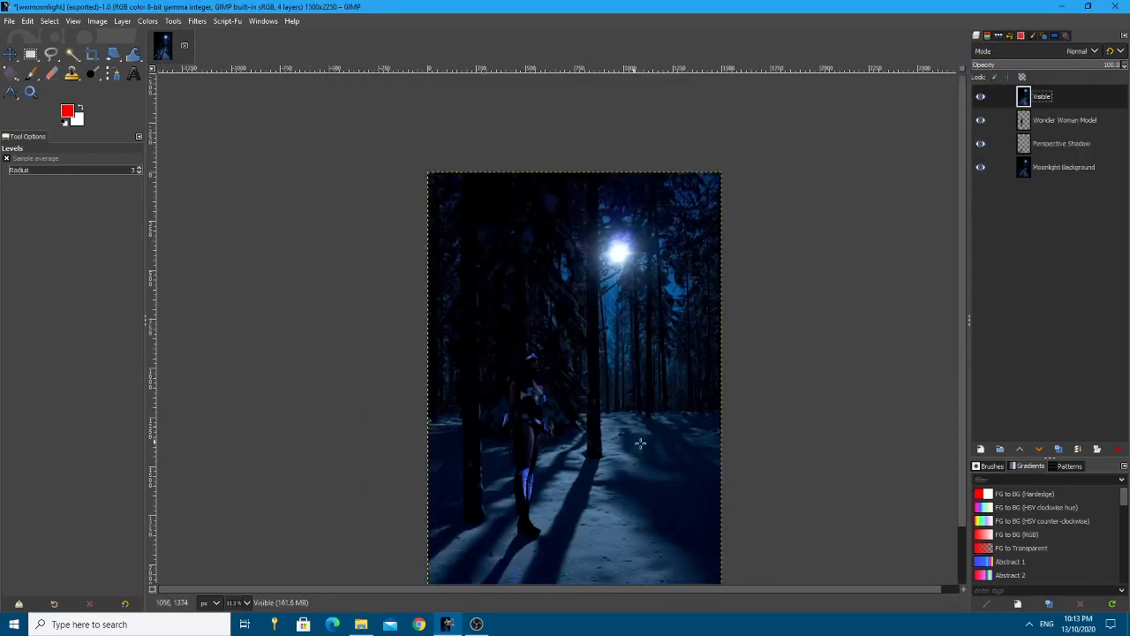